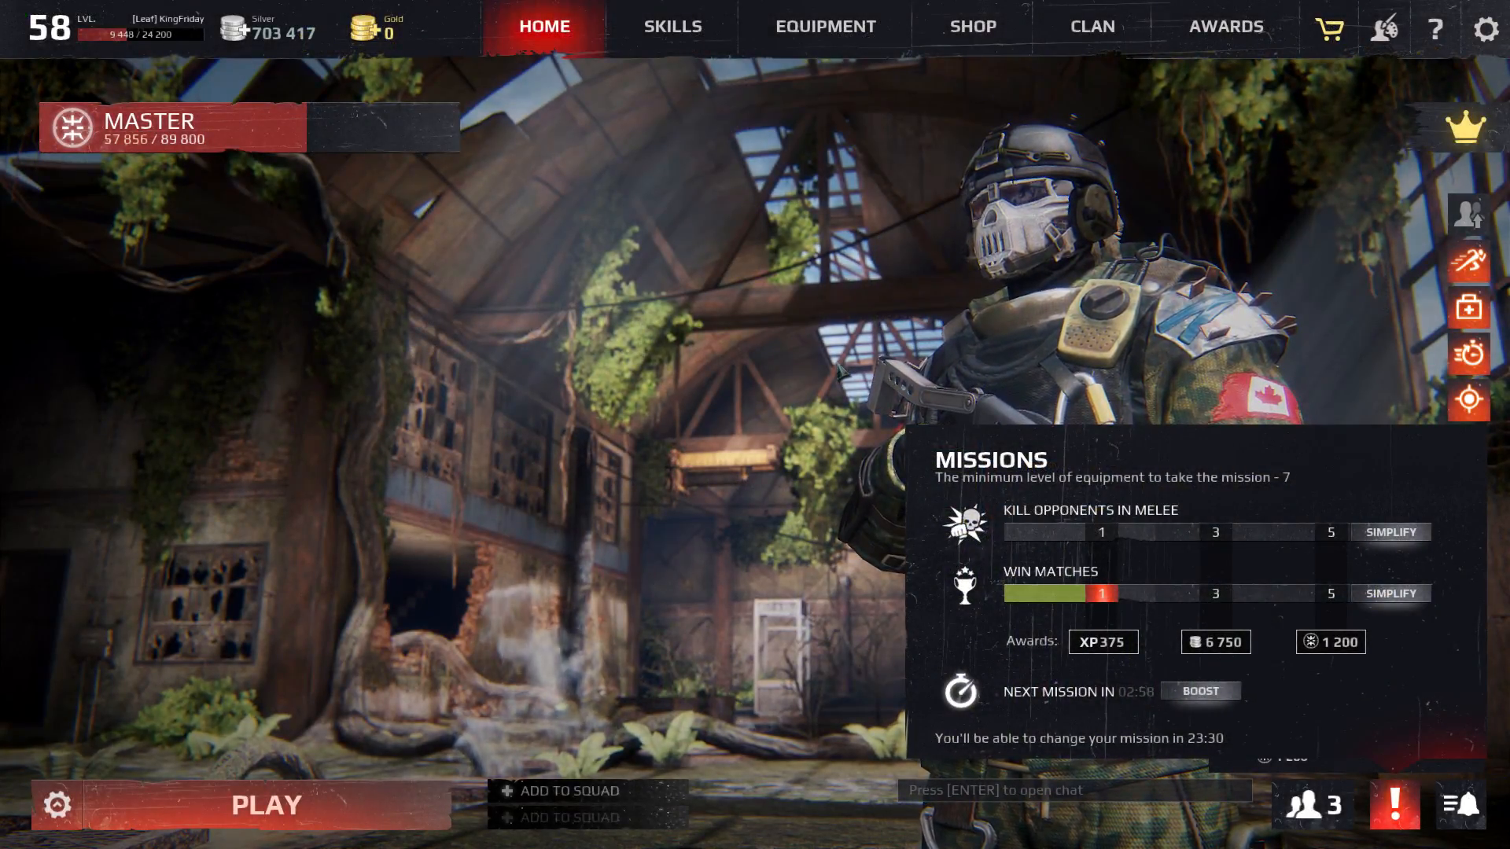
Quit Survarium to Windows from the settings menu and confirm leaving the game
left_click(1483, 26)
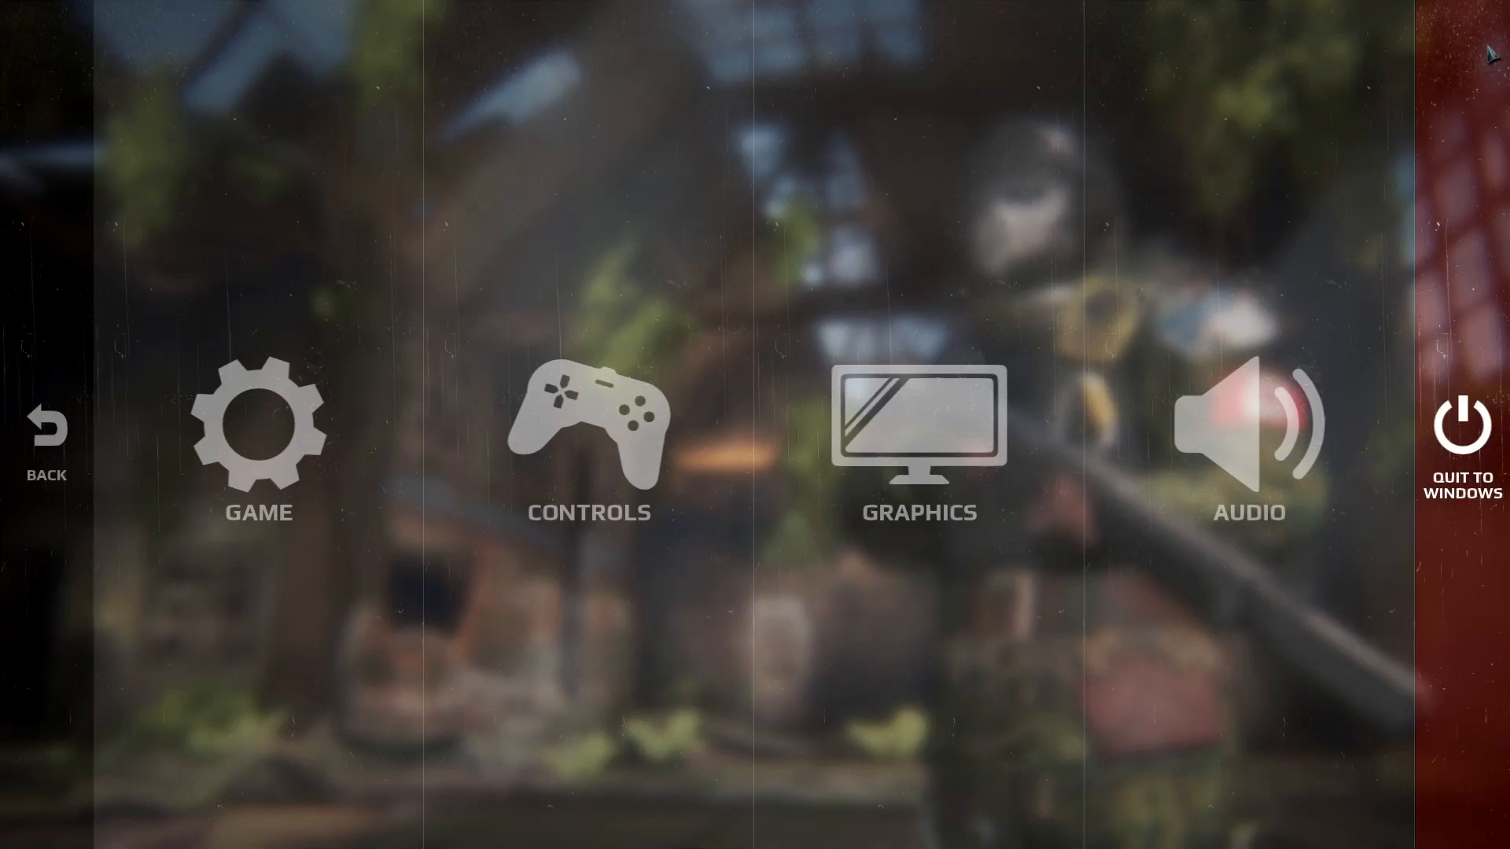
left_click(1462, 423)
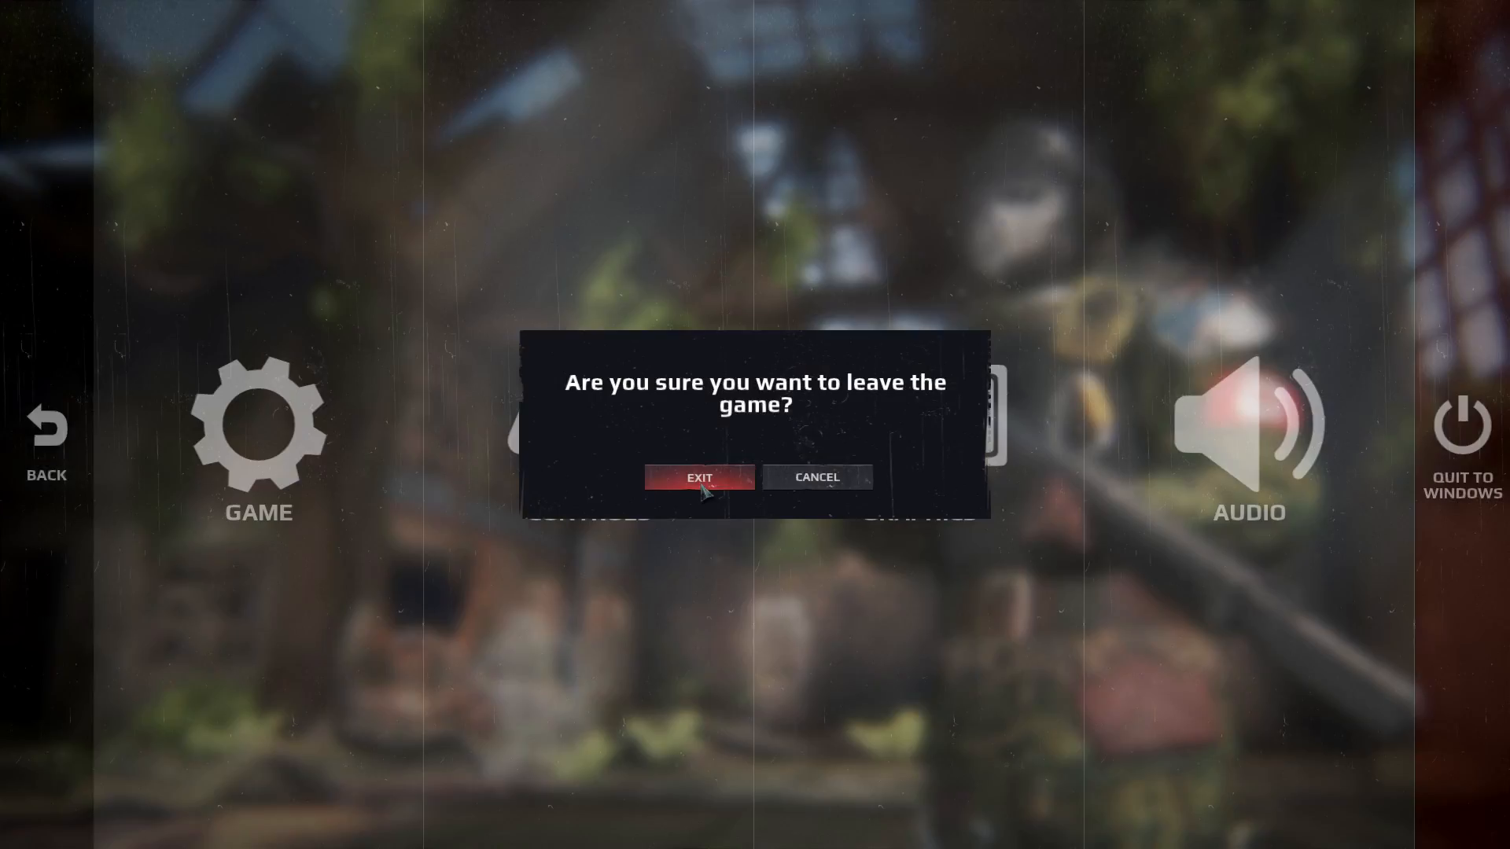
left_click(698, 478)
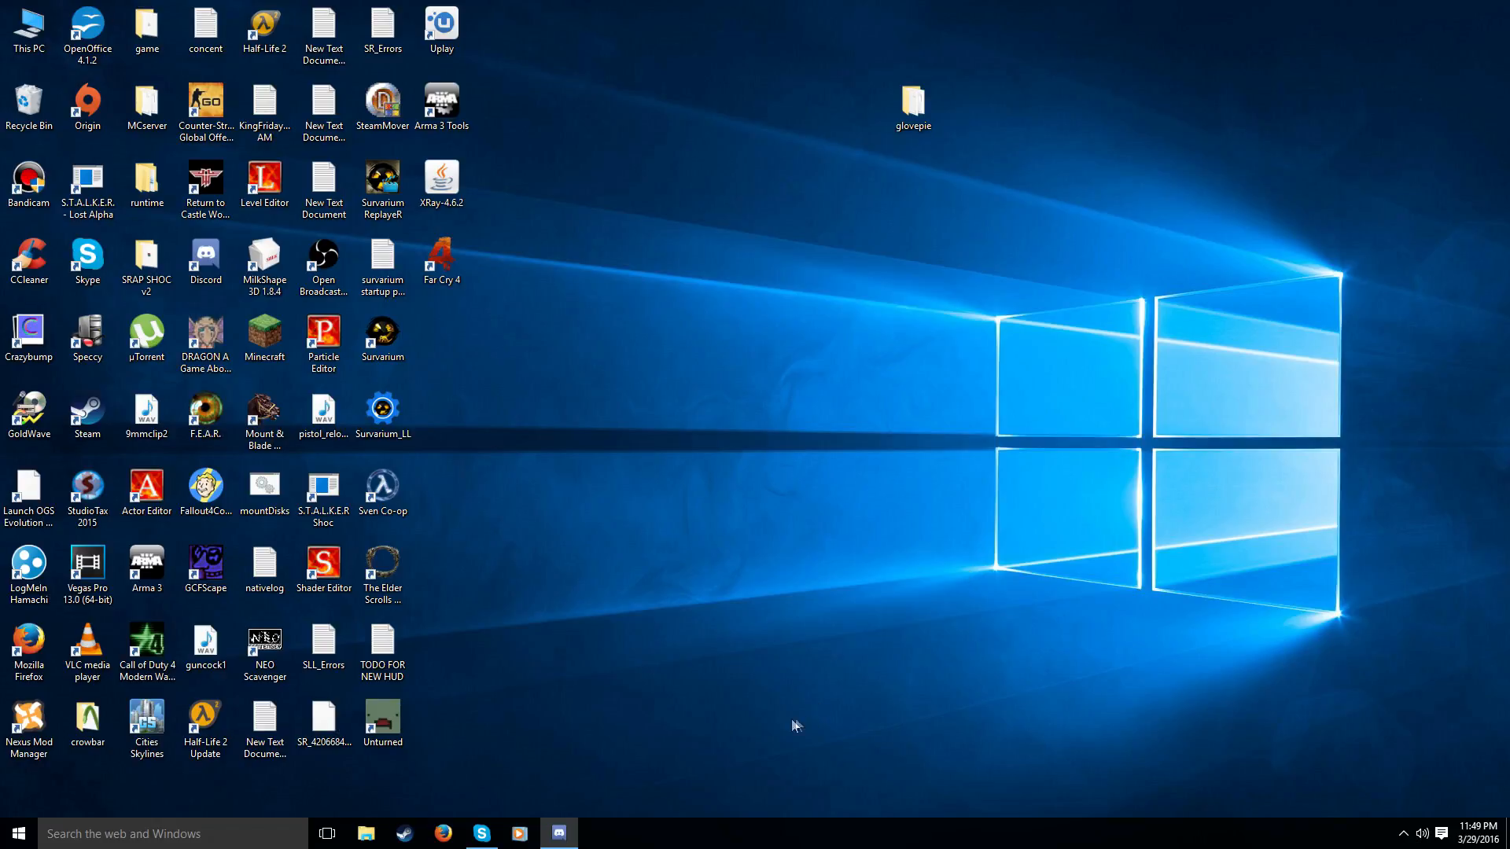
mouse_move(1052, 658)
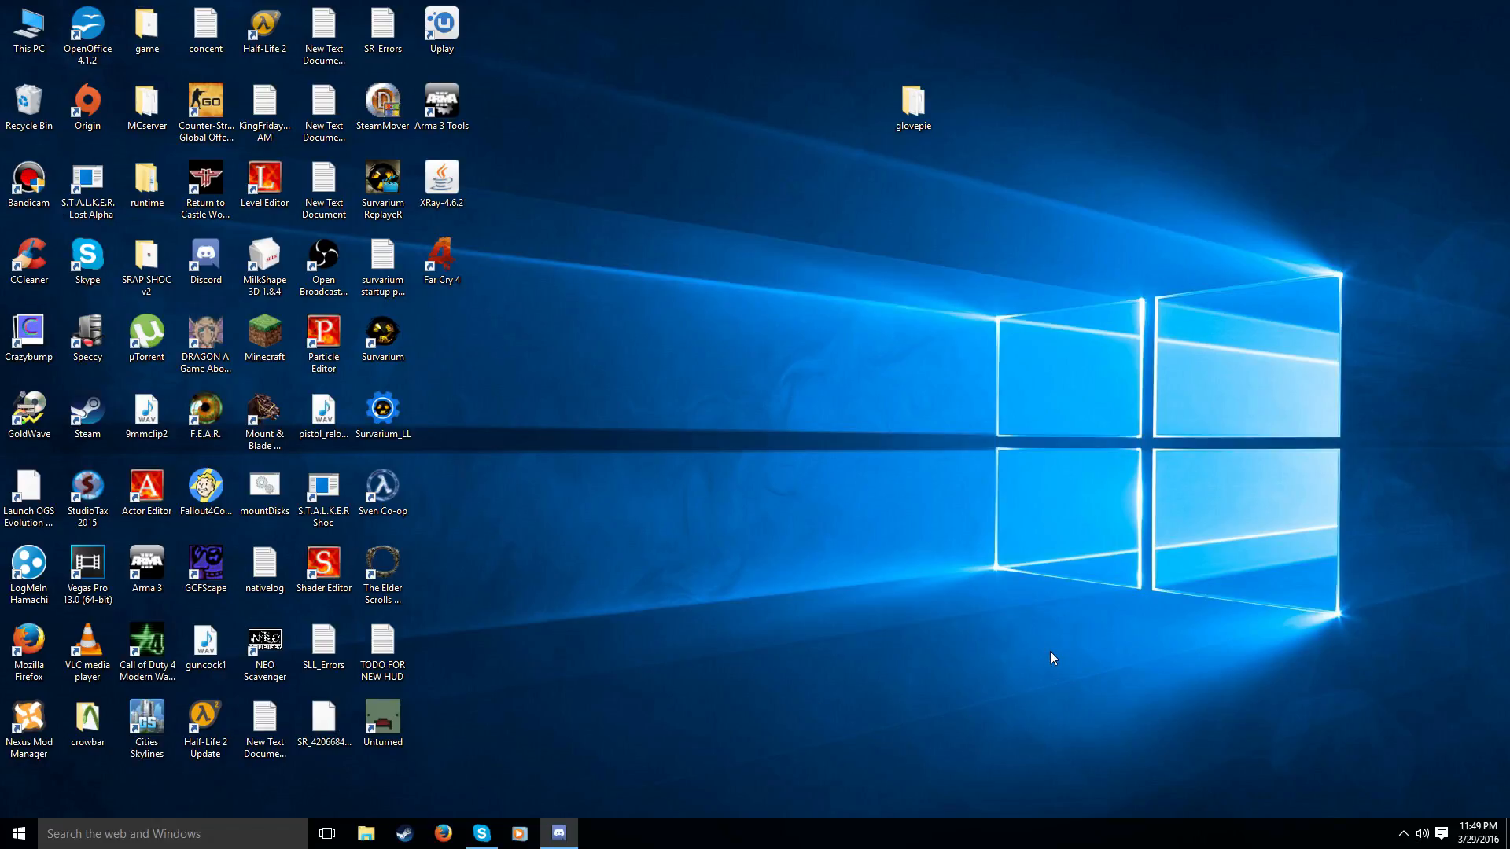
mouse_move(655, 804)
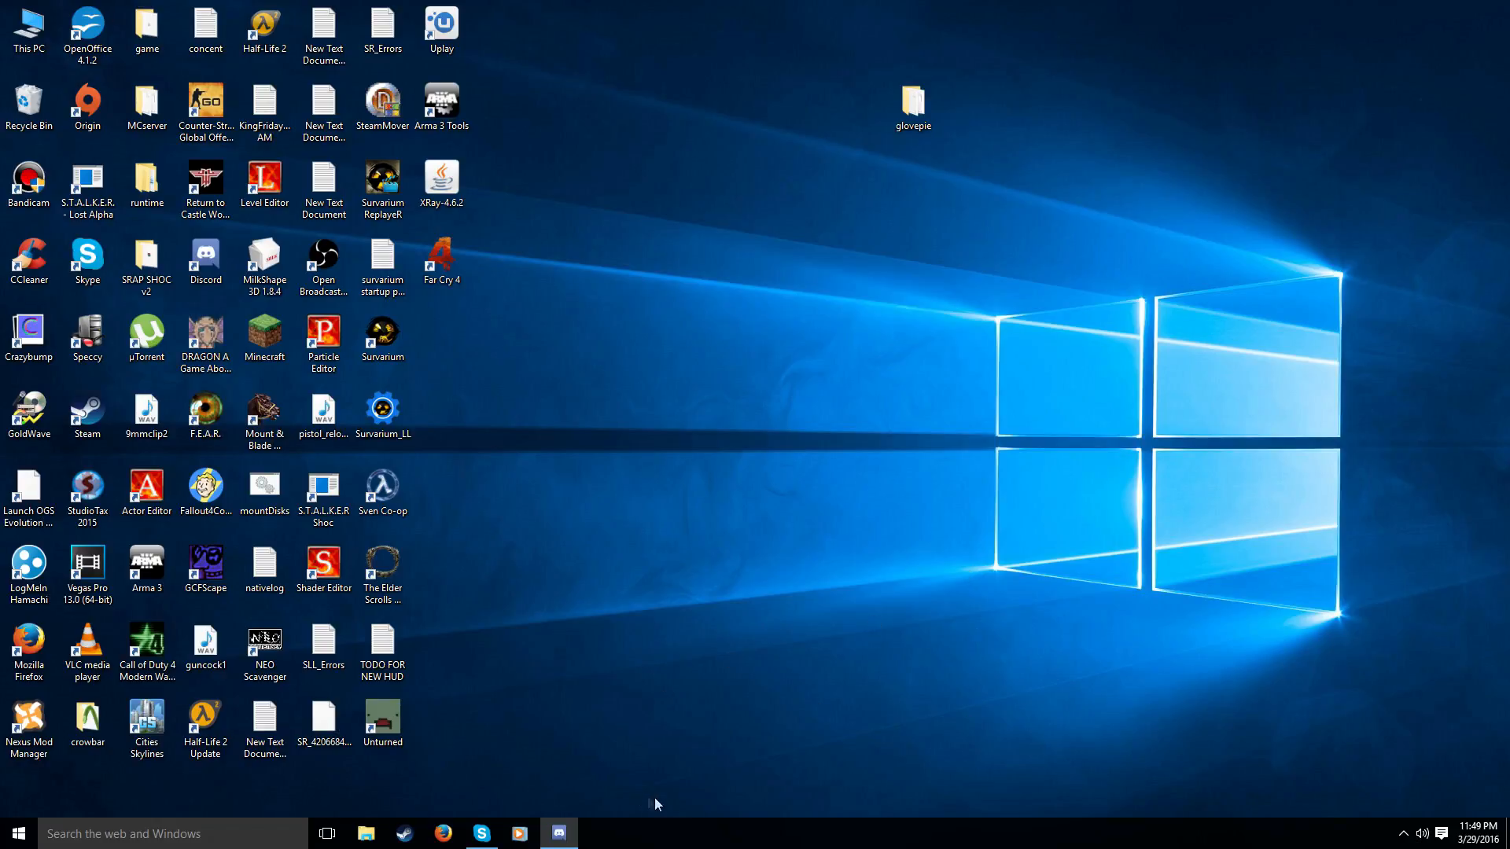
mouse_move(795, 737)
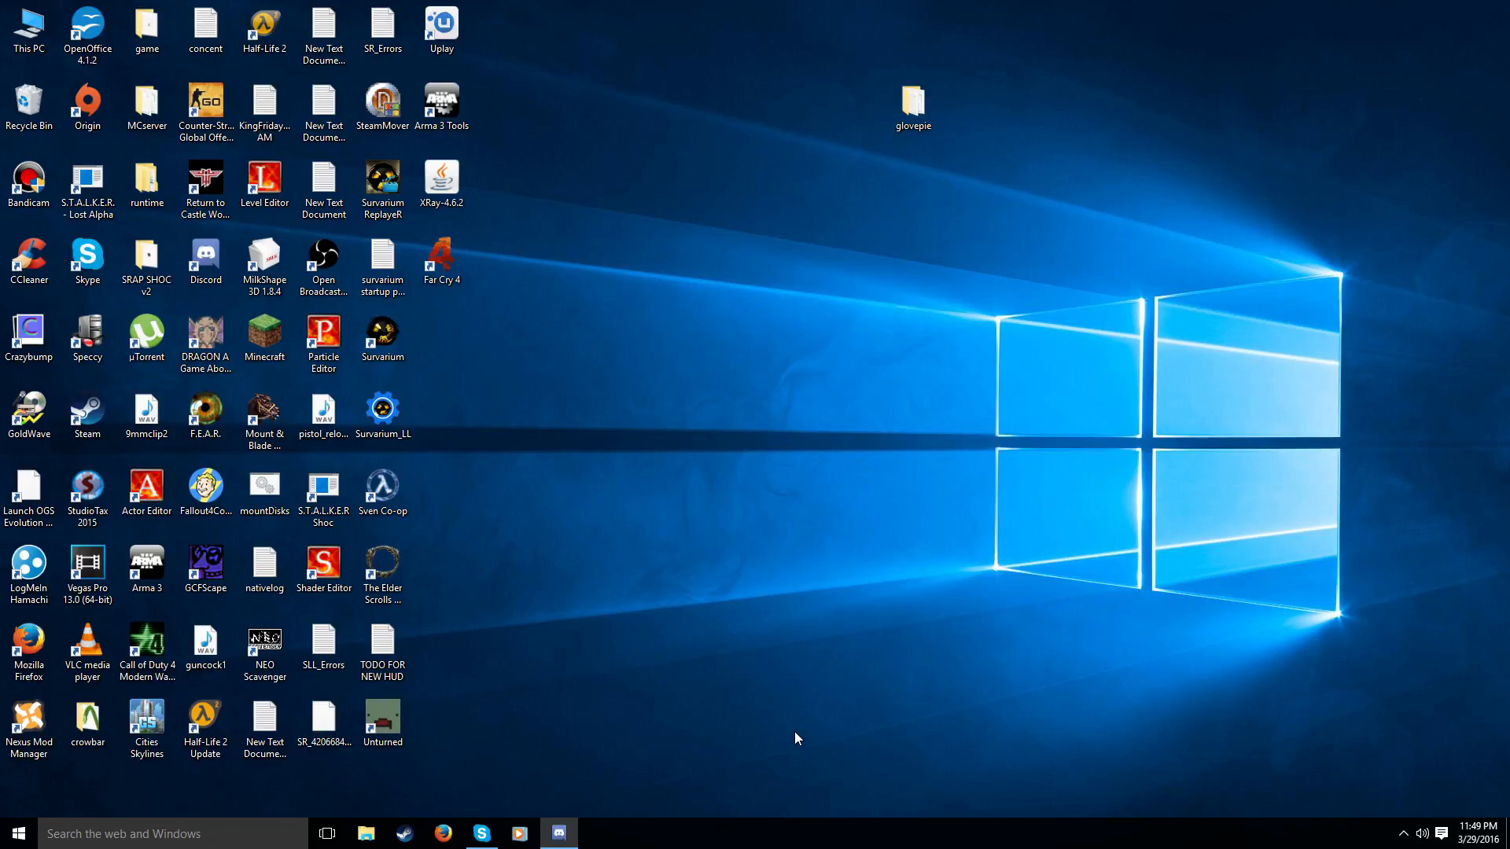
mouse_move(857, 698)
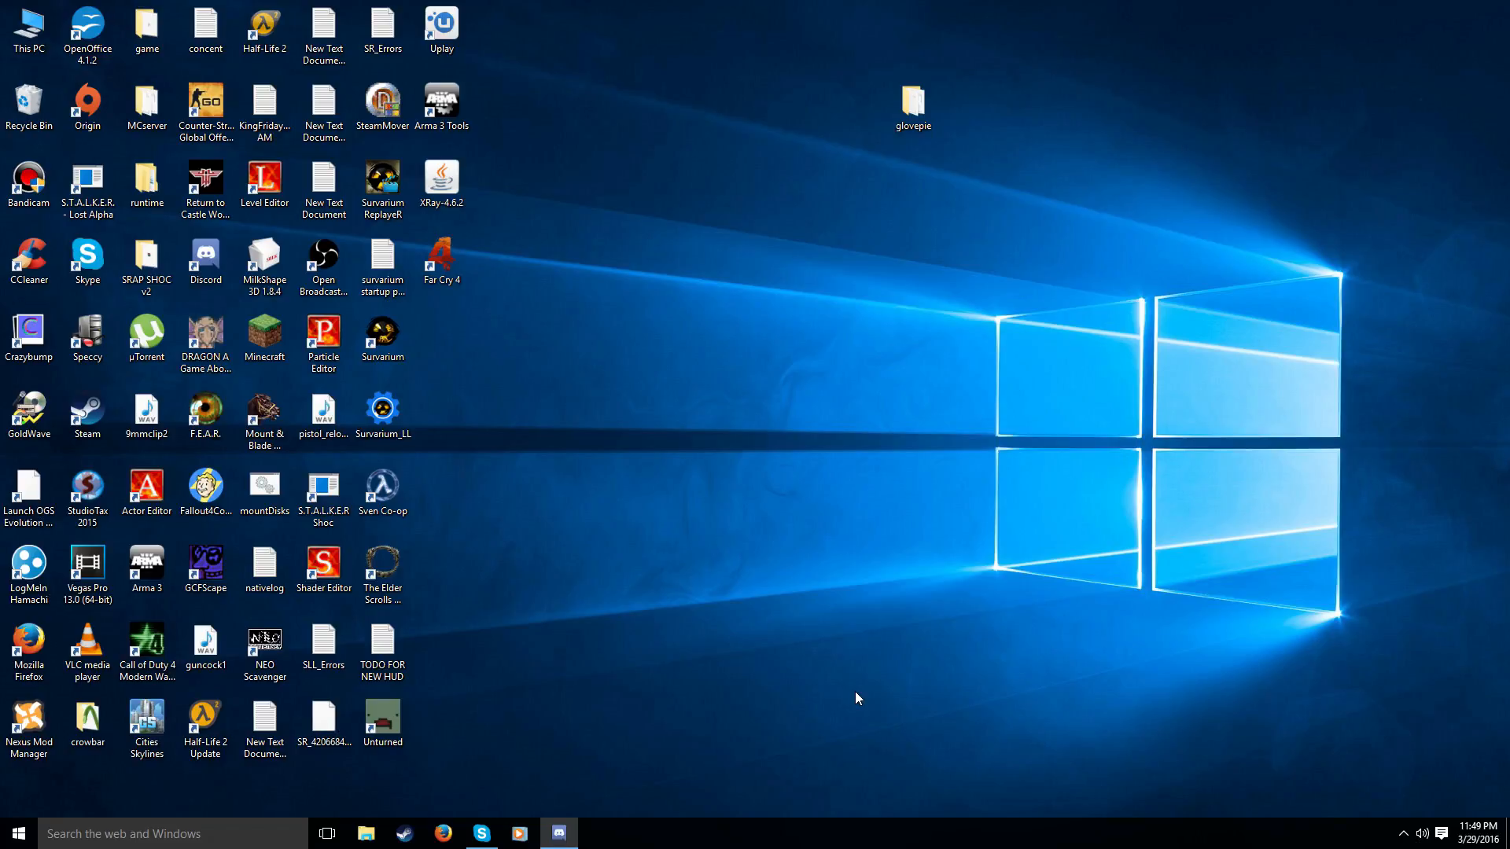
mouse_move(413, 436)
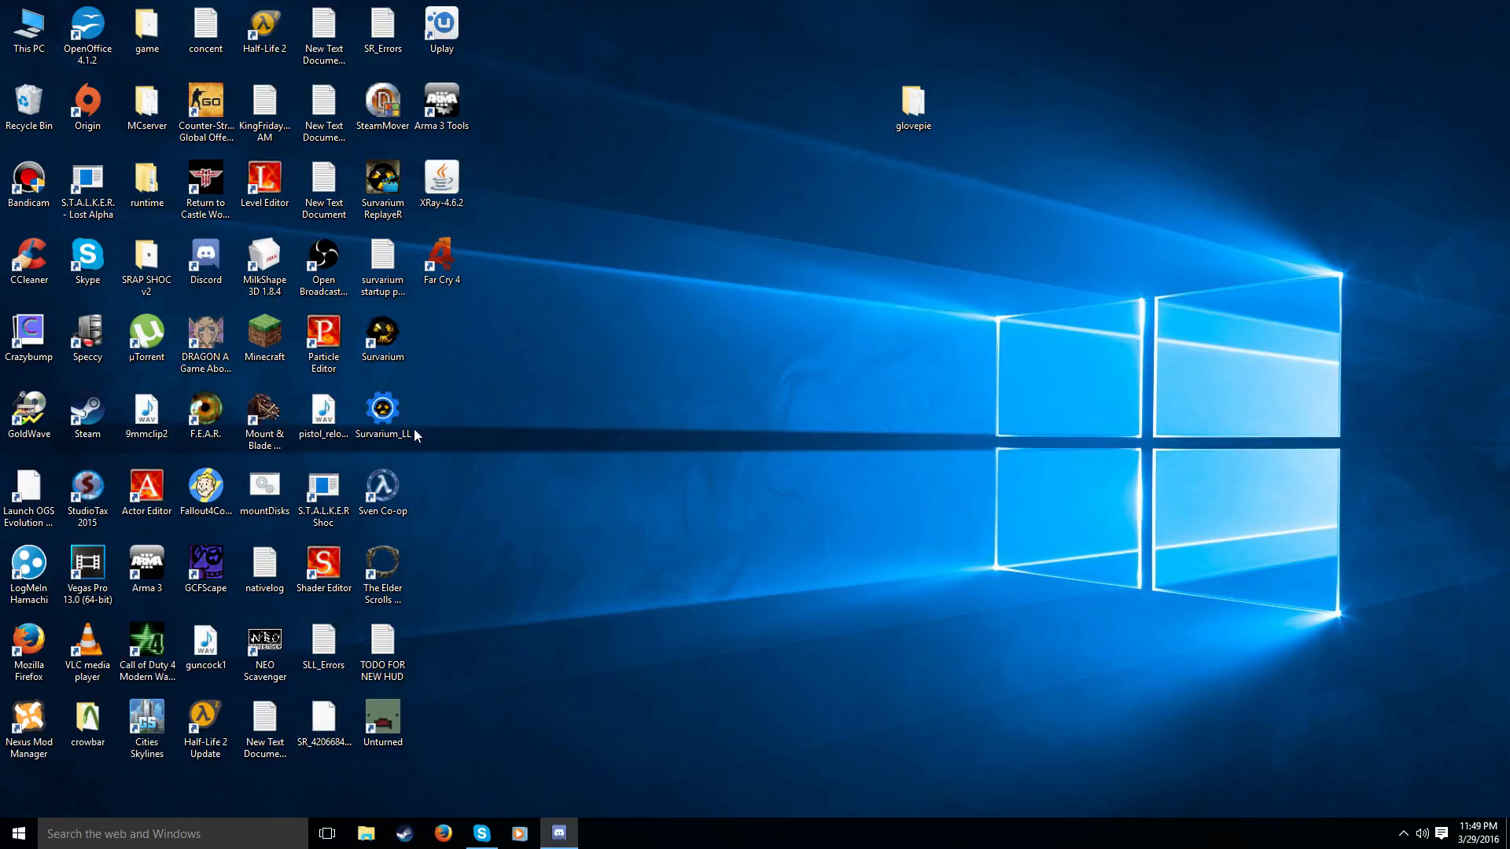
mouse_move(440, 344)
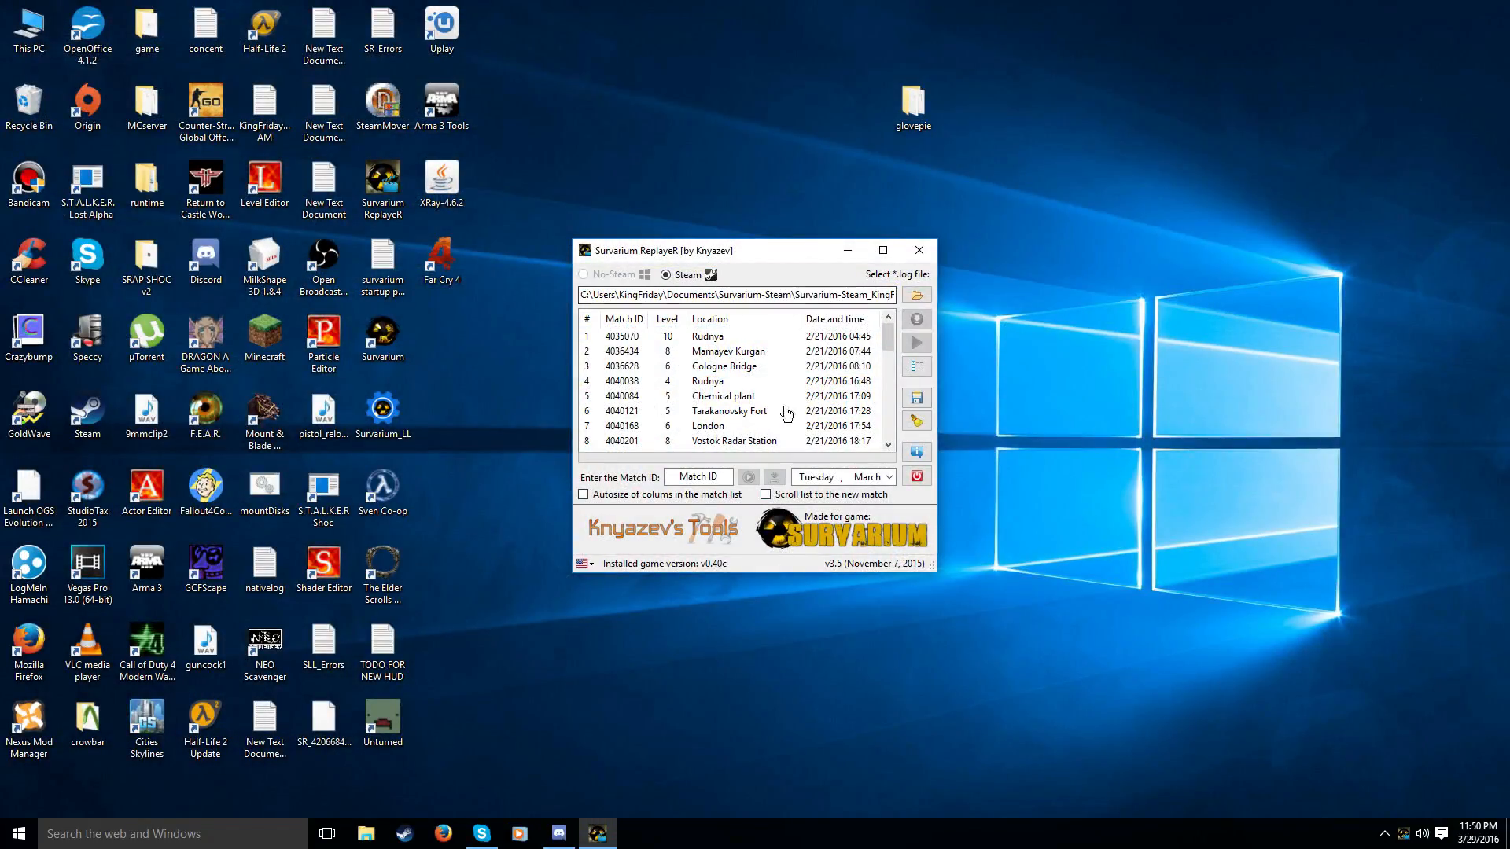
Select the latest Cologne Bridge match in the list and play its replay
scroll("down", 3)
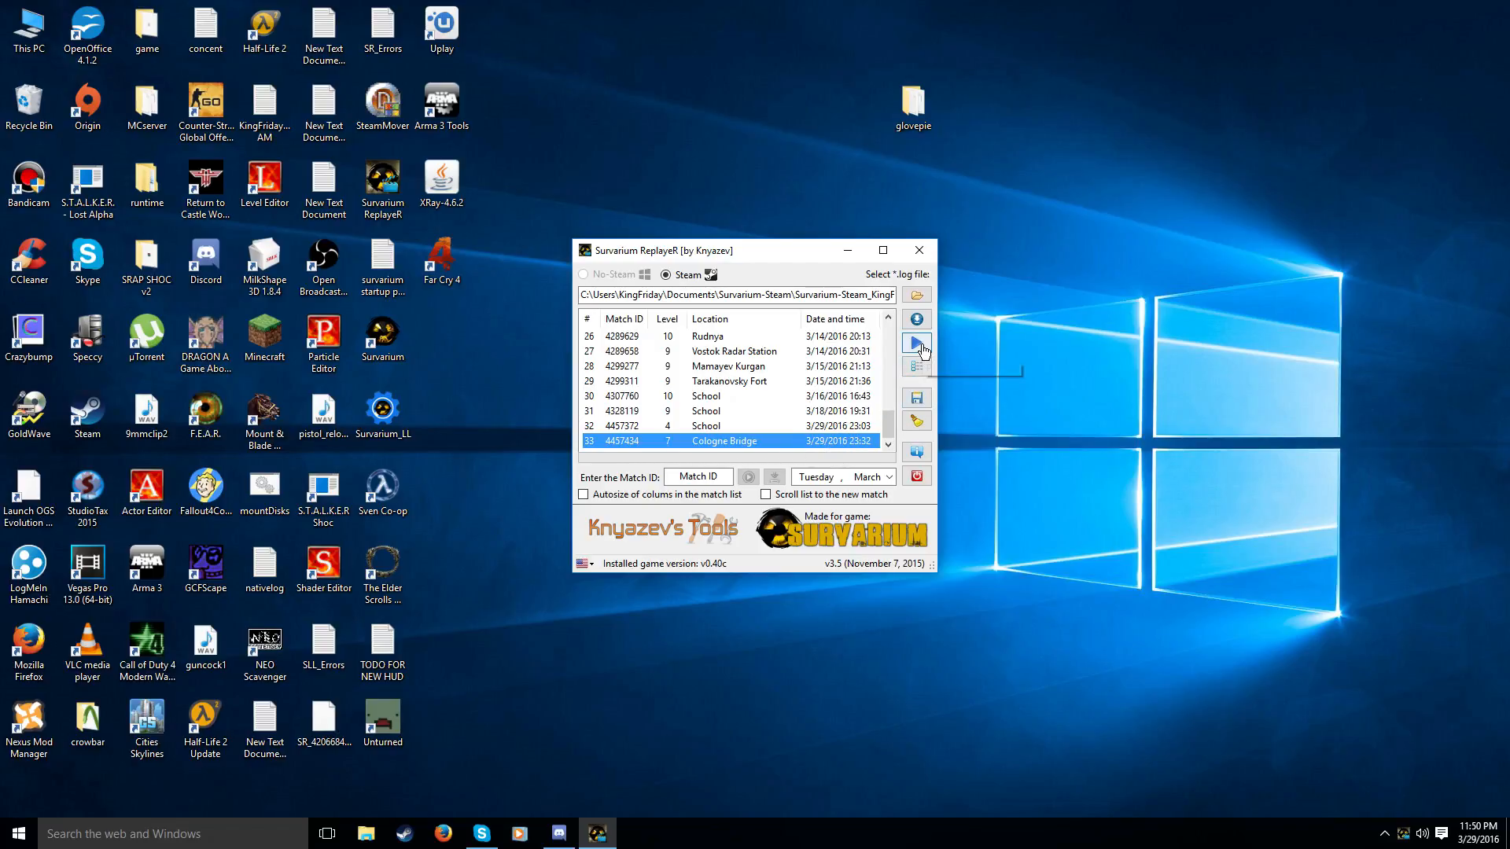
left_click(915, 343)
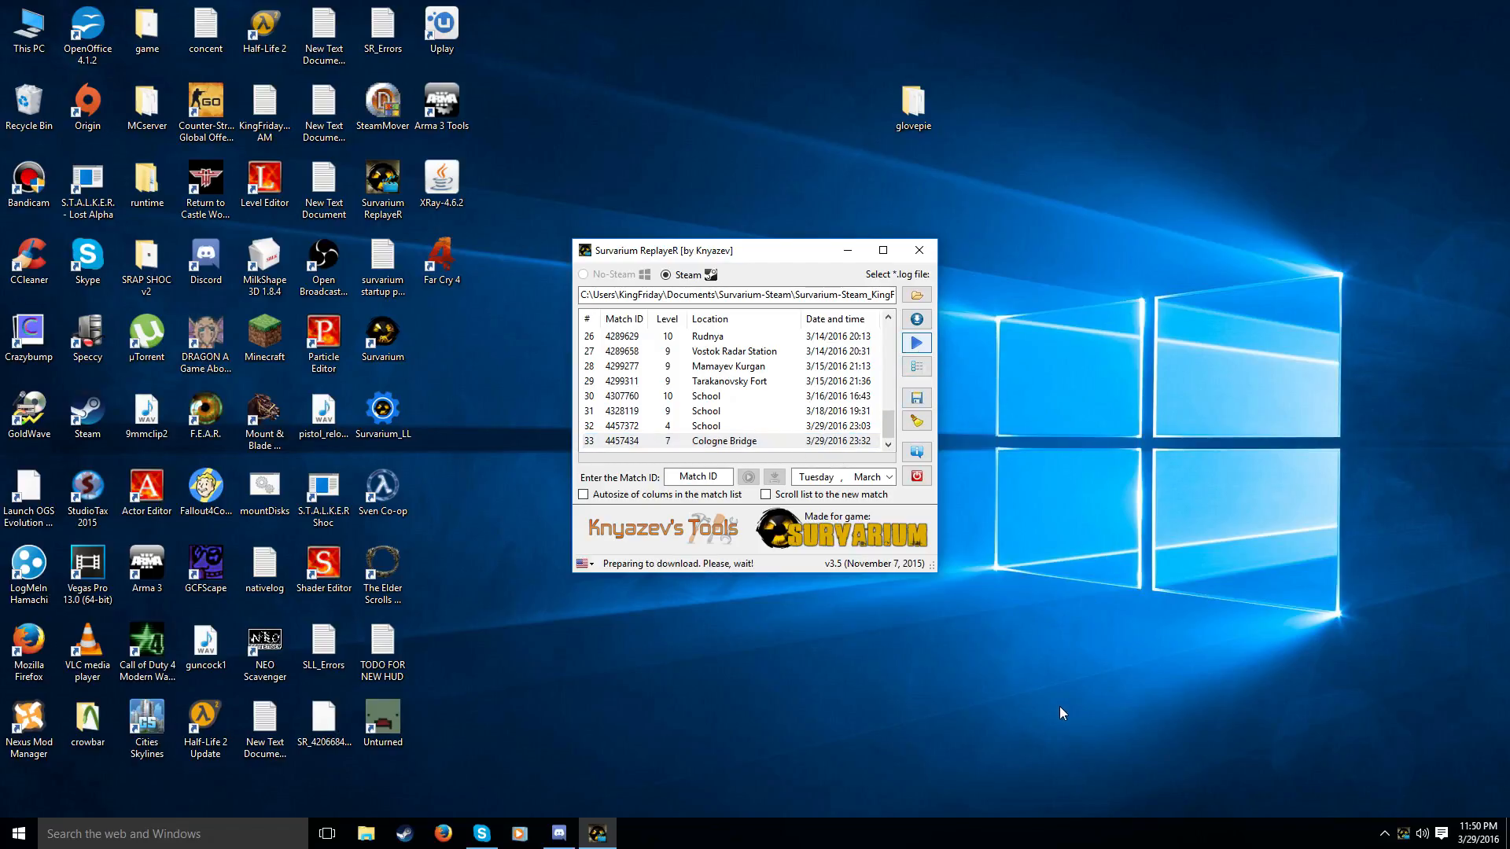
left_click(915, 342)
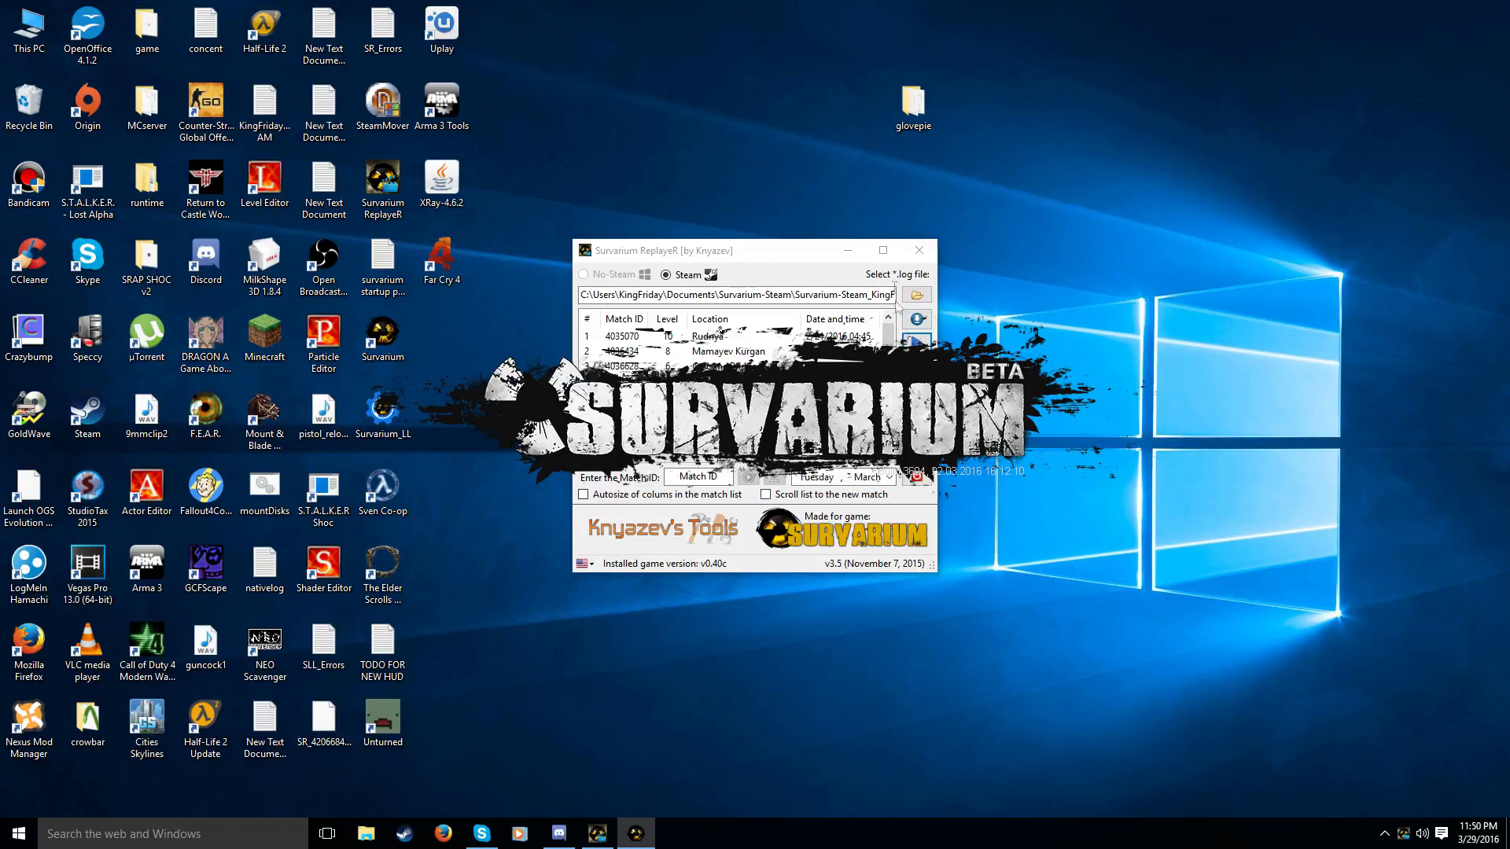
mouse_move(916, 250)
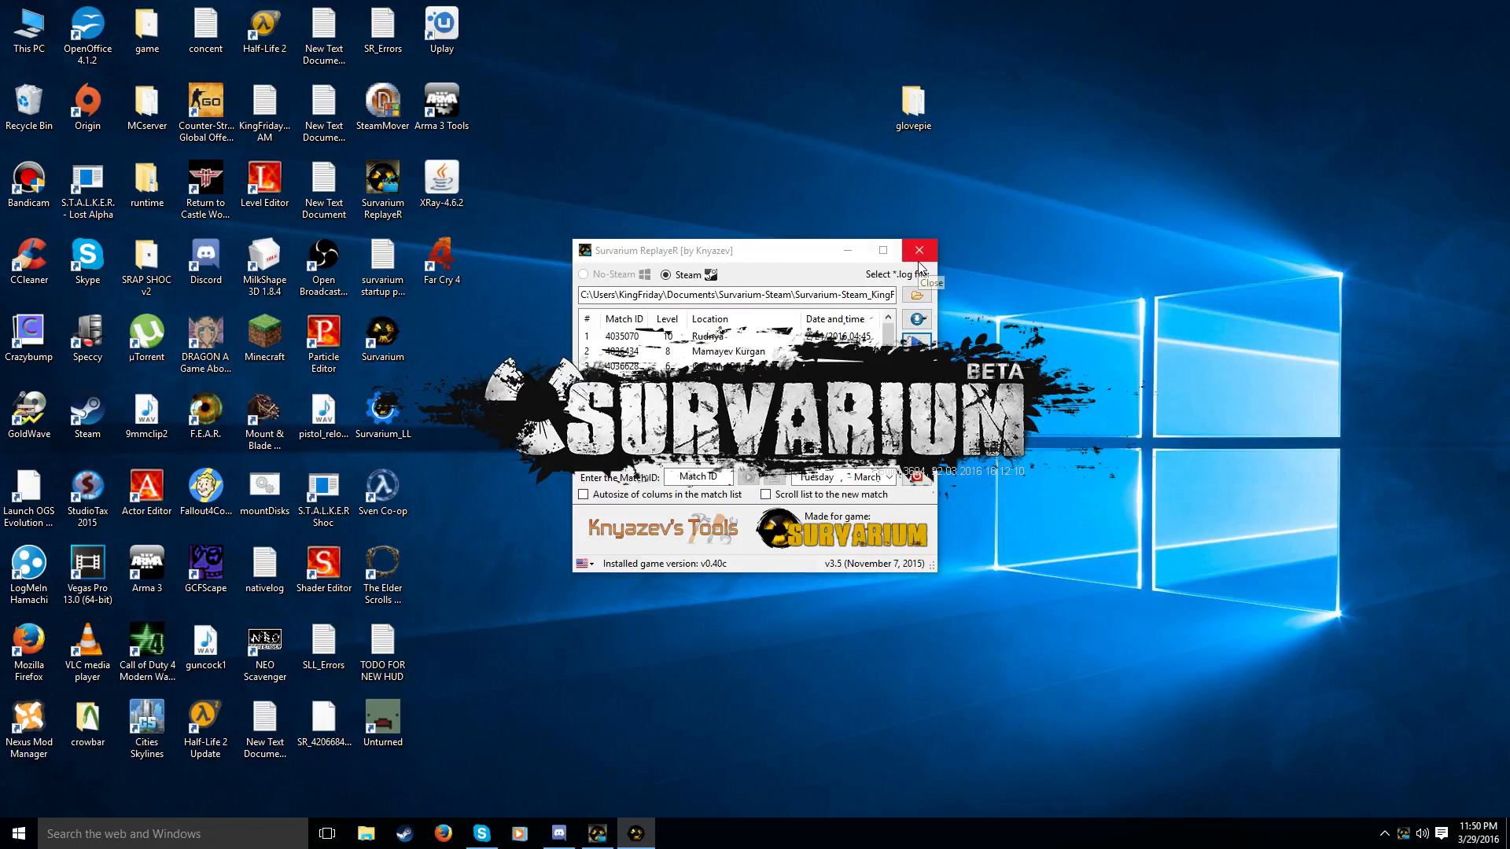
mouse_move(1342, 397)
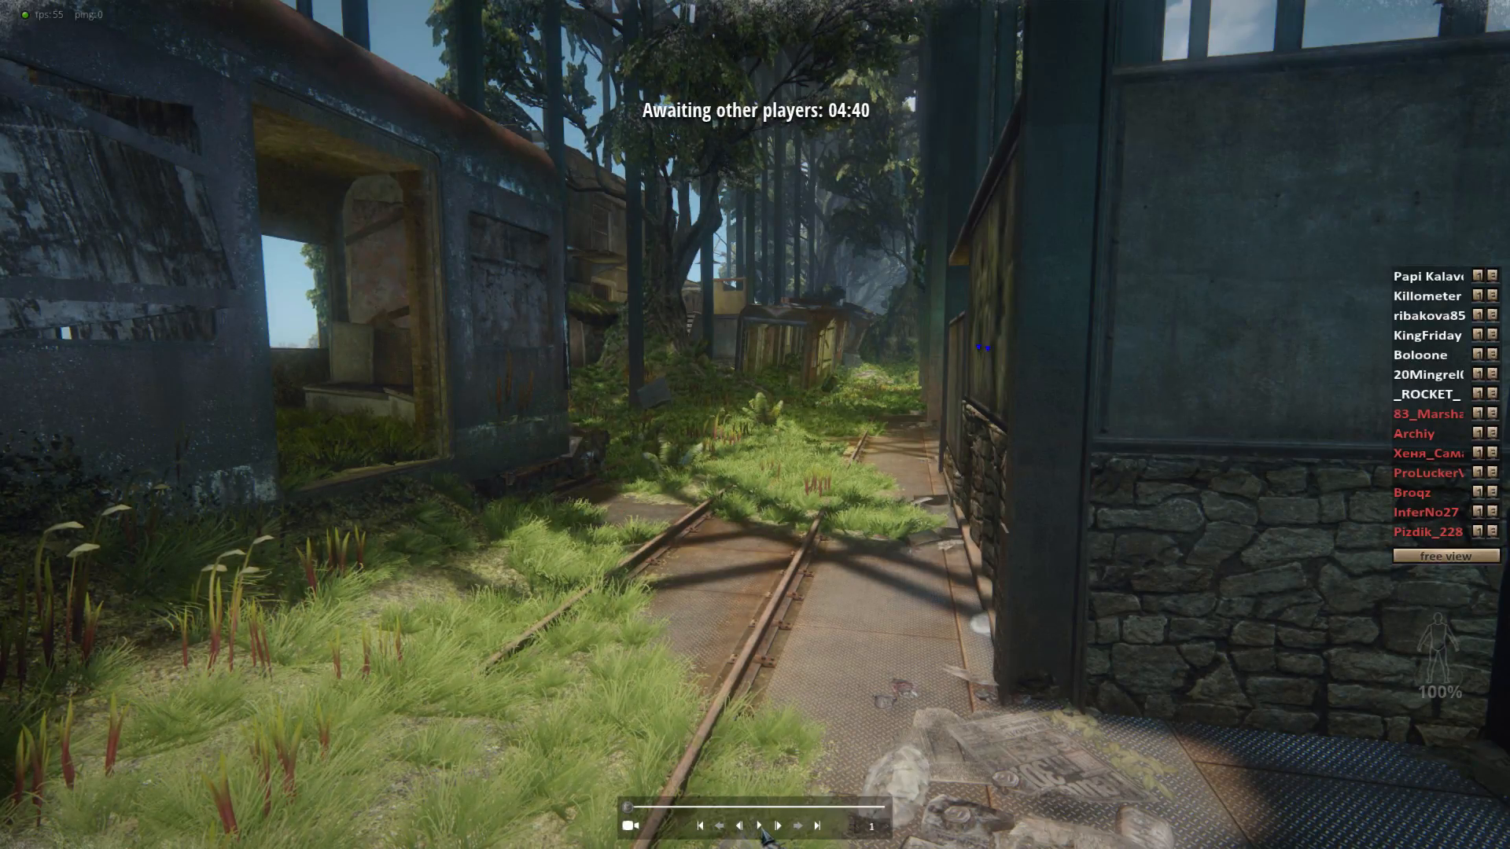
mouse_move(1058, 539)
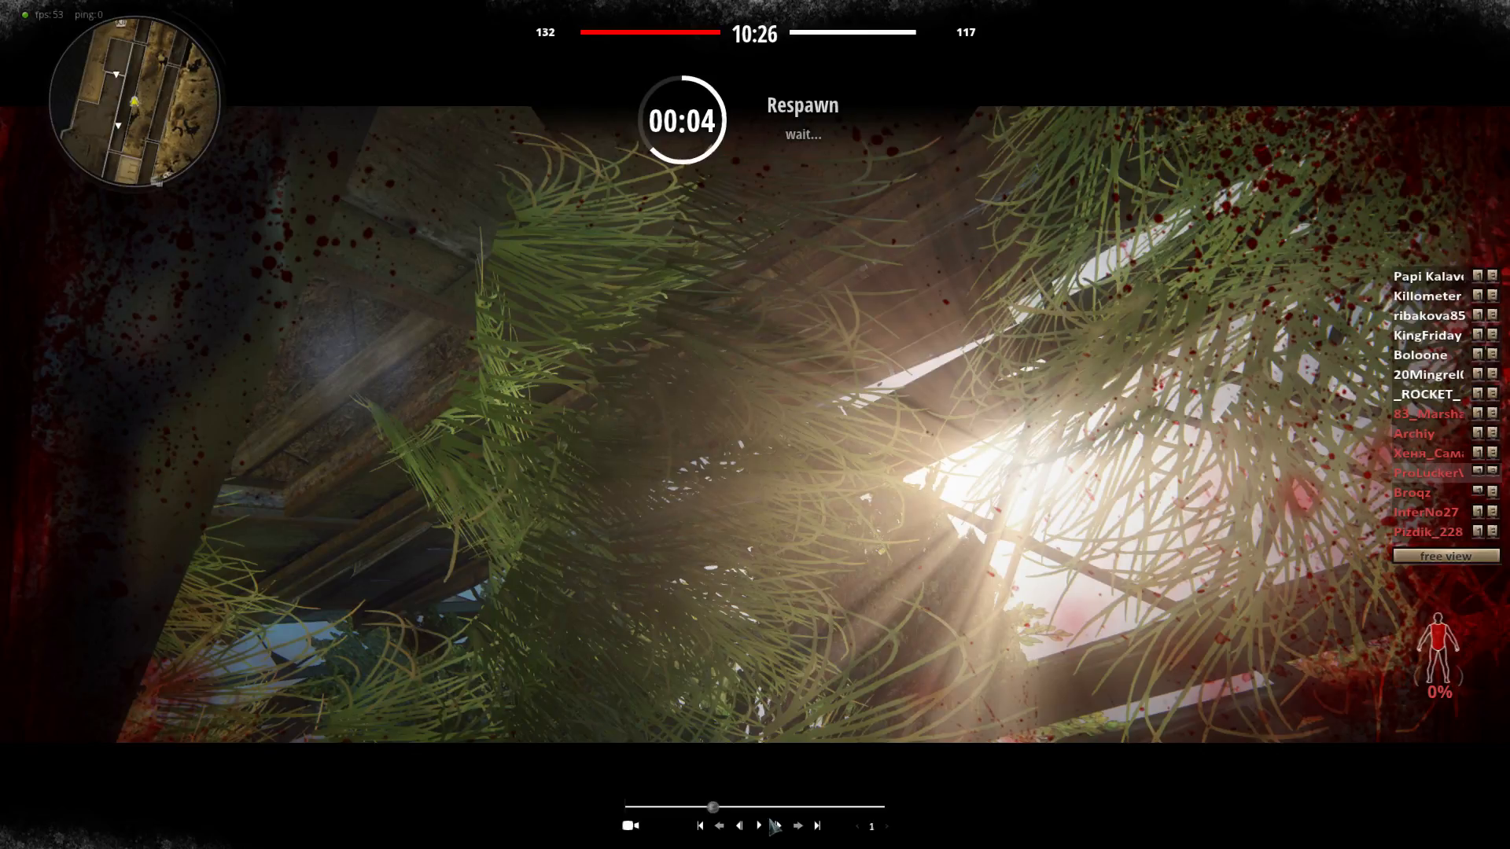
Play the match replay from the playback bar, then exit the game
left_click(758, 825)
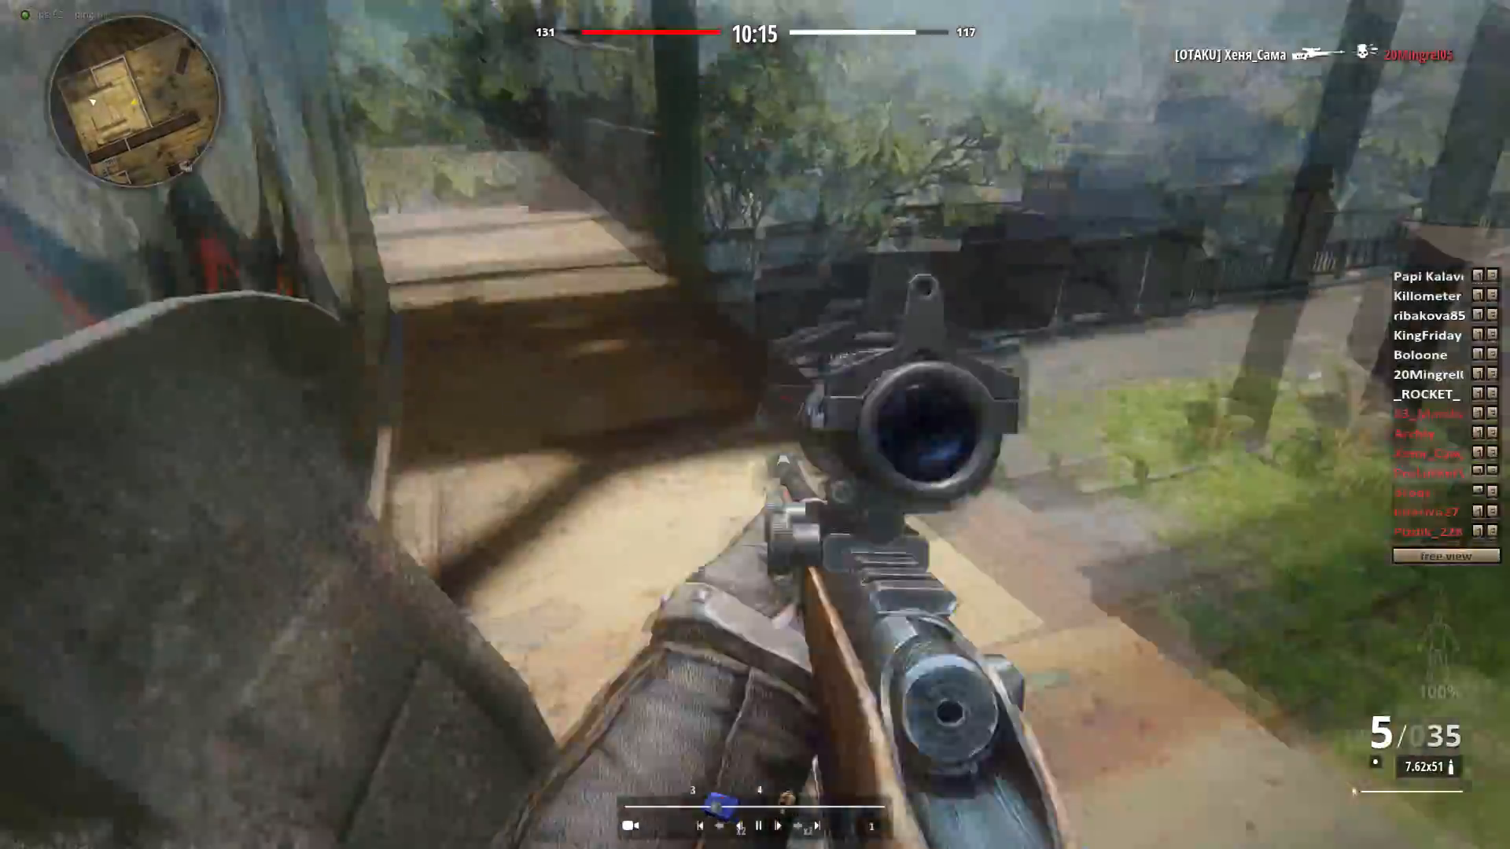
left_click(755, 410)
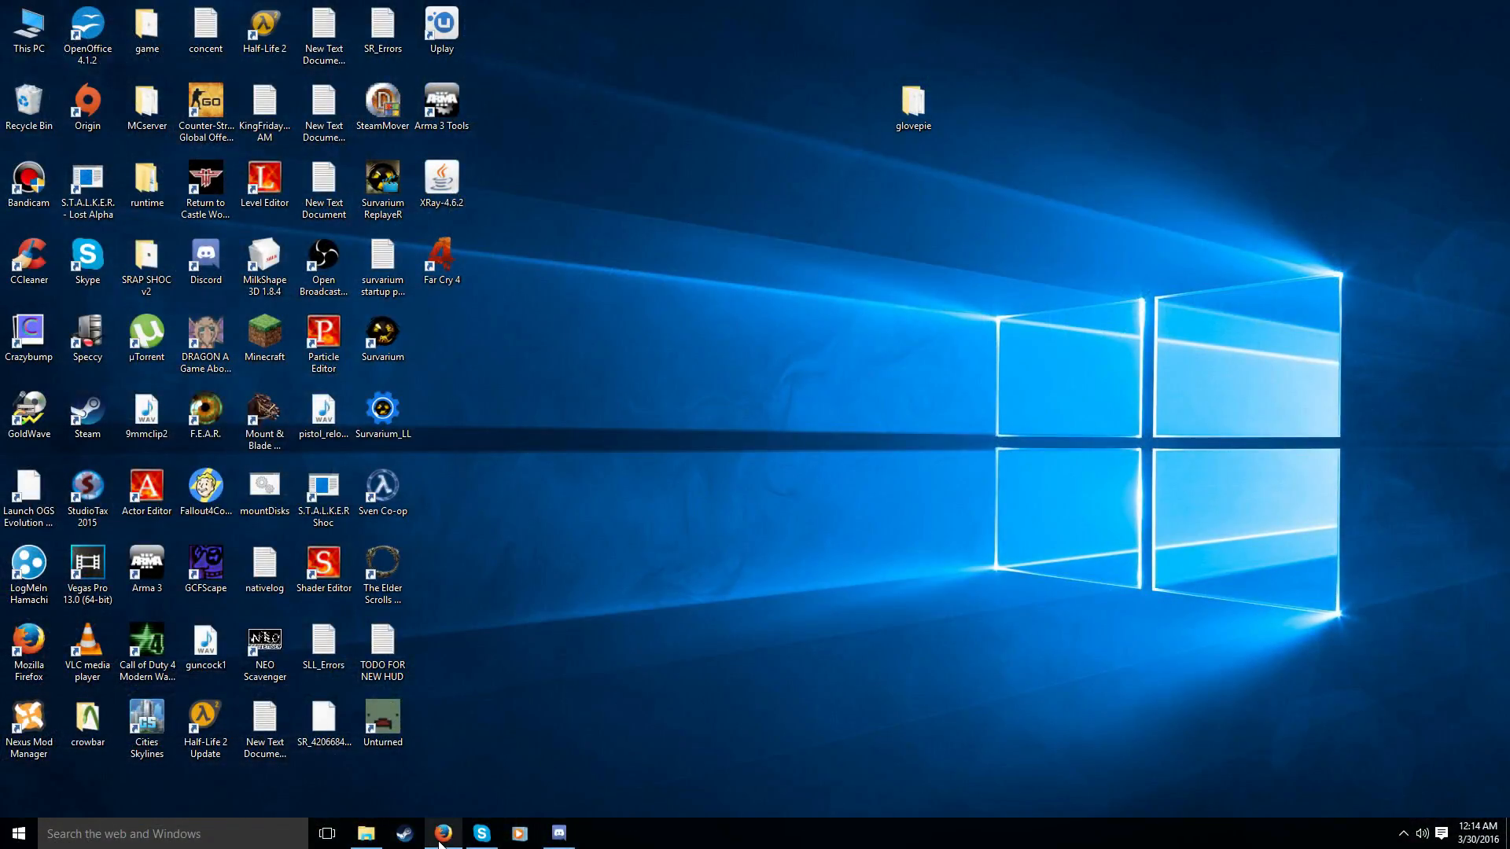
Bring Firefox back to the Google results for 'windows movie maker', then leave the desktop showing
left_click(442, 833)
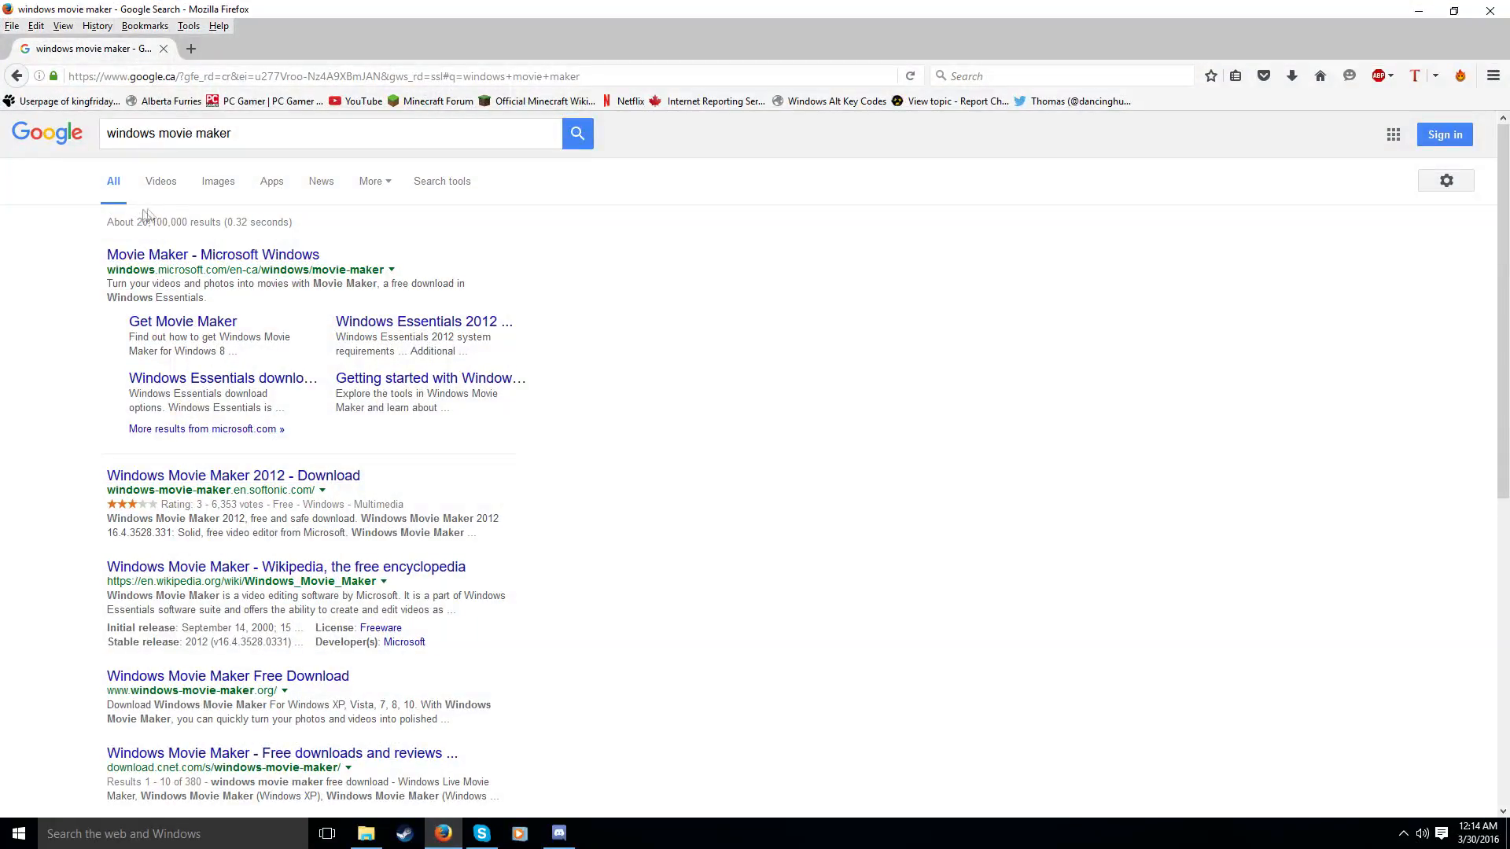
mouse_move(222, 377)
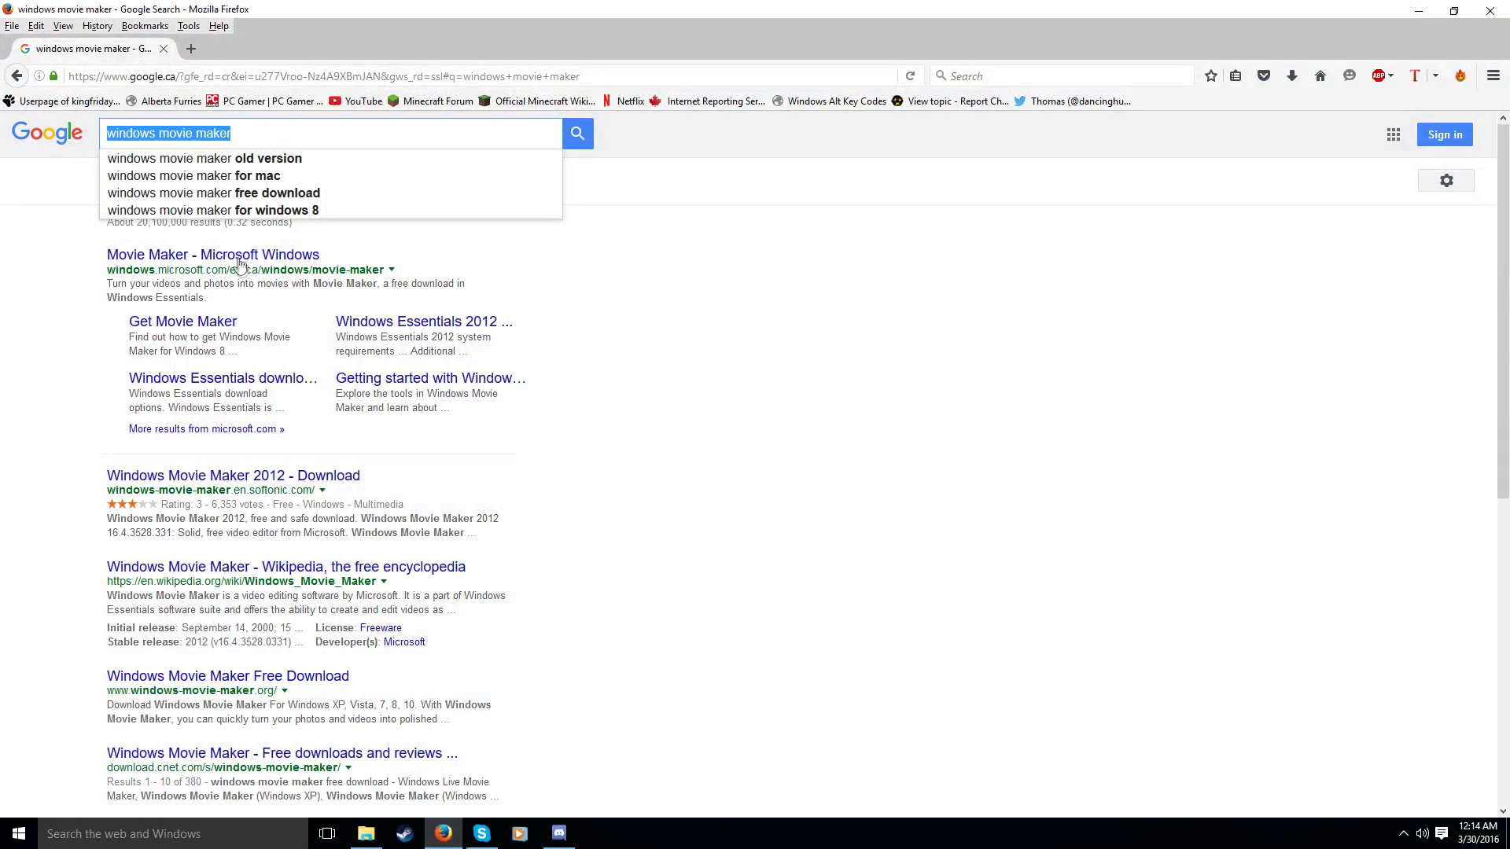
left_click(212, 255)
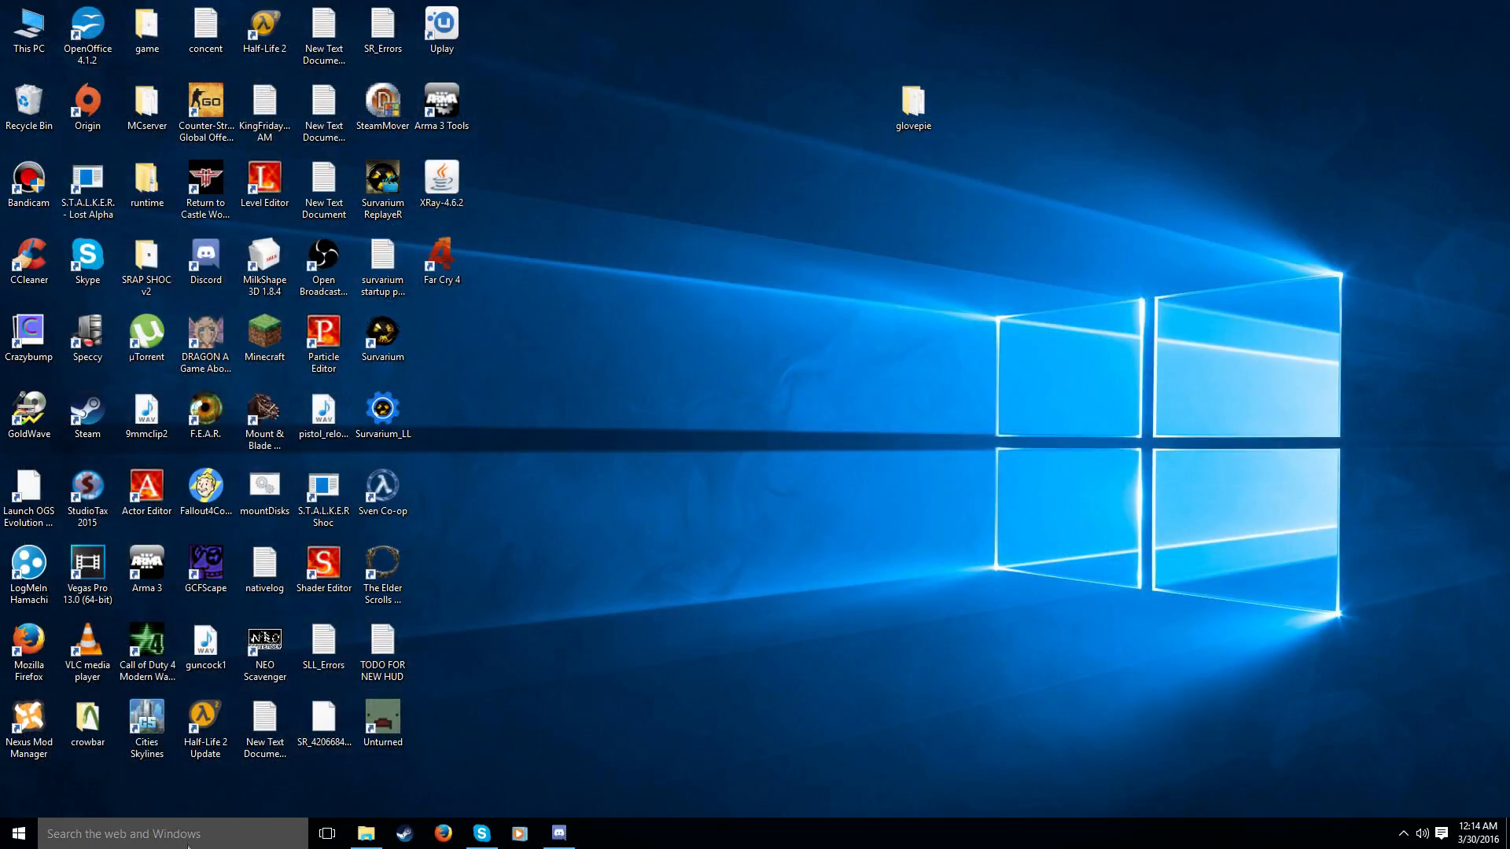
Launch Movie Maker via 'movie' search and import the 00.09.55.15 gameplay clip from the recordings folder
type("movie")
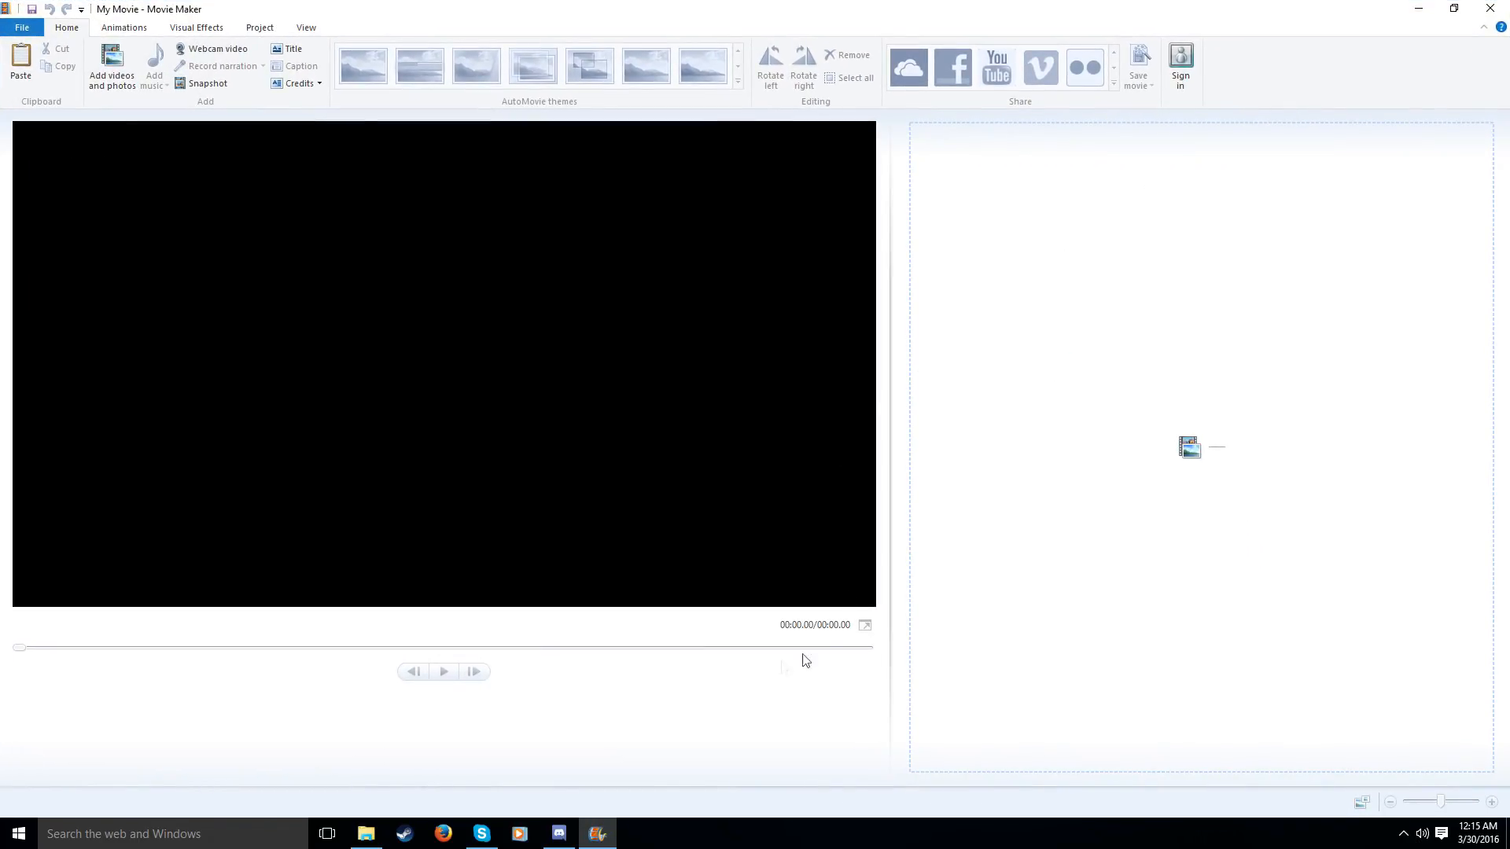
left_click(365, 833)
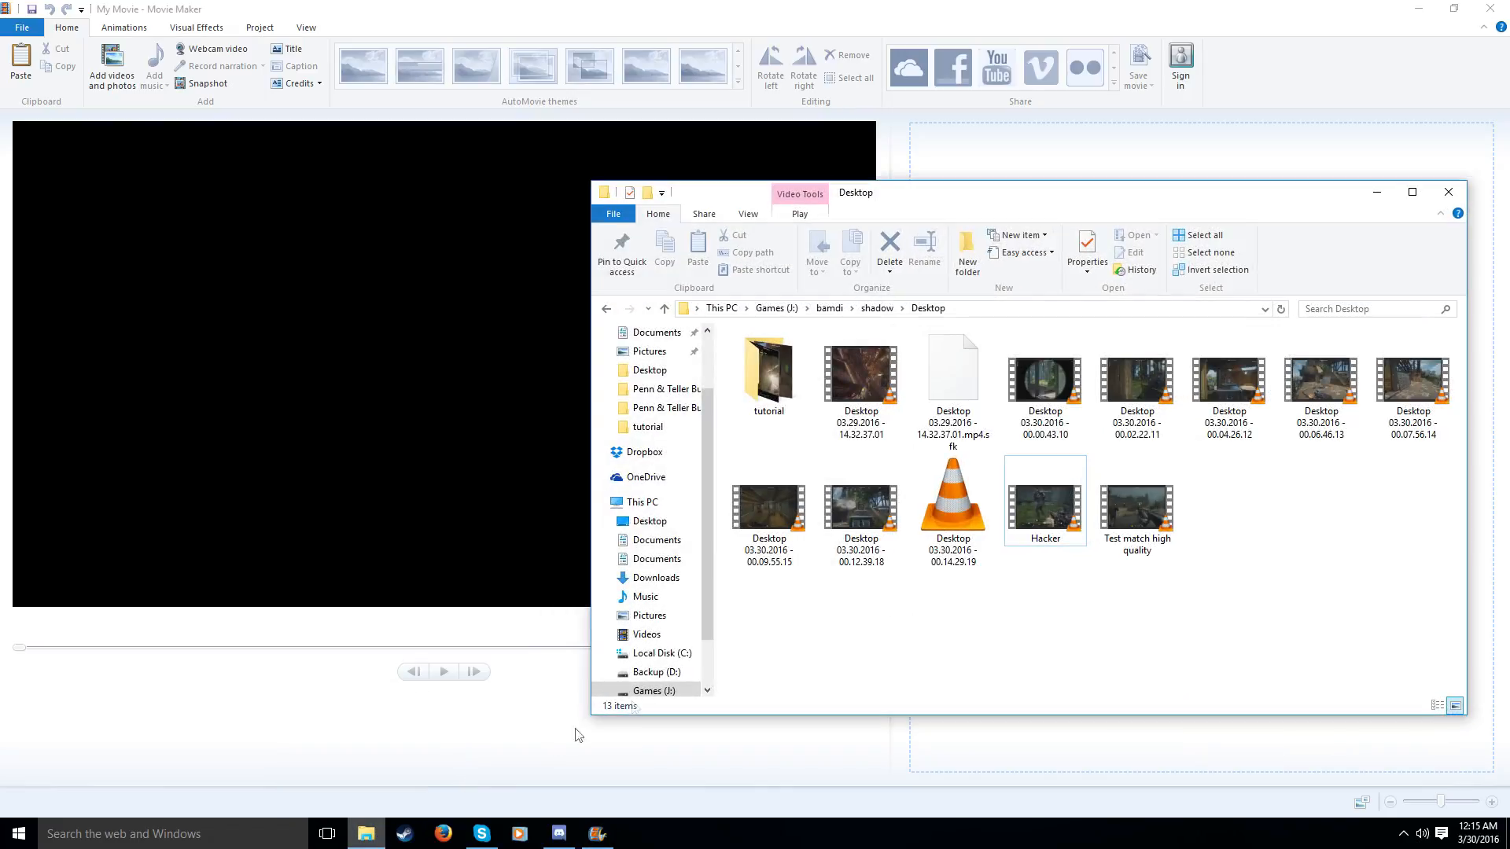
left_click(860, 508)
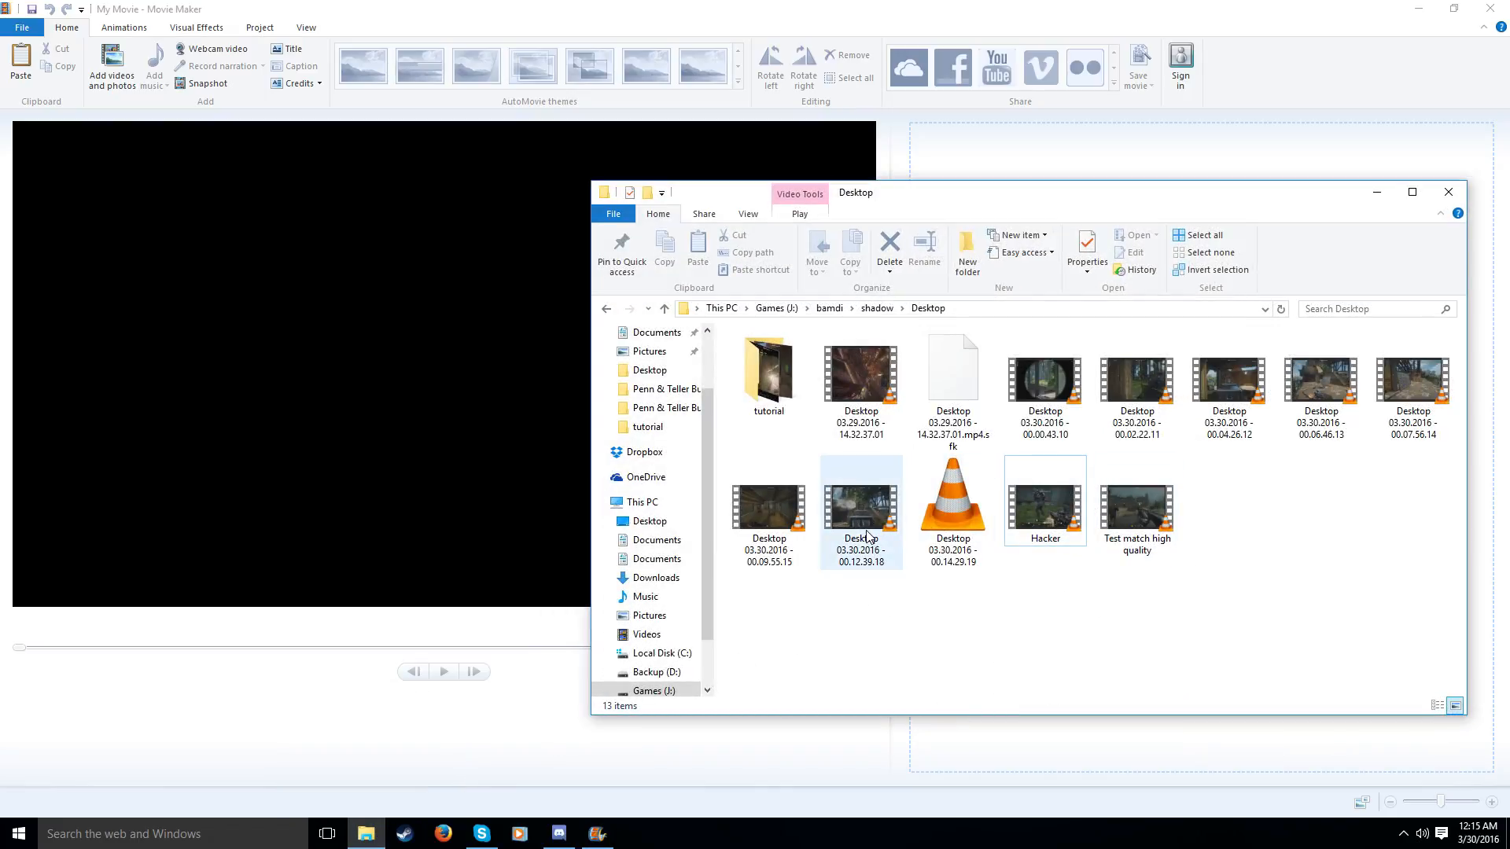
left_click(769, 509)
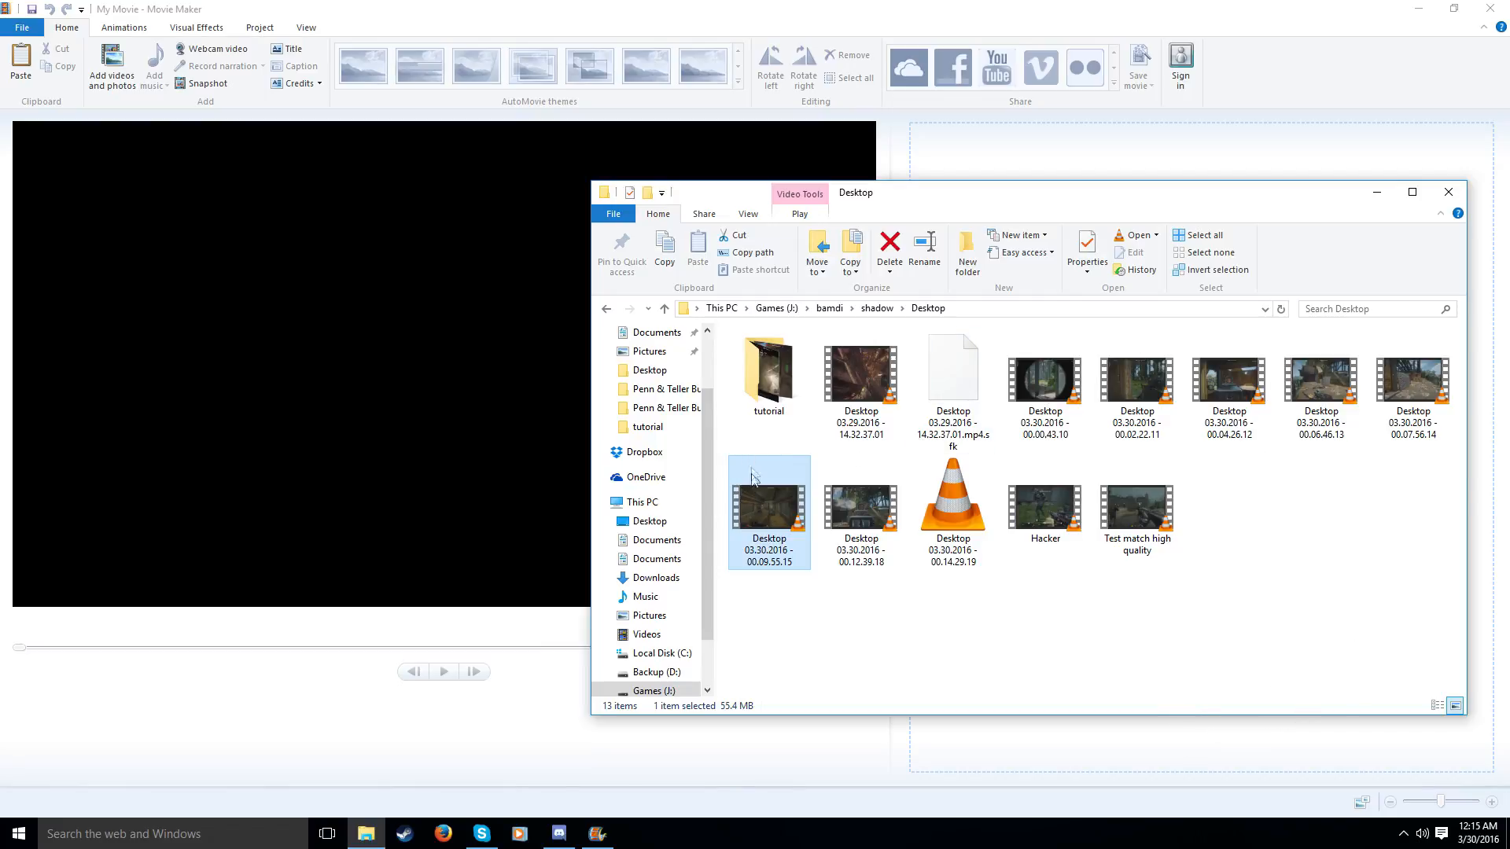
left_click(1043, 372)
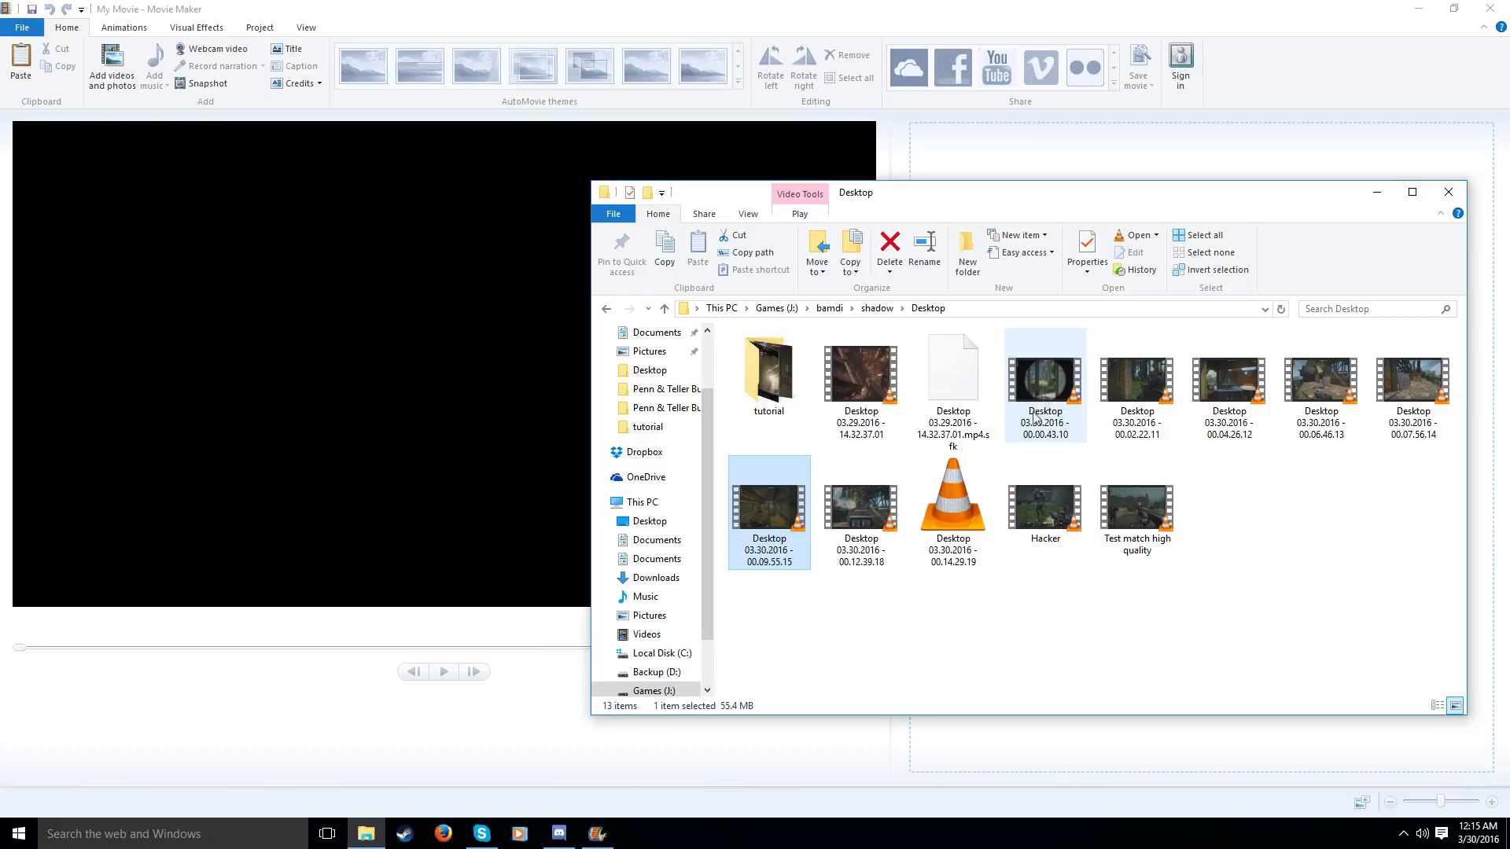
double_click(1045, 376)
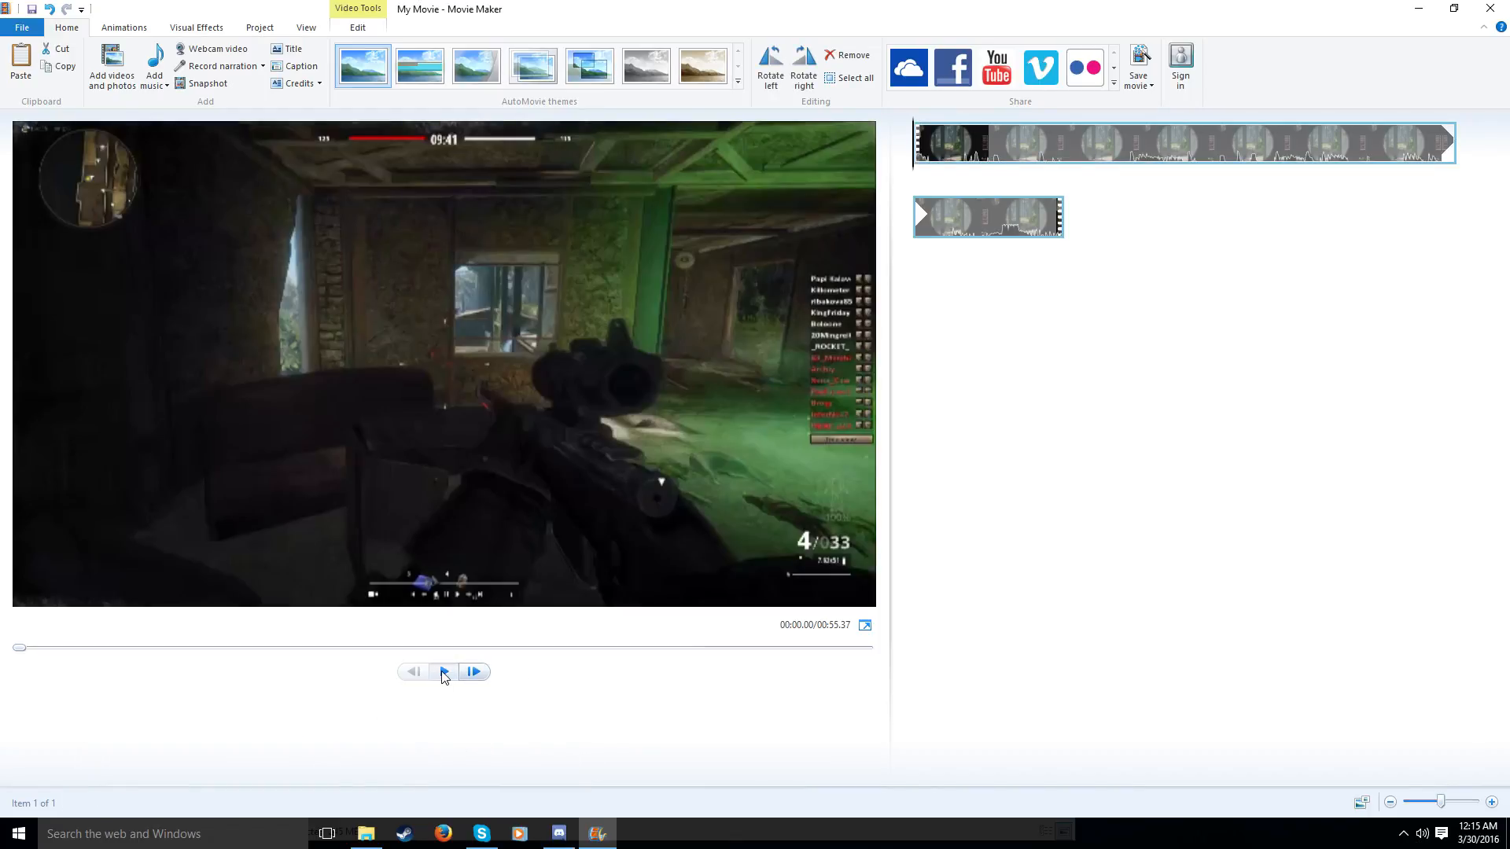
Preview the imported gameplay clip for a few seconds and pause around 5 seconds
left_click(444, 671)
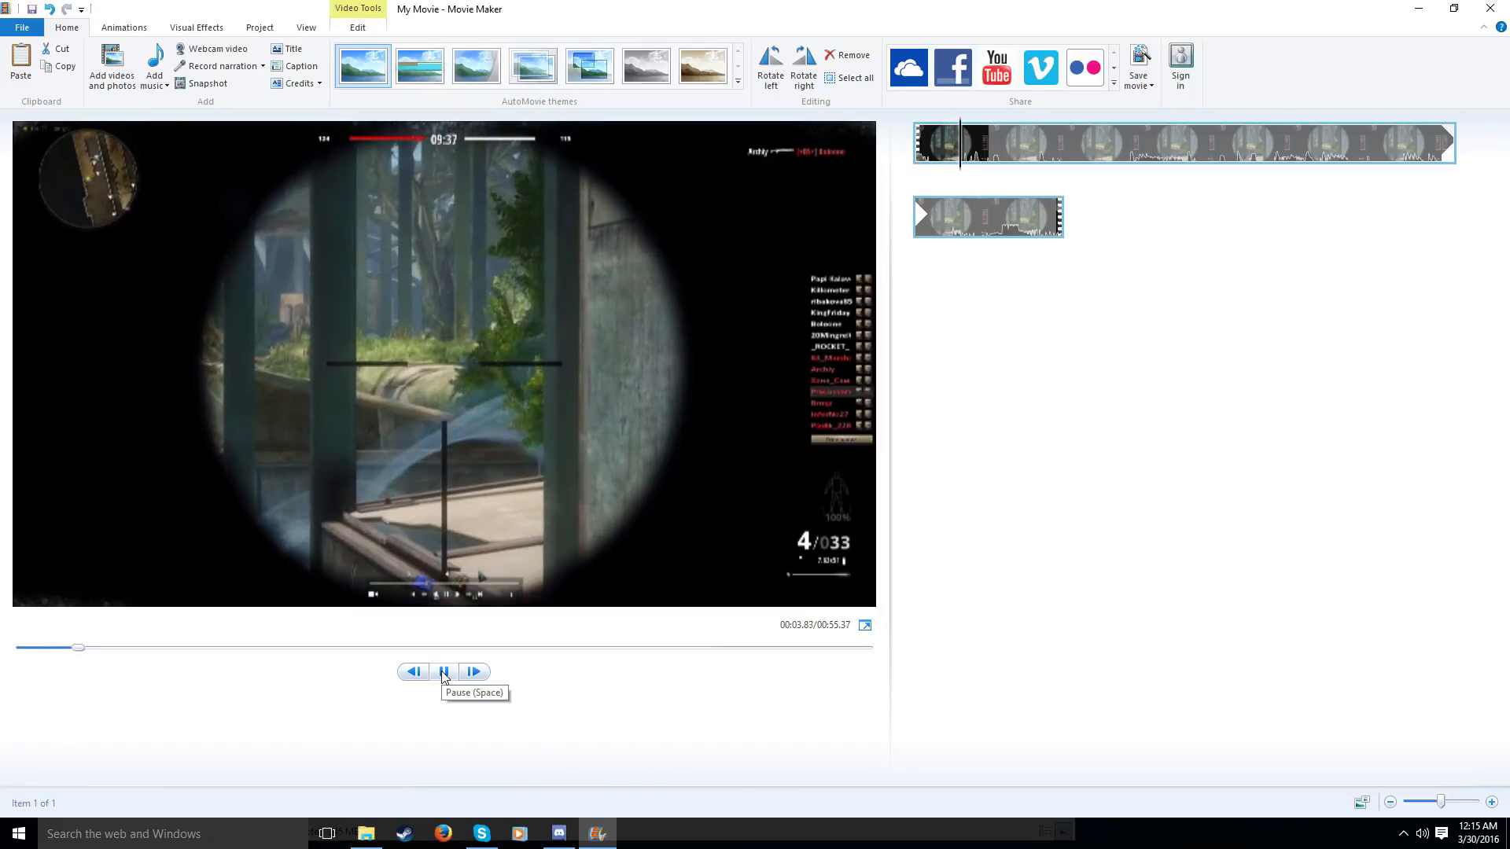
left_click(443, 671)
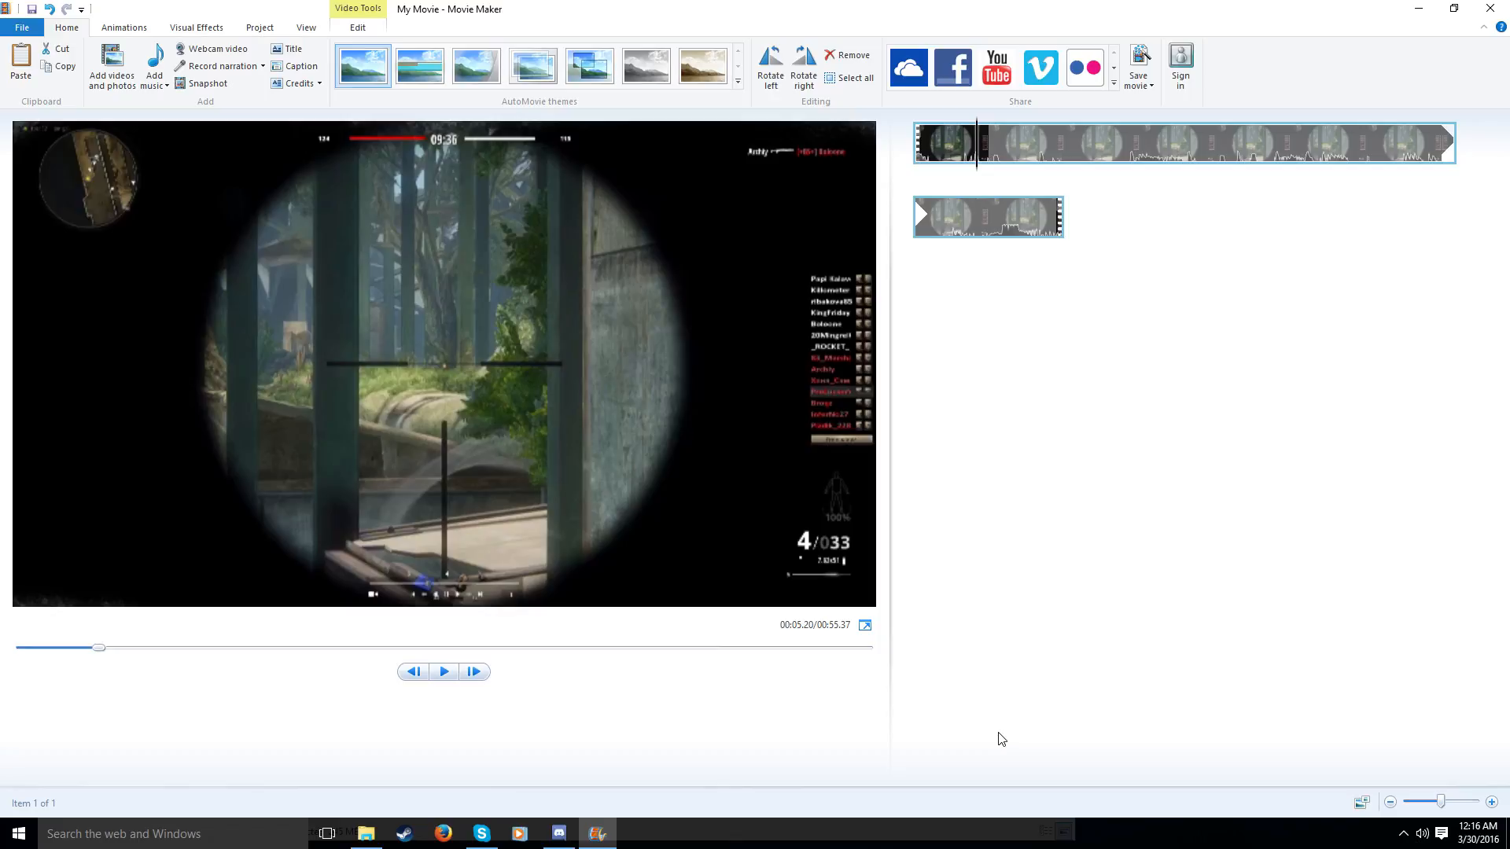
mouse_move(1263, 464)
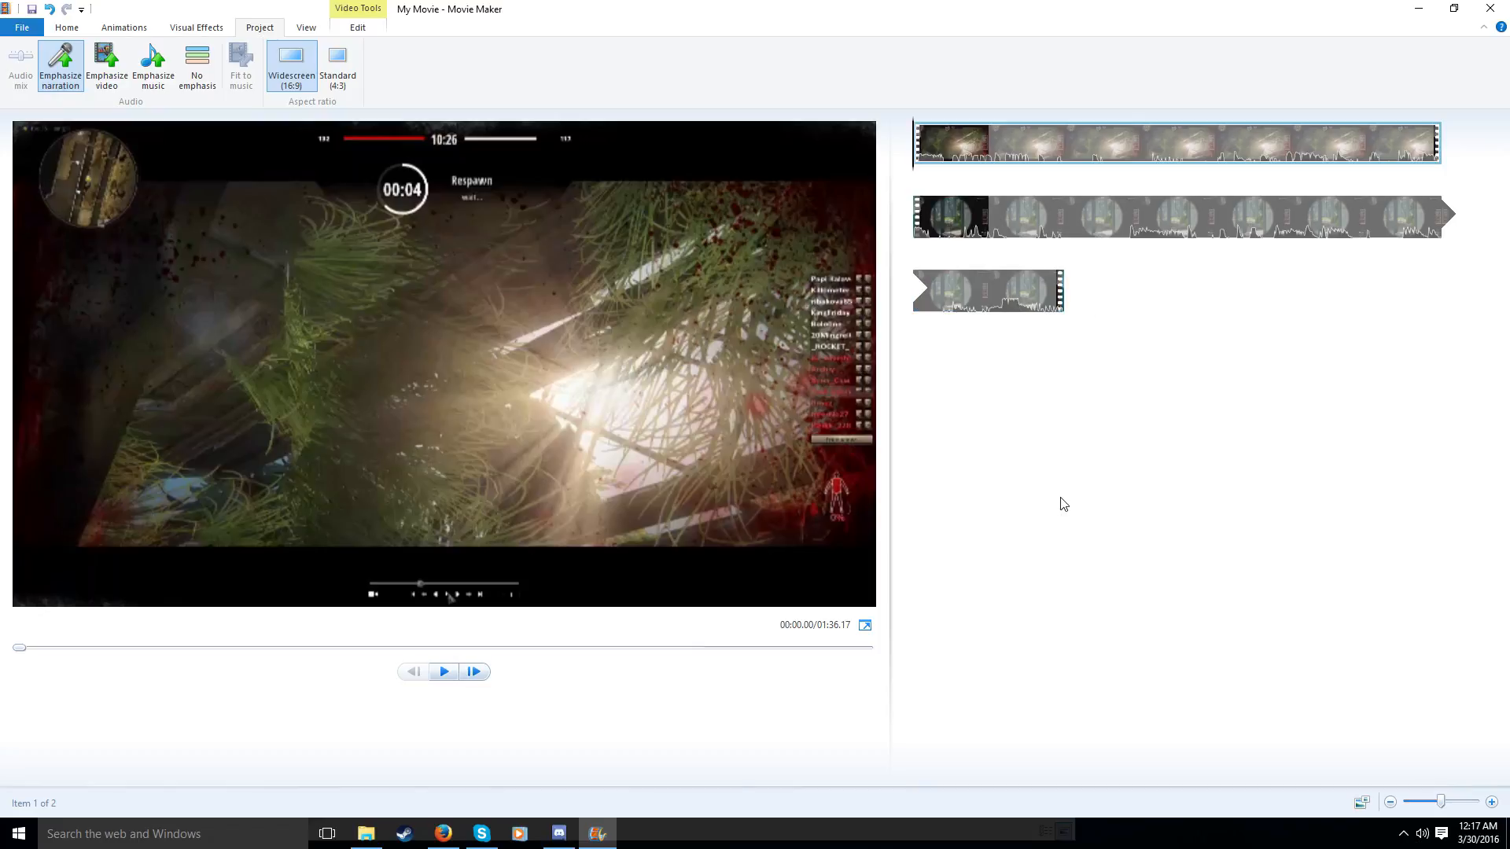
left_click(66, 27)
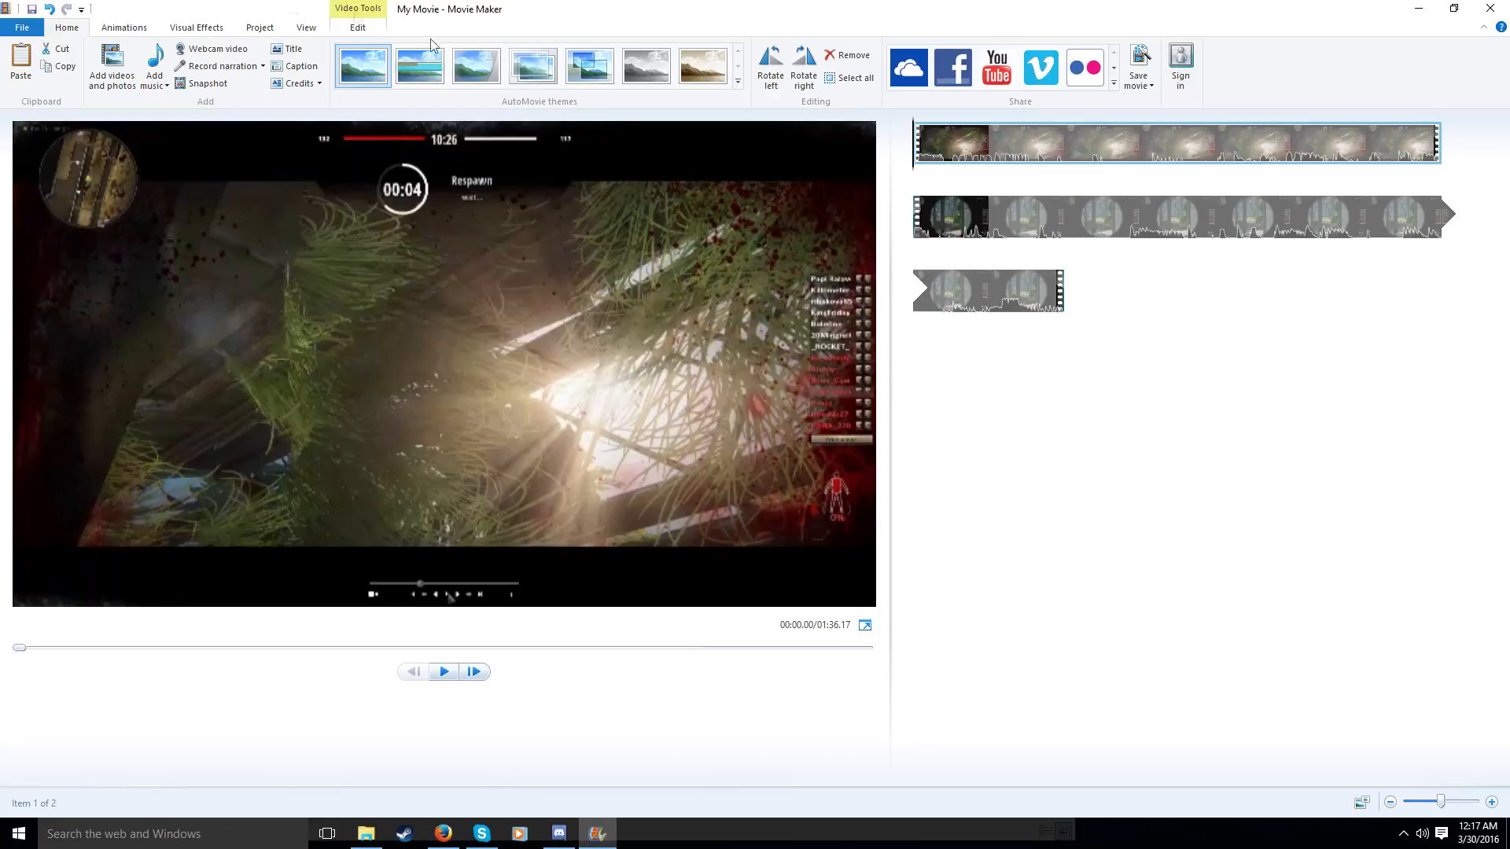
mouse_move(1041, 109)
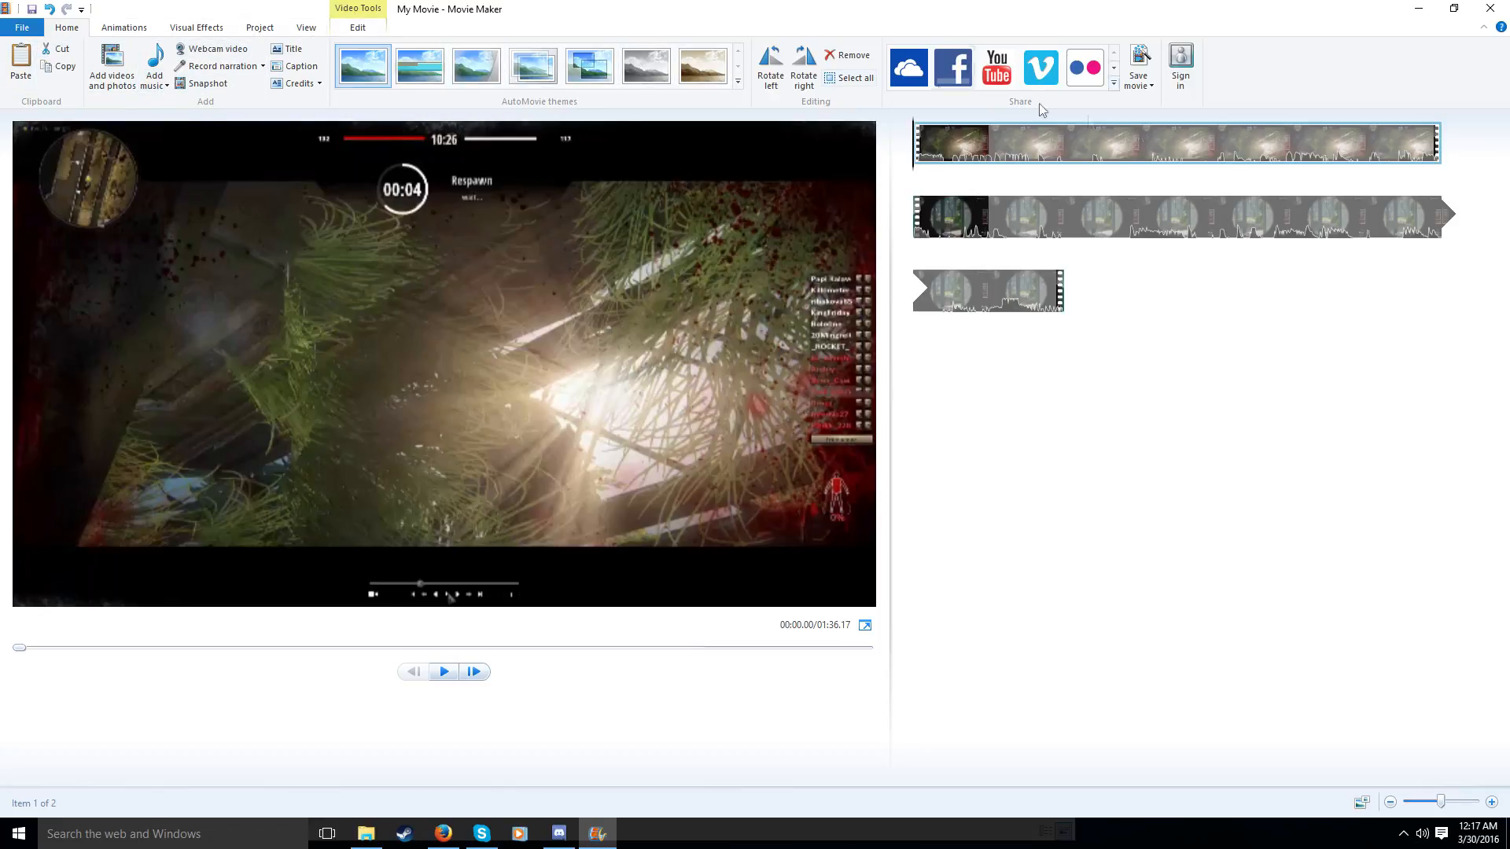
left_click(294, 66)
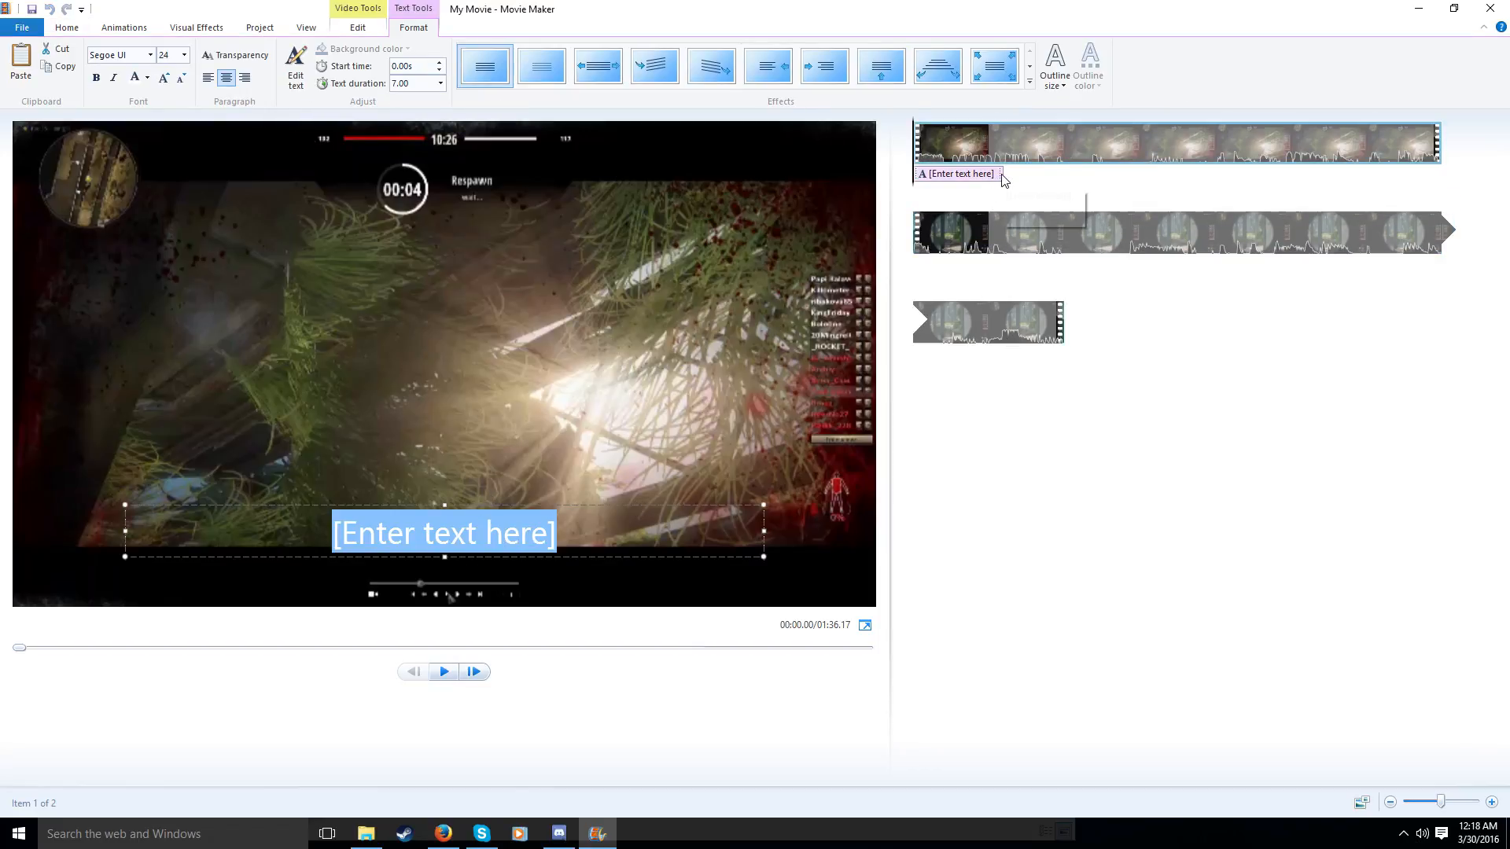
mouse_move(957, 173)
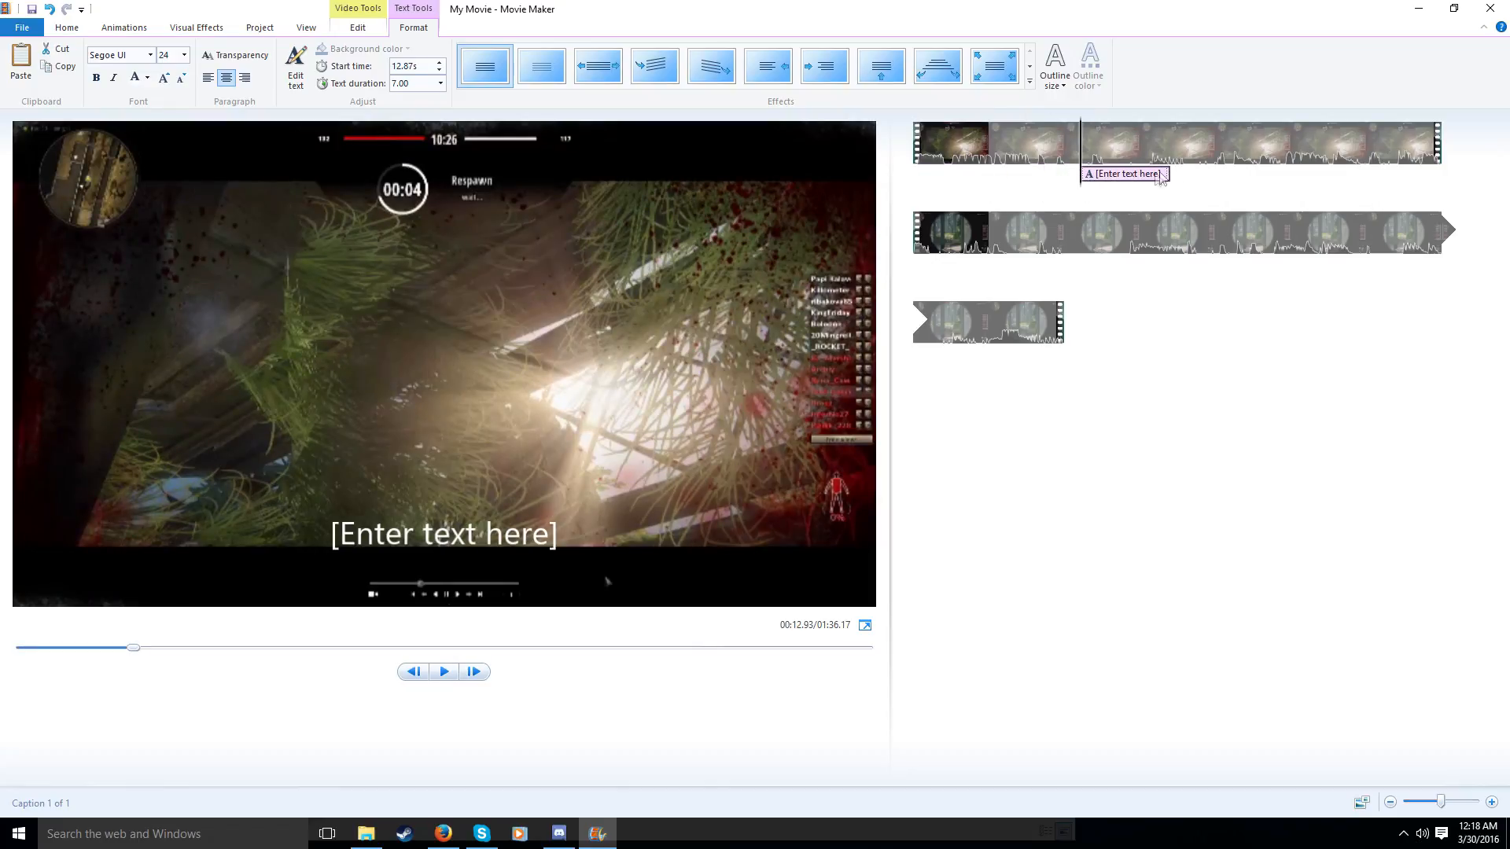
mouse_move(413, 84)
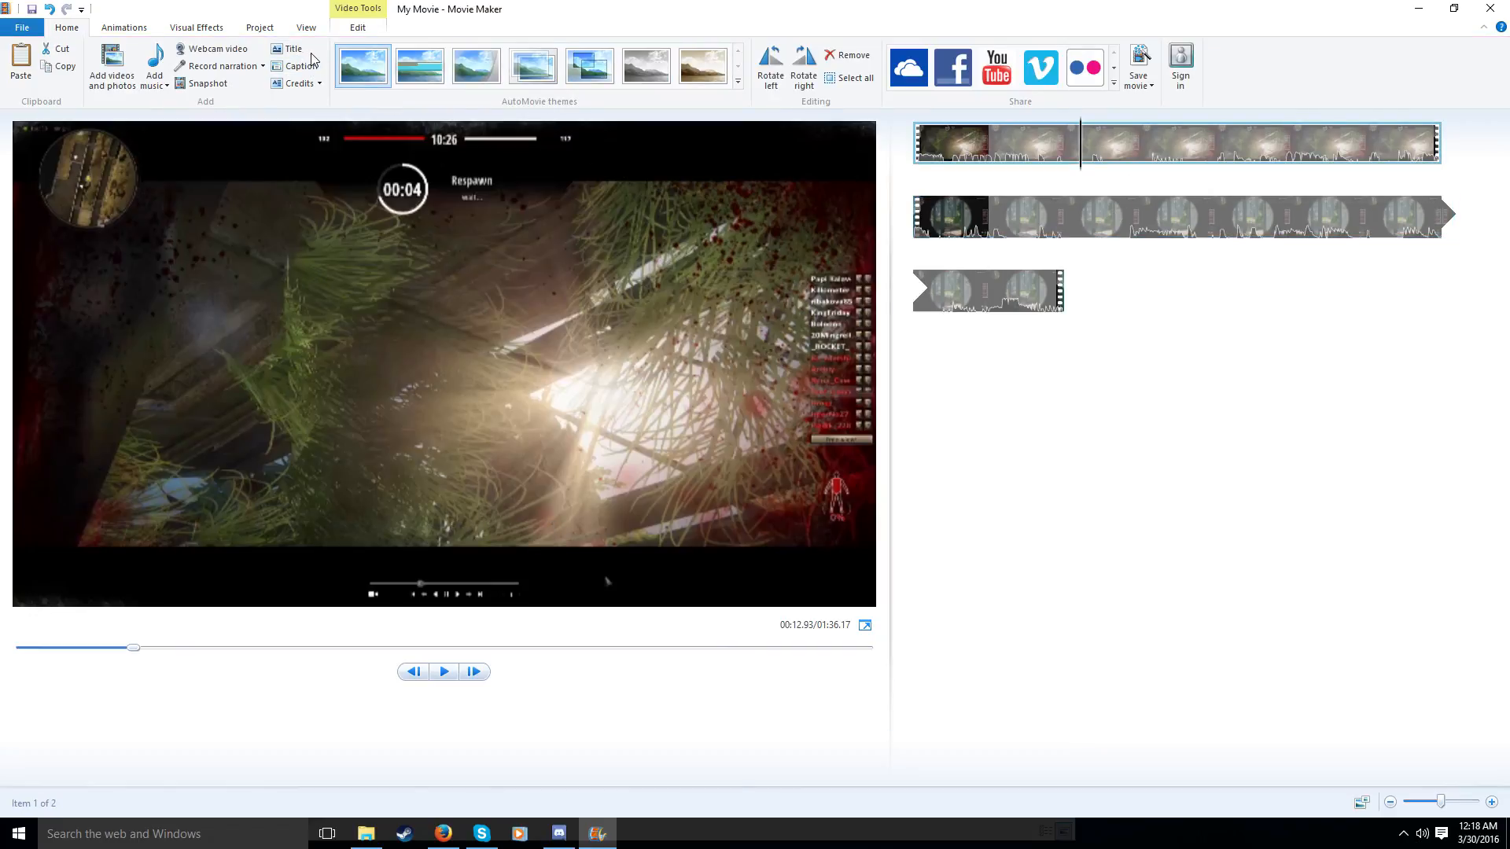
mouse_move(149, 37)
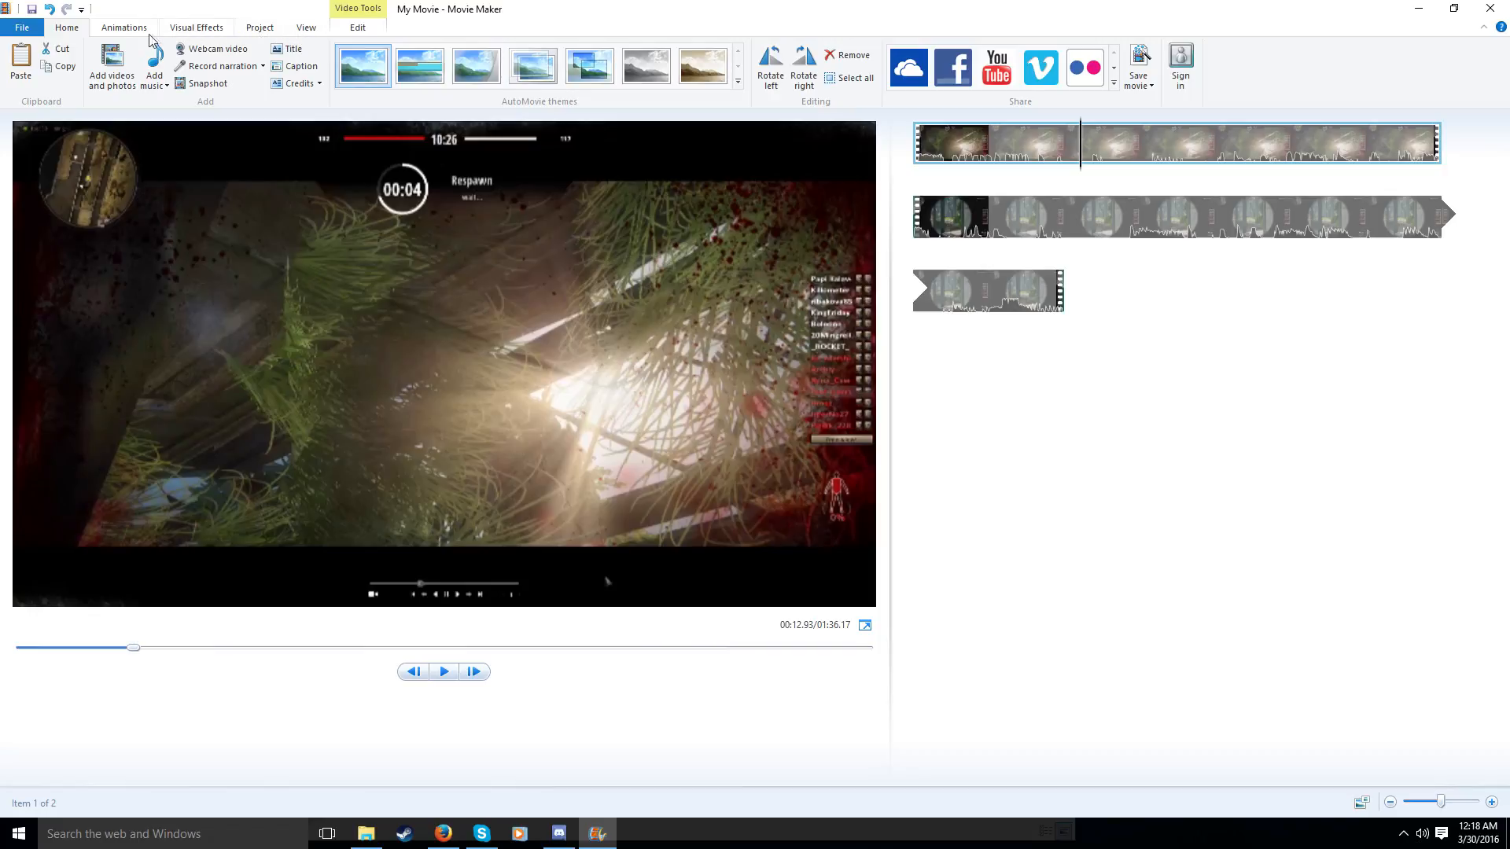
Look over Visual Effects and Project settings, then show the clip's Video Tools Edit options
left_click(123, 27)
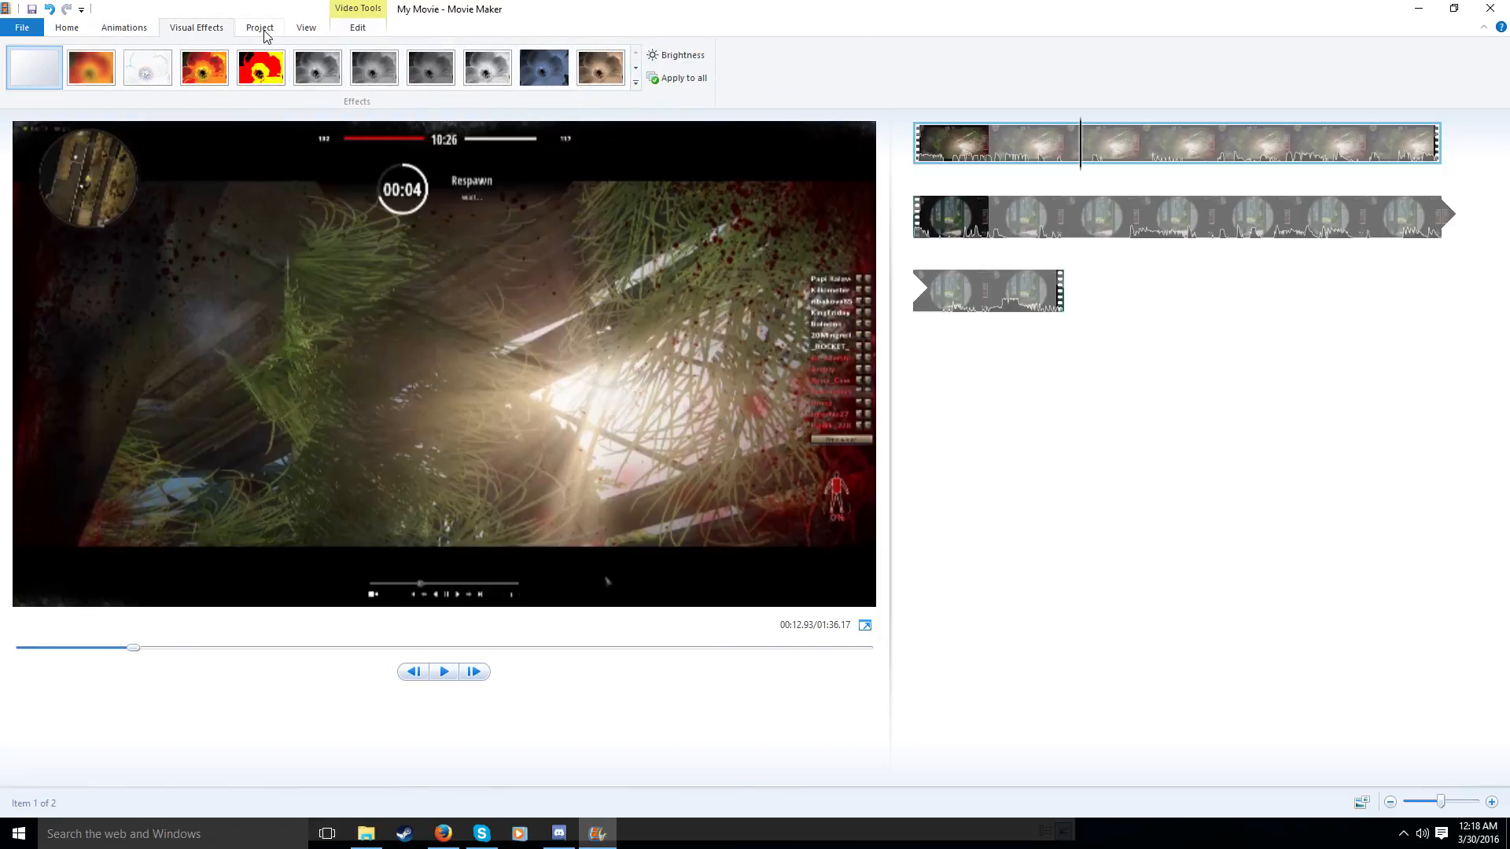
left_click(259, 27)
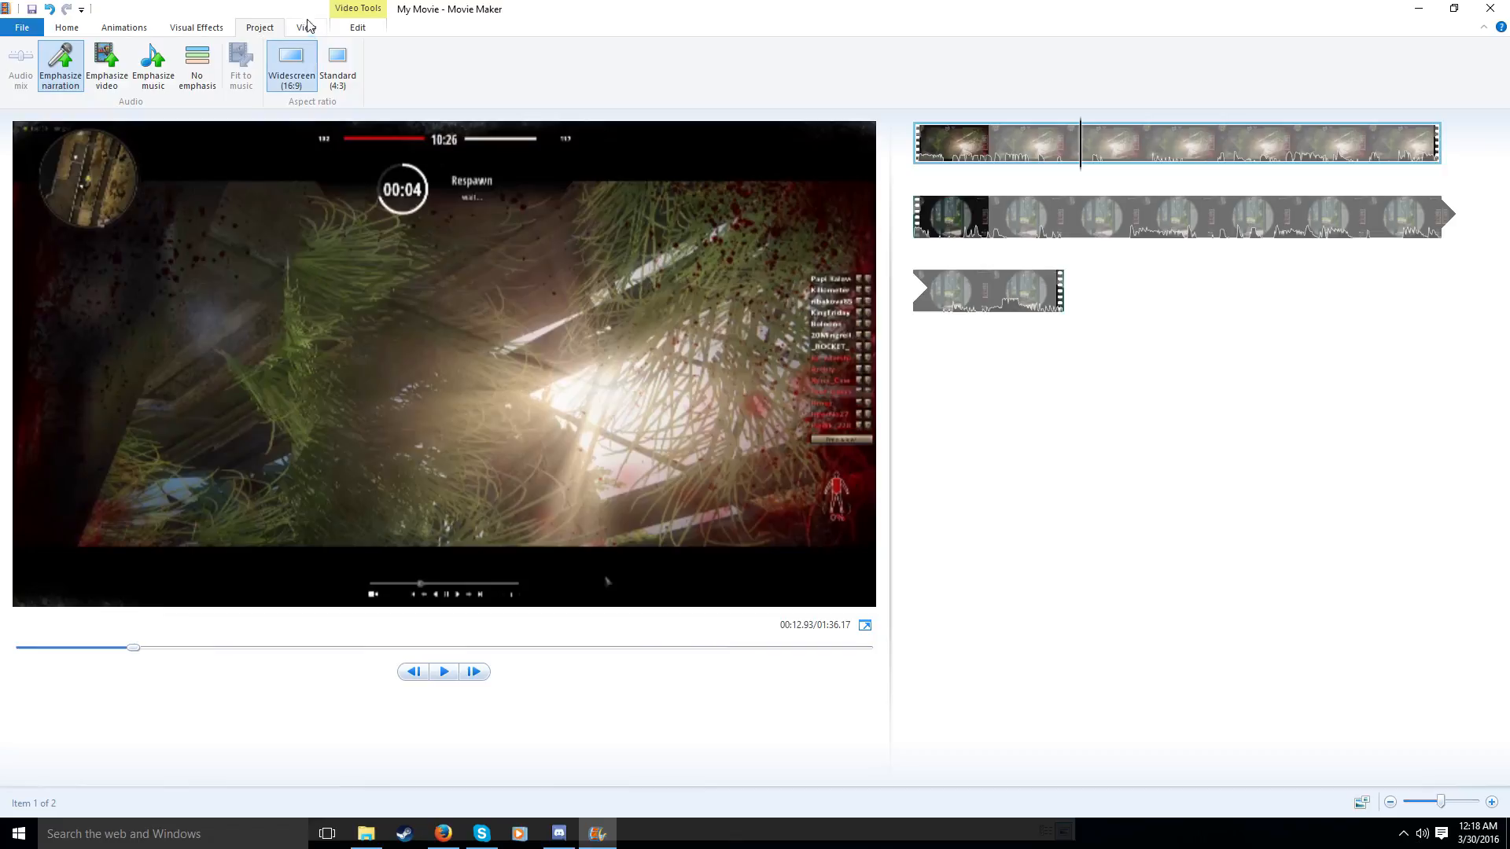
left_click(305, 27)
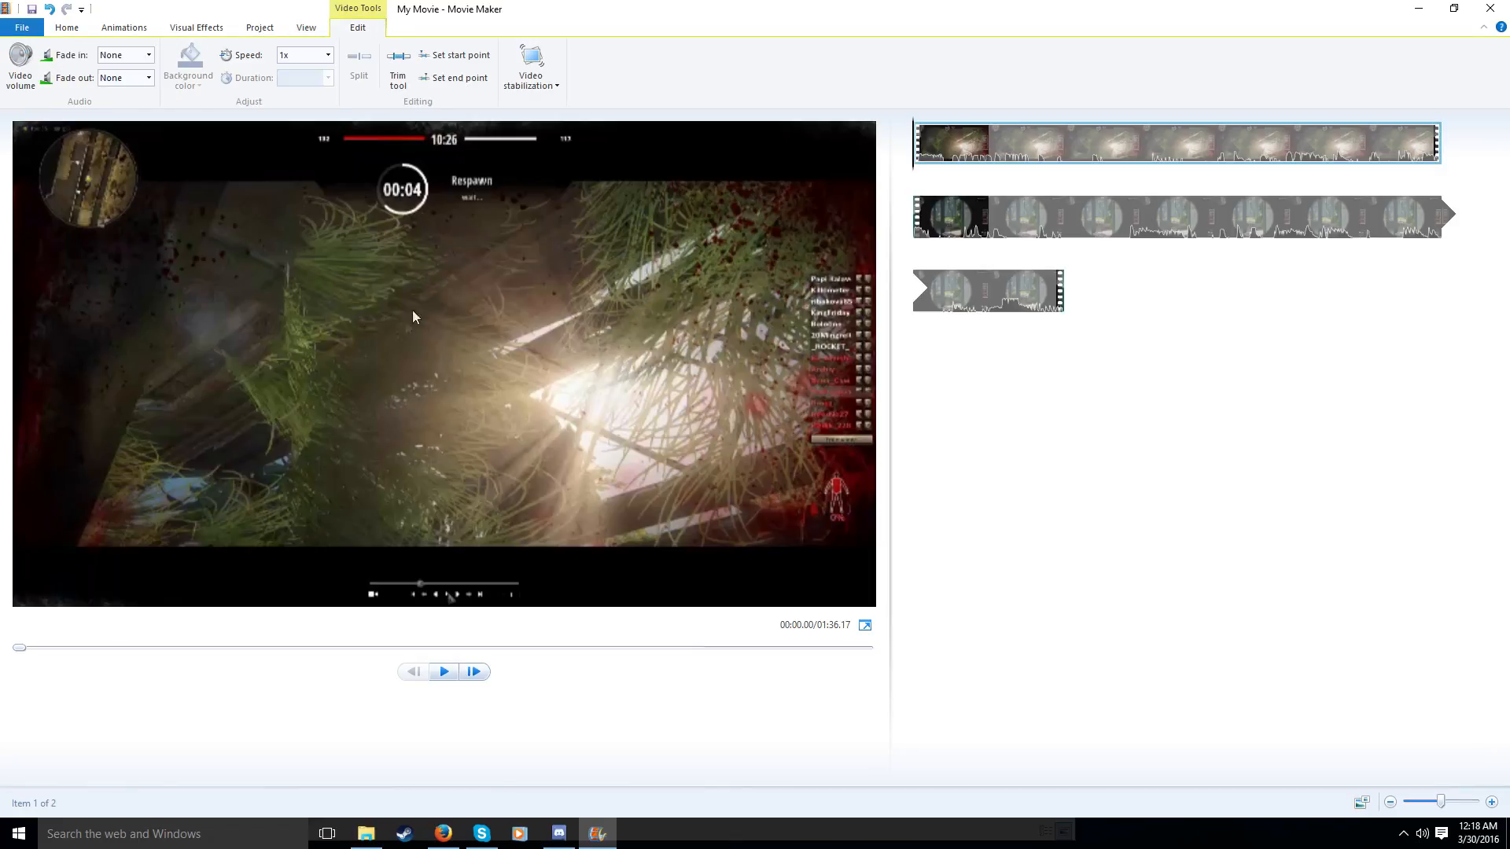
left_click(327, 55)
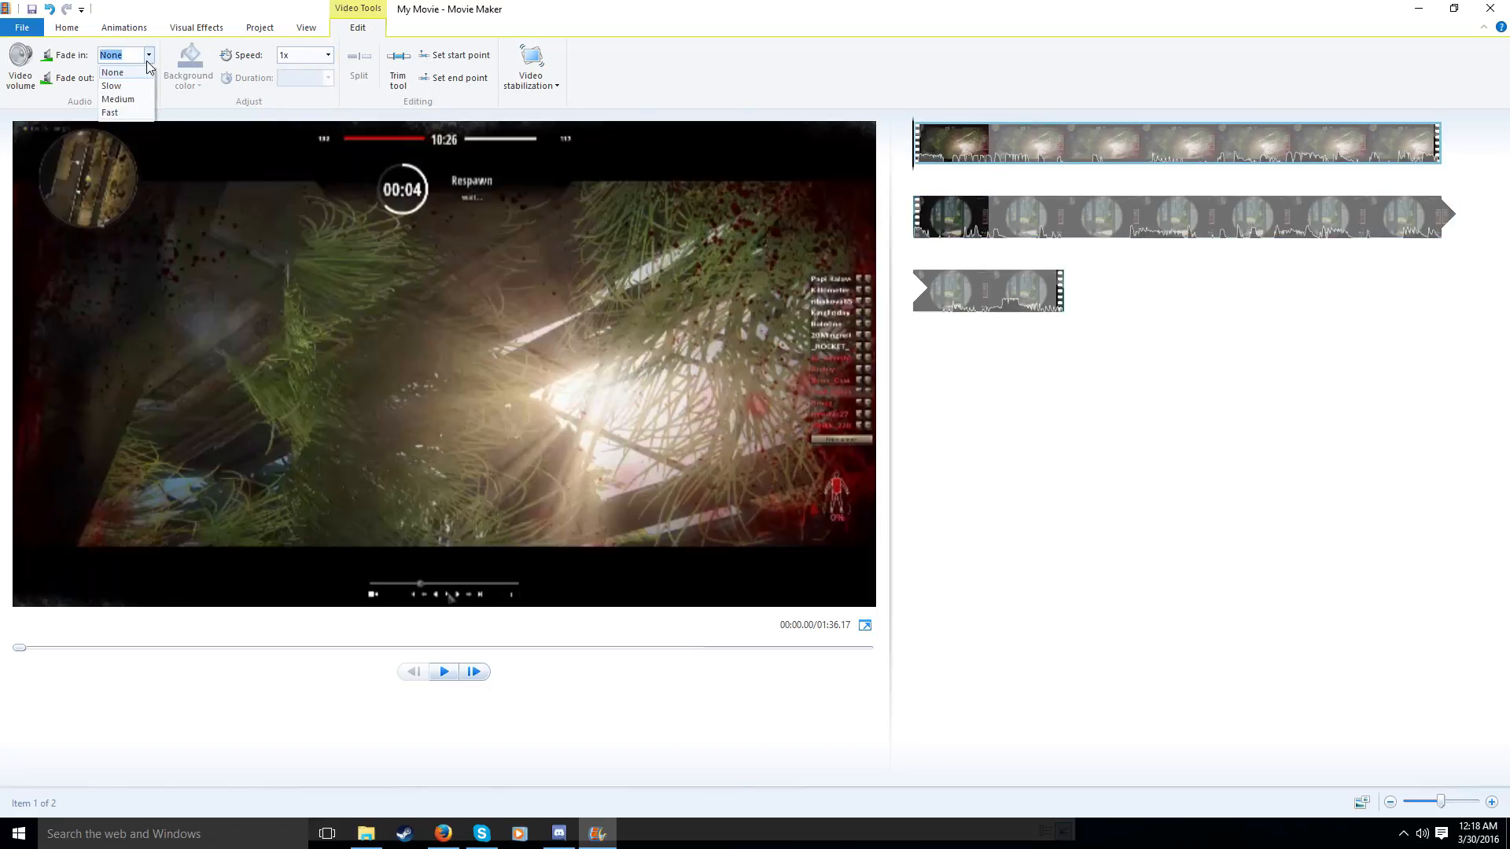
left_click(20, 62)
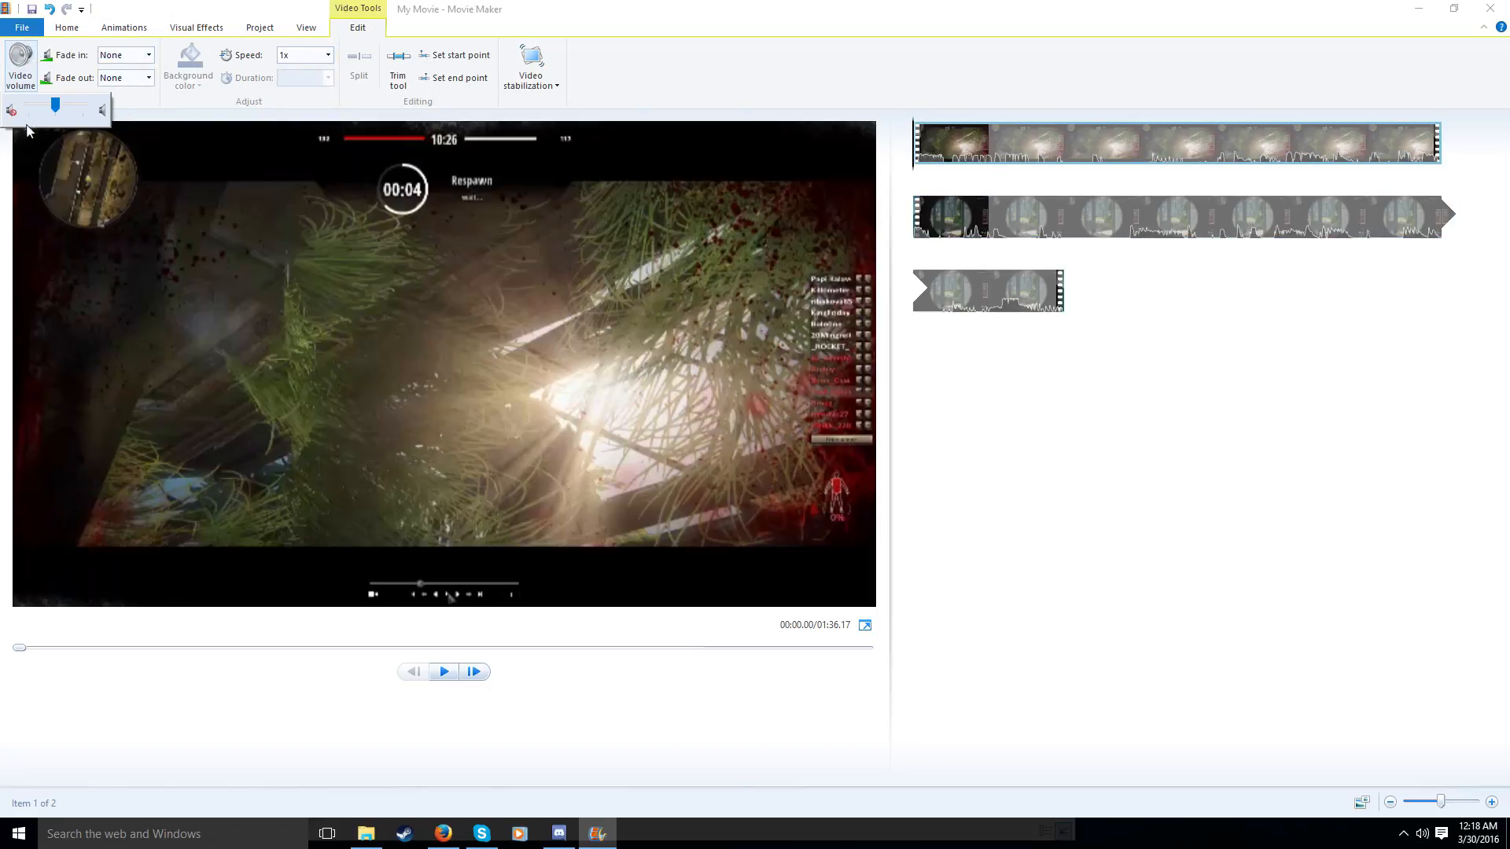
mouse_move(795, 67)
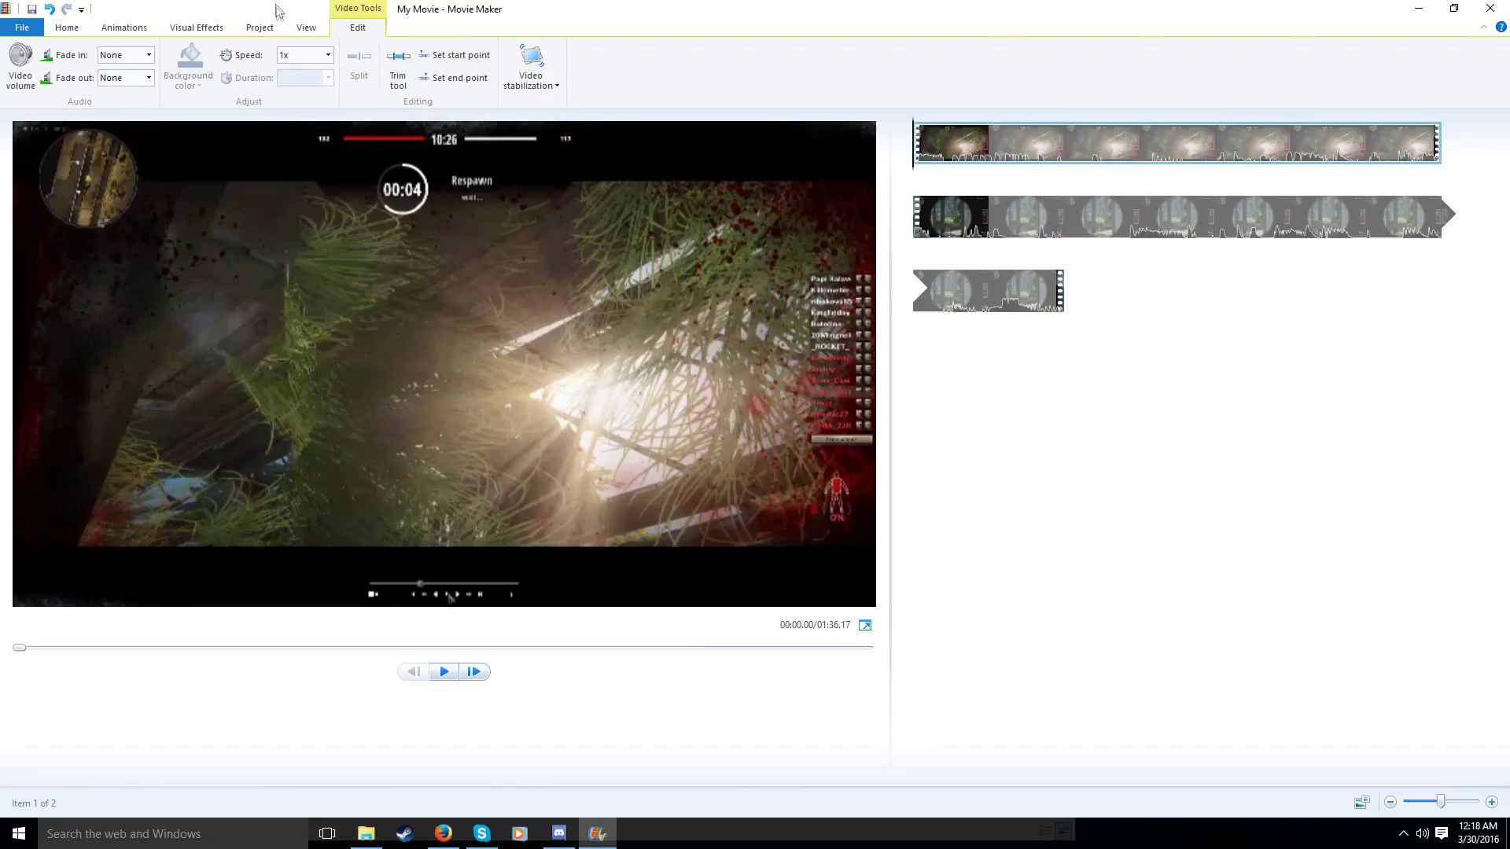
mouse_move(717, 300)
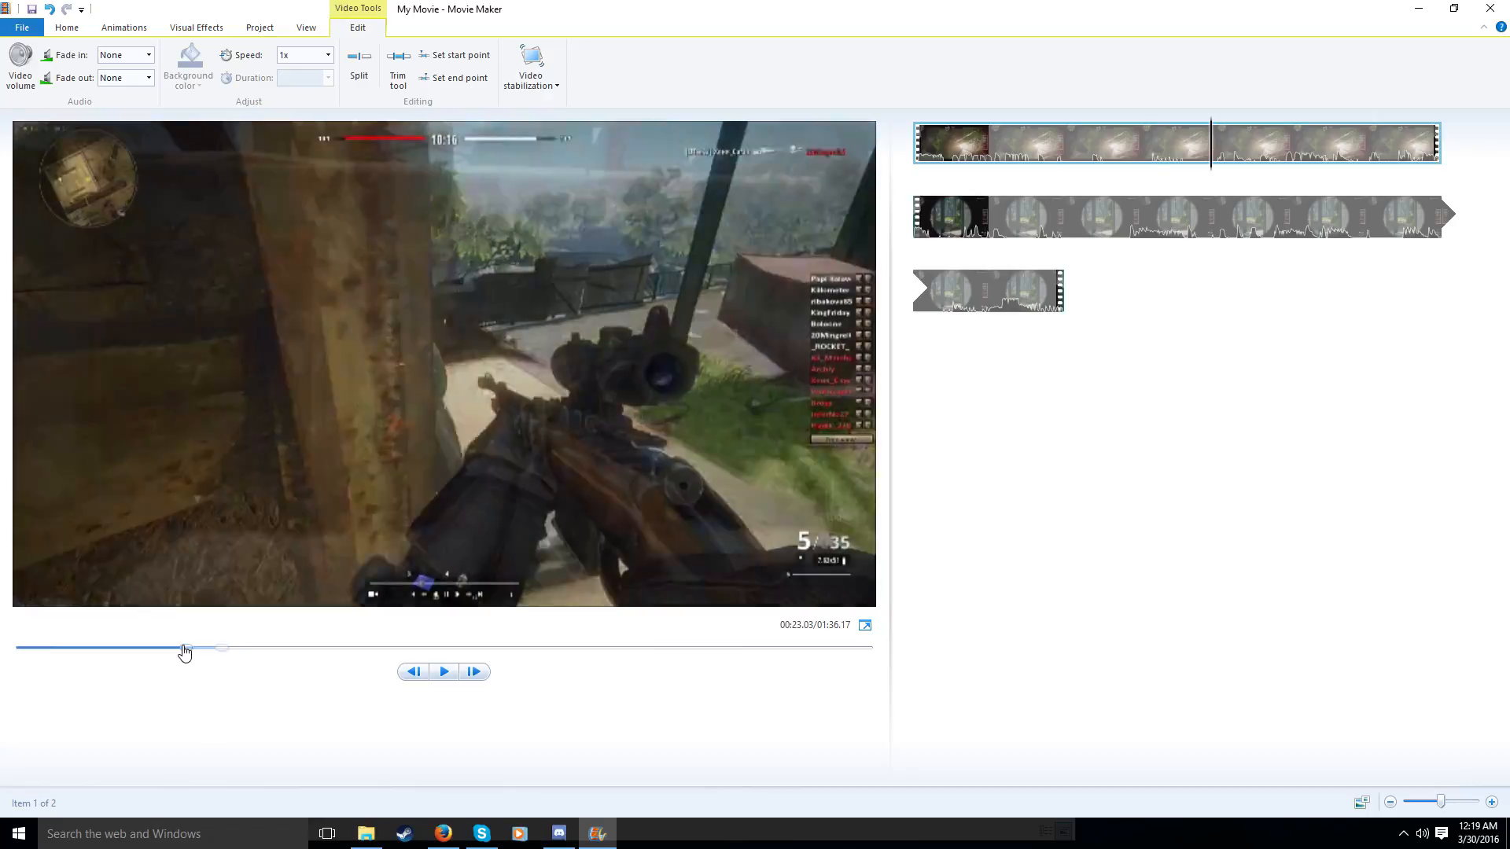
Split the footage at the cut points and drop the unwanted piece, leaving three clips of about 37 seconds
left_click_drag(213, 649, 180, 650)
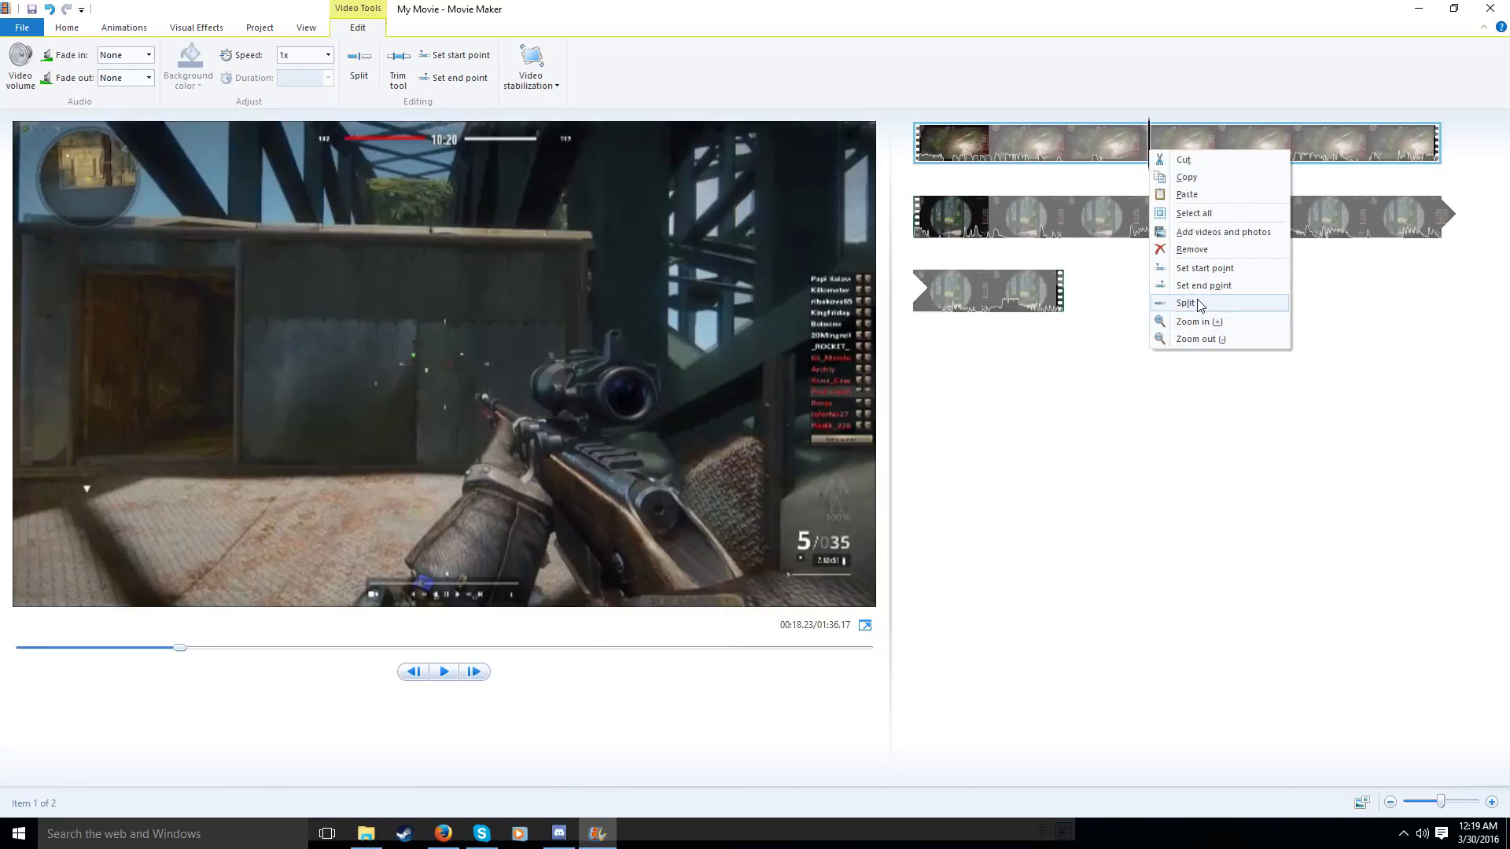
left_click(1186, 301)
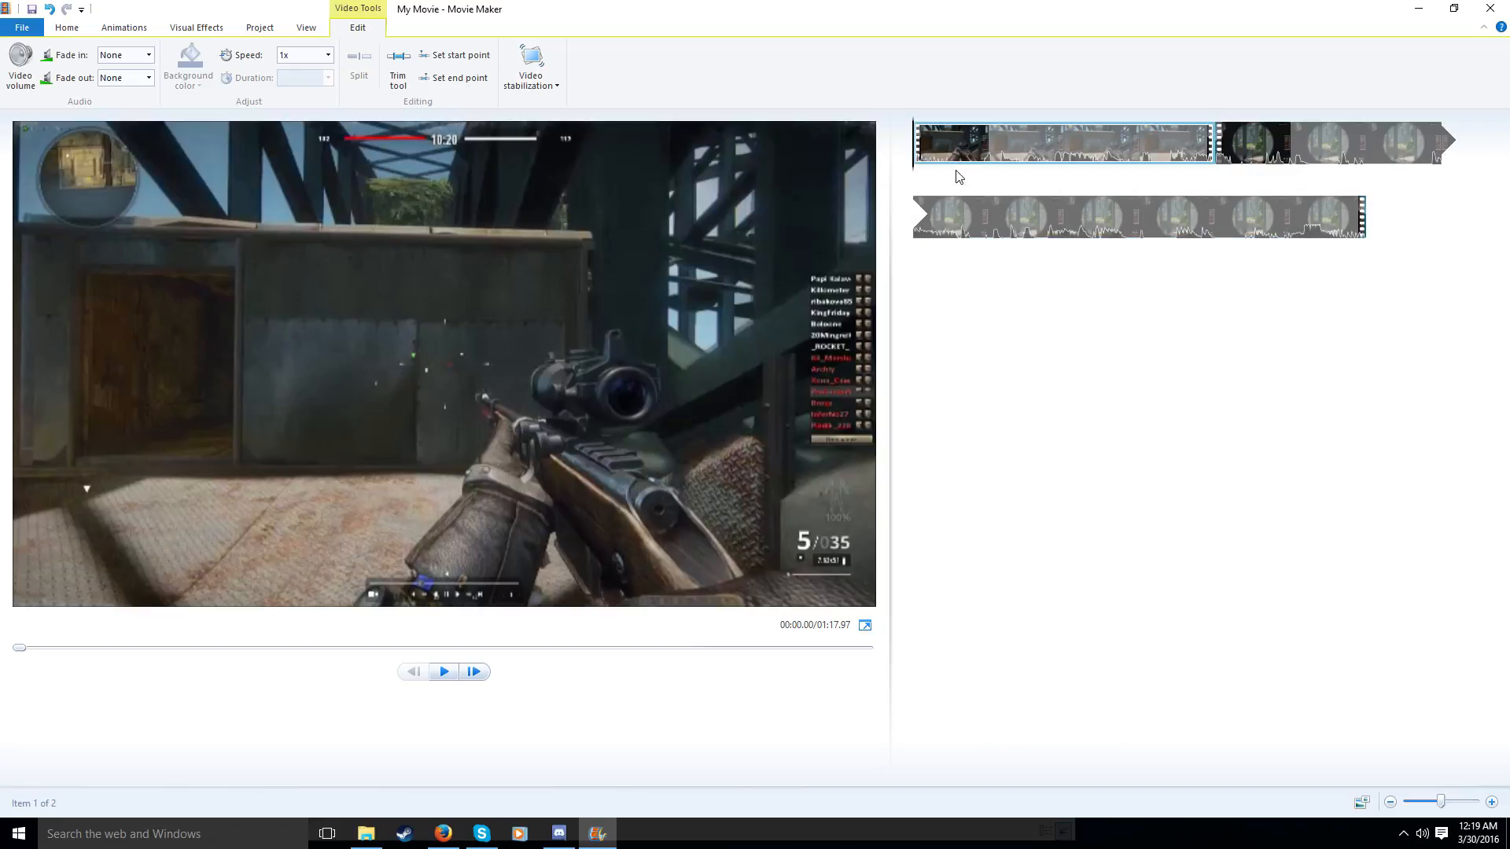
left_click(963, 144)
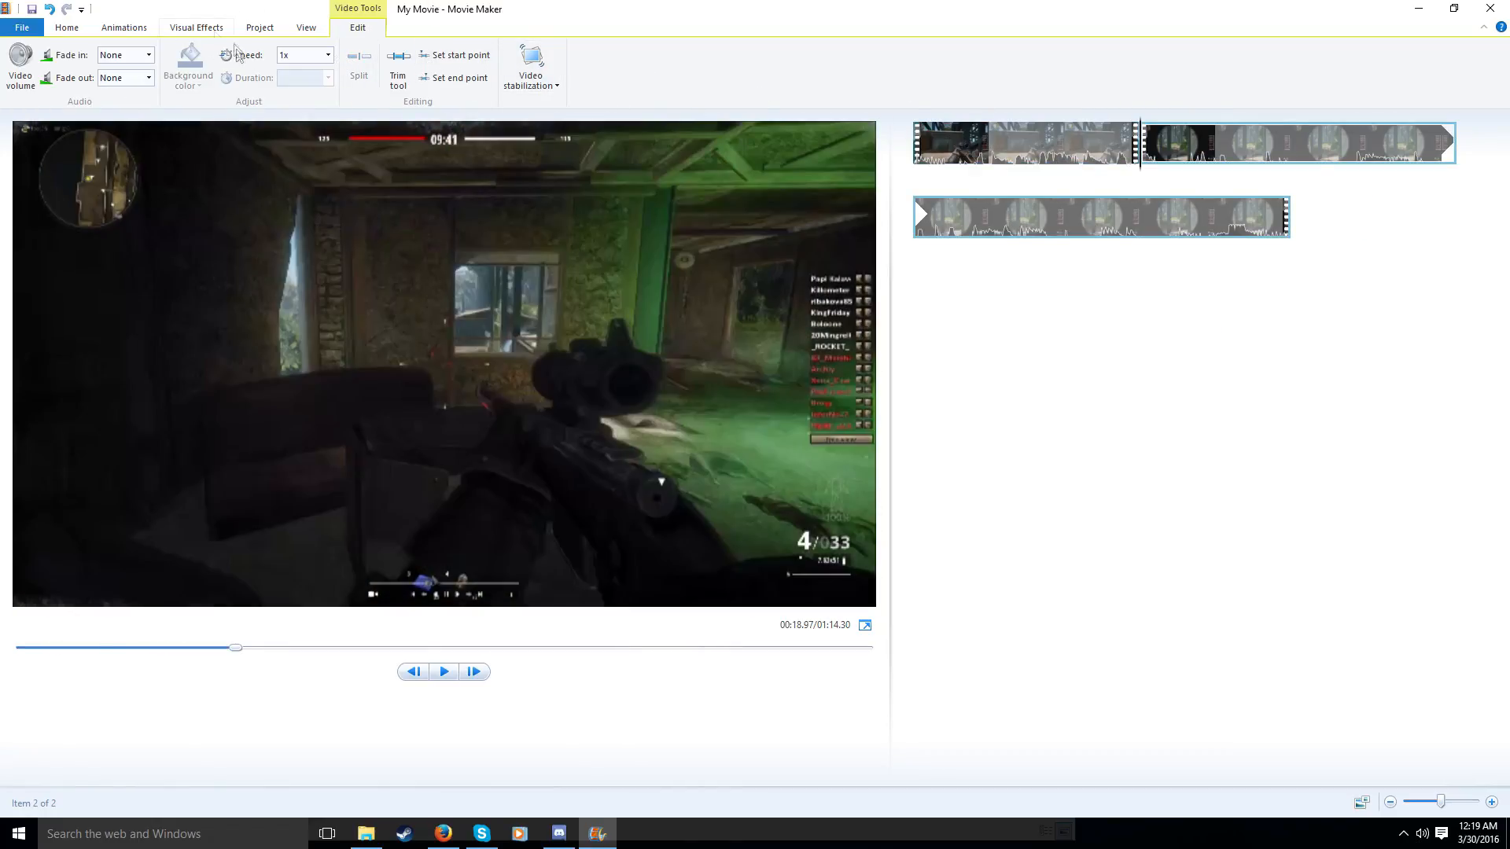
mouse_move(321, 621)
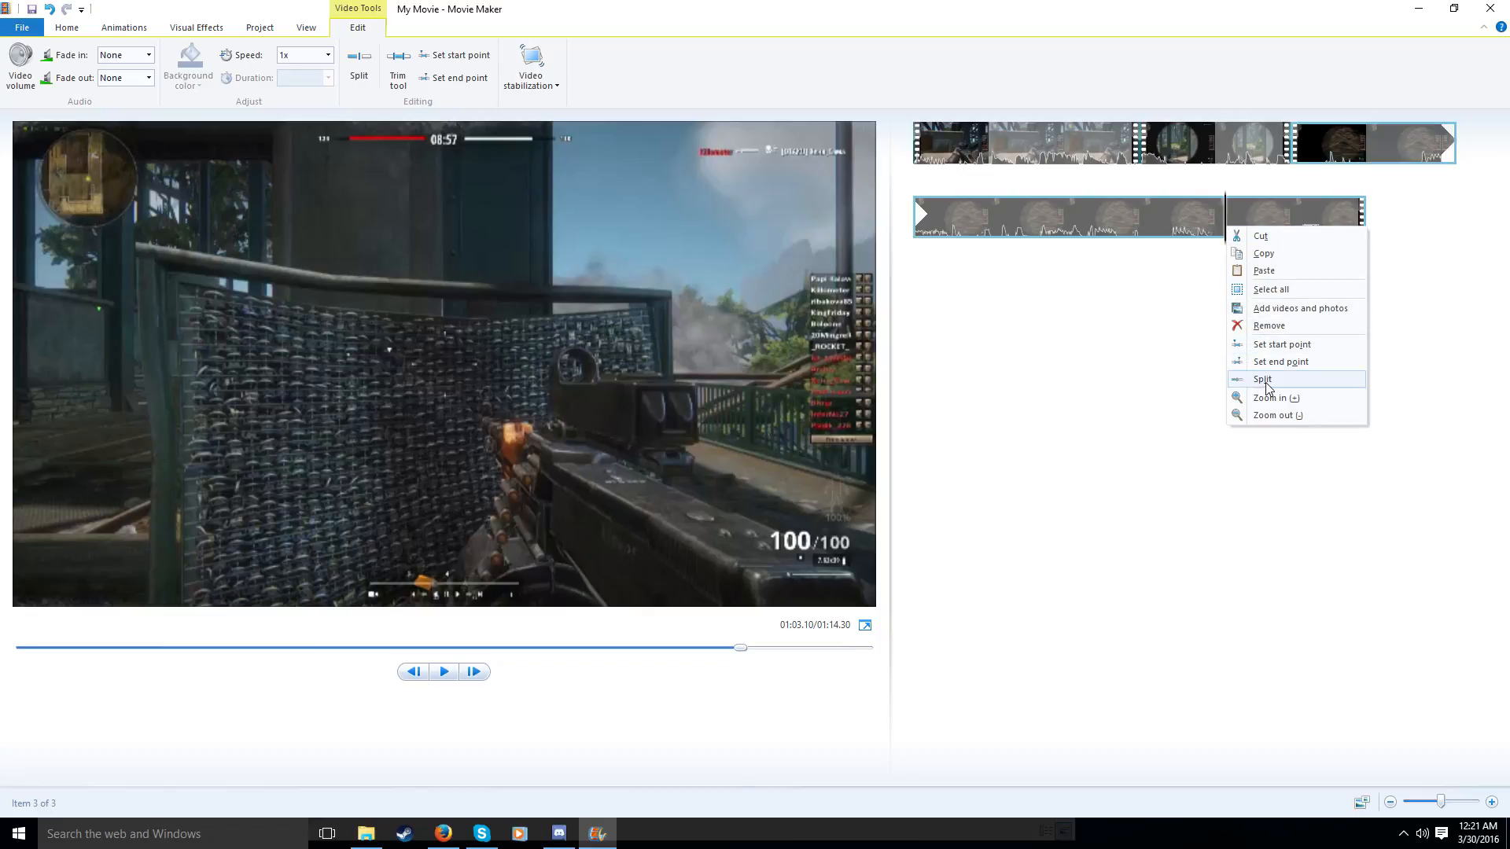
left_click(1262, 379)
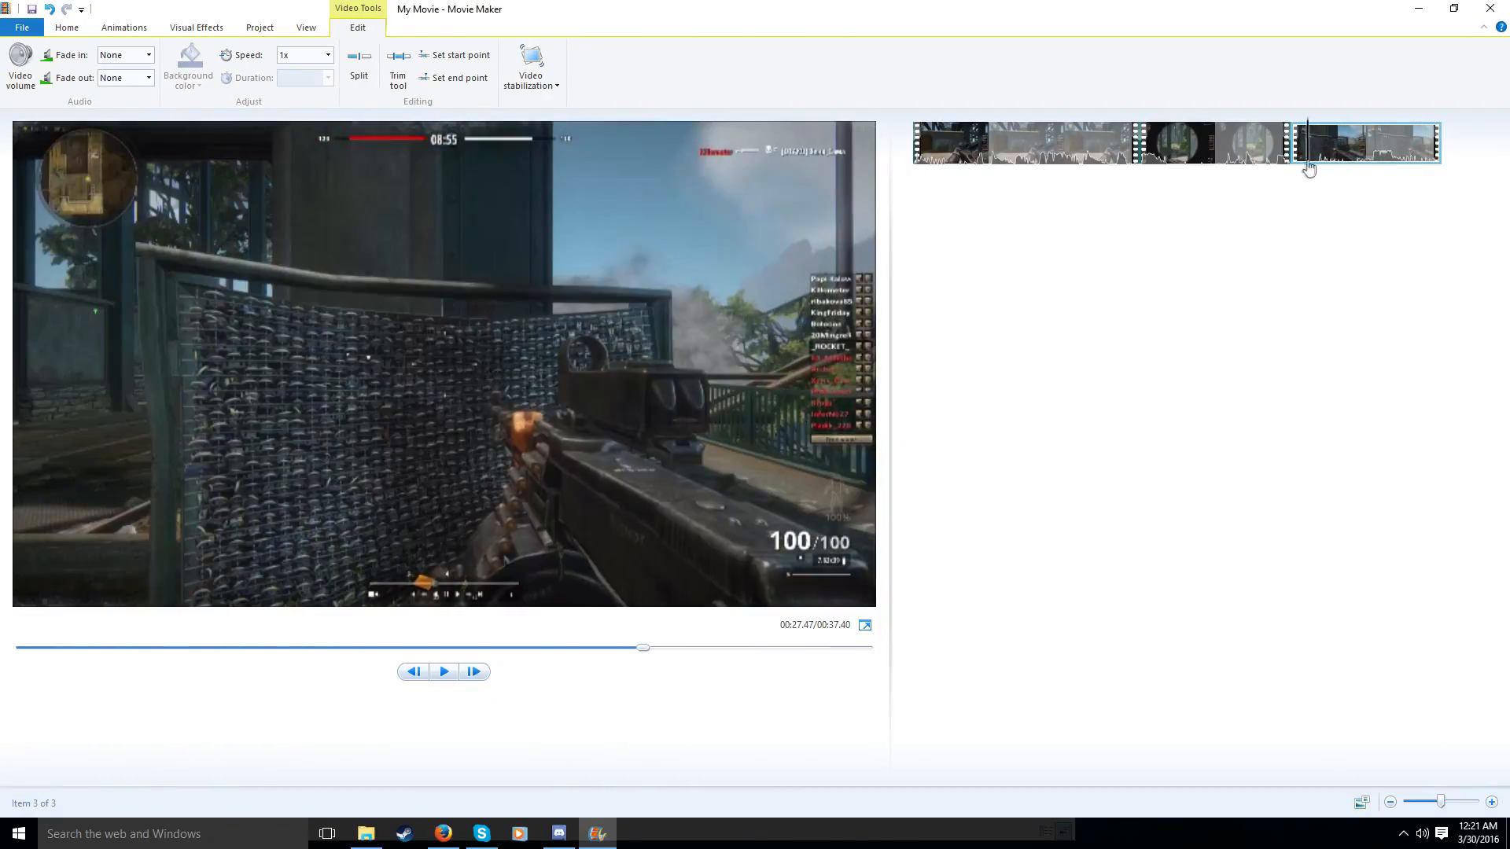
Apply a transition from the Animations gallery to the second clip and select the third for the same
left_click(1212, 143)
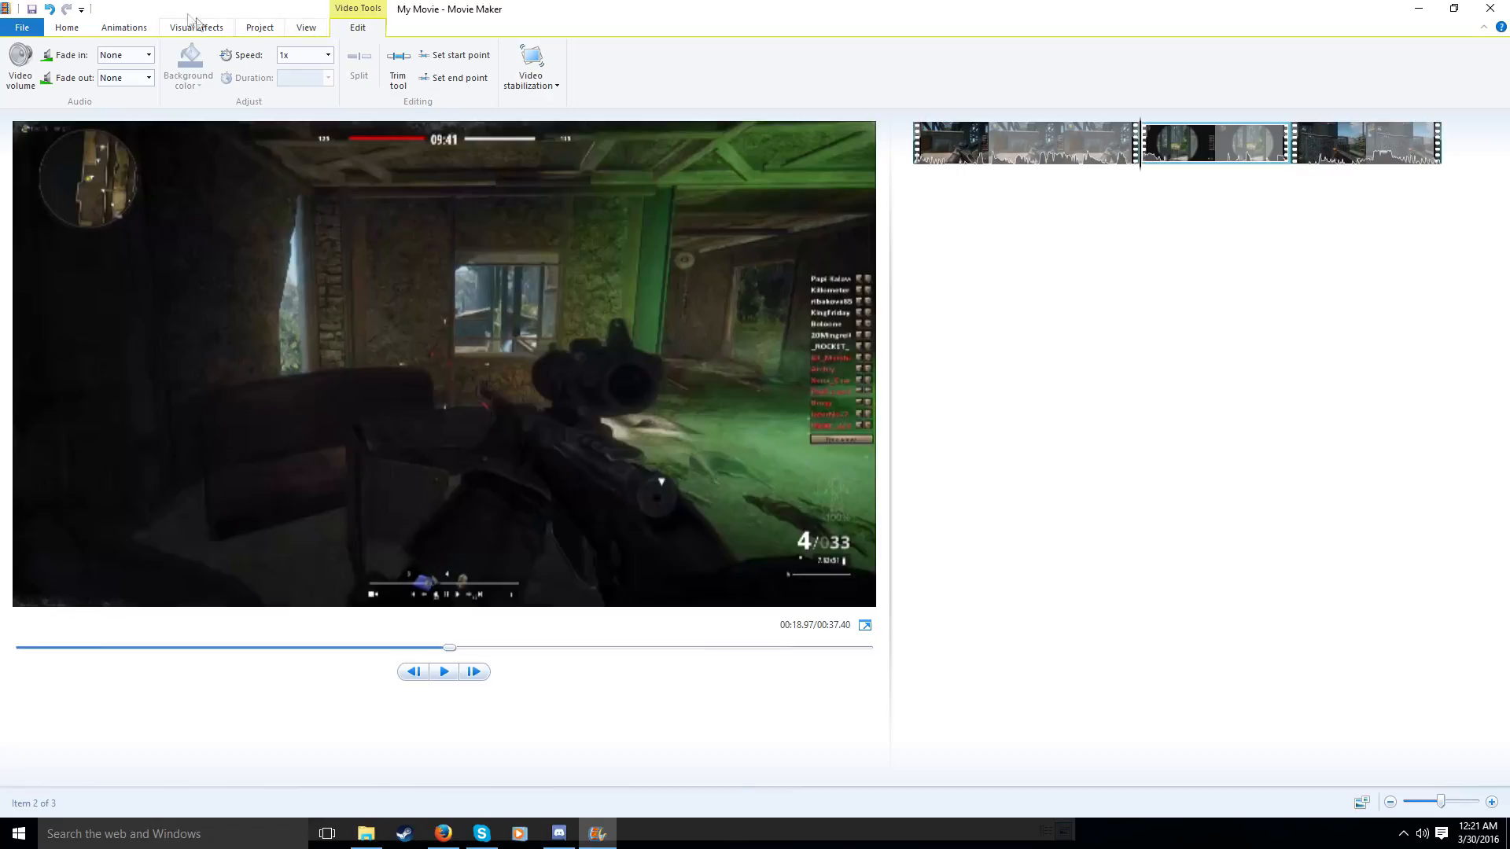
left_click(122, 26)
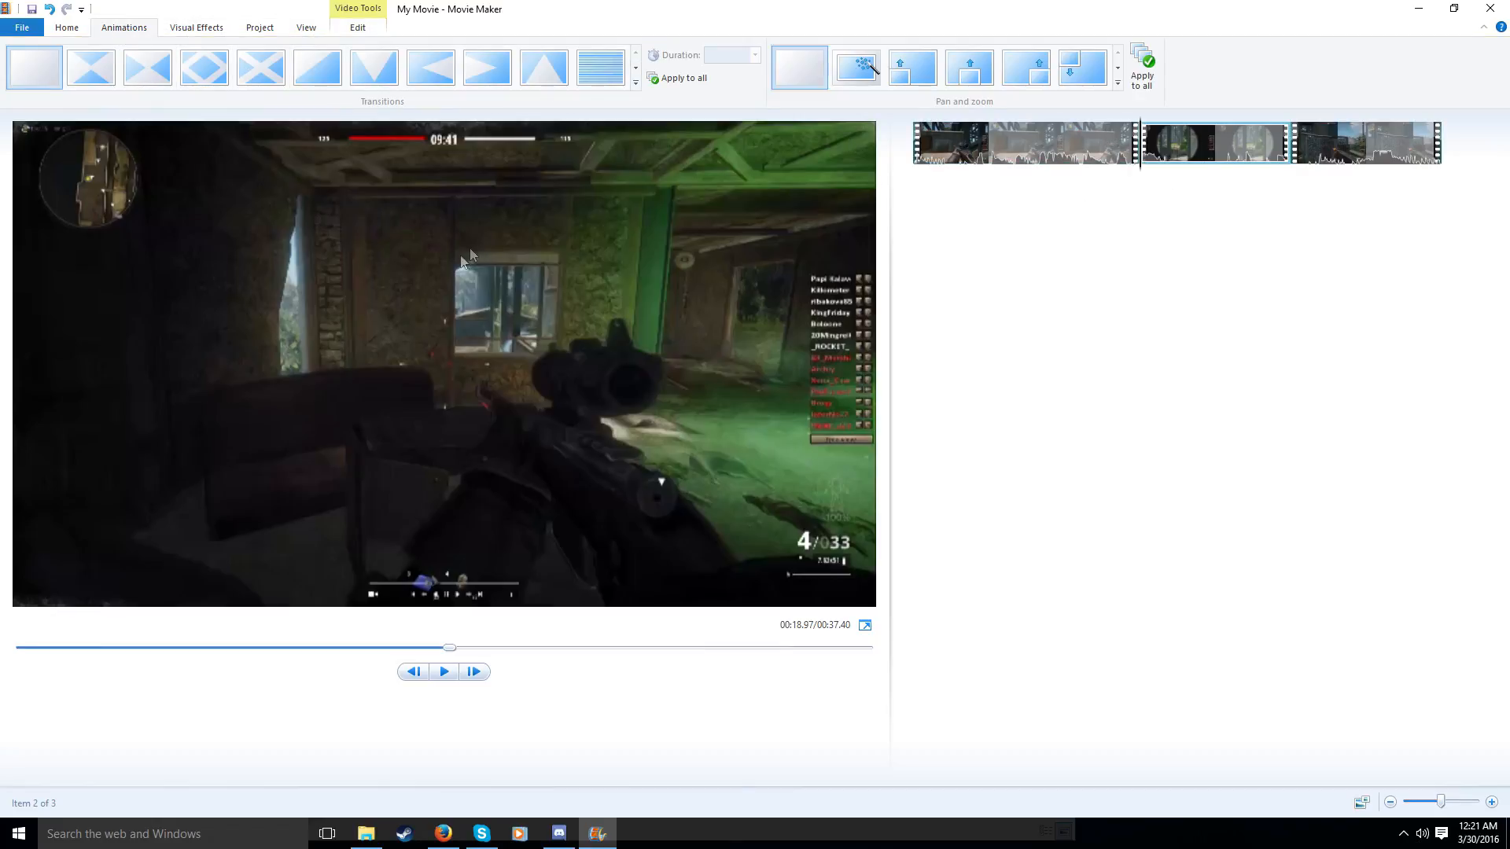
left_click(633, 83)
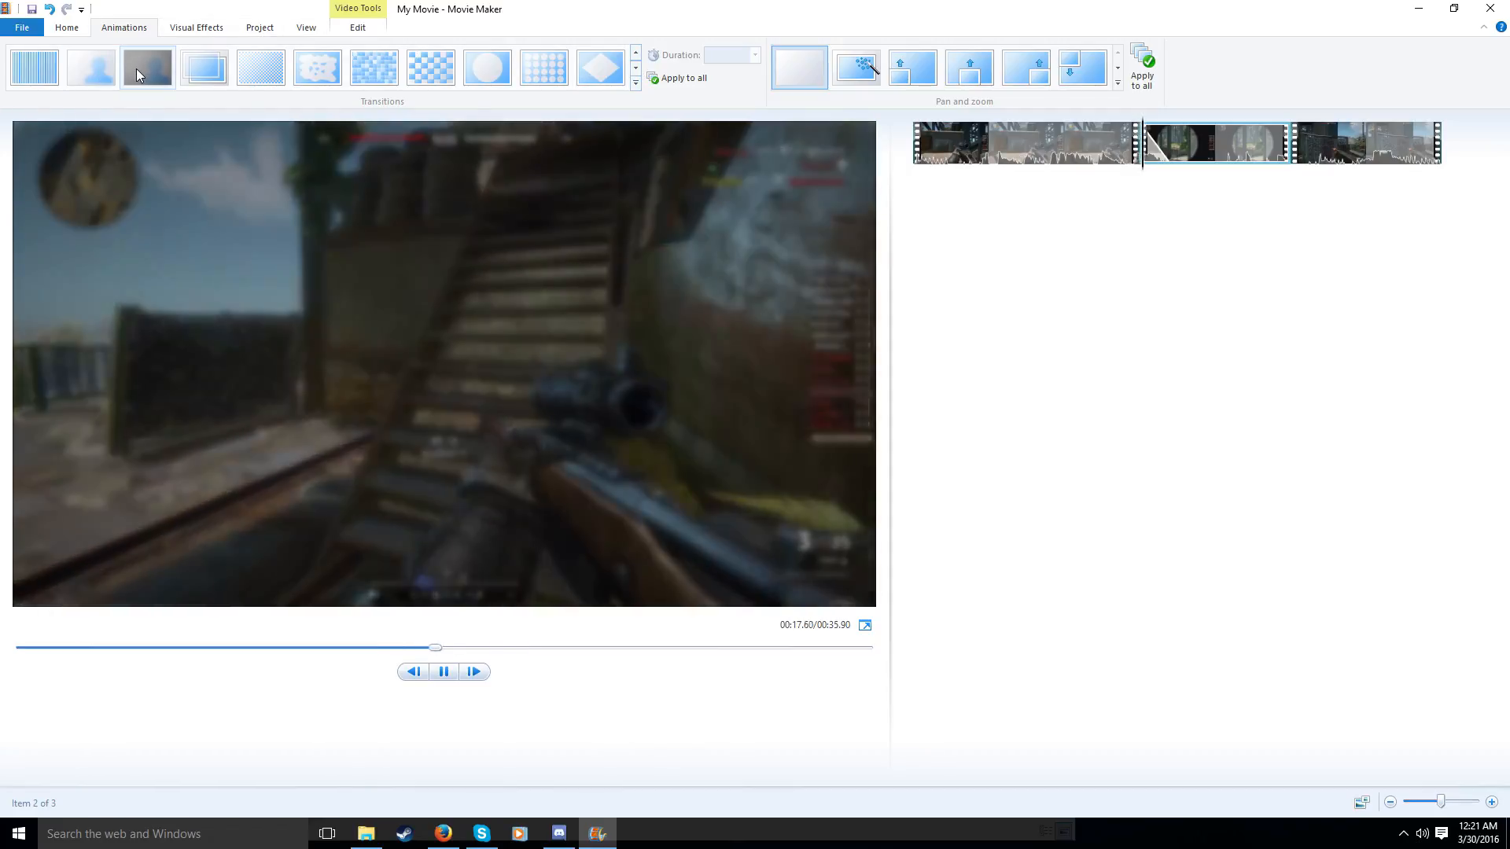
left_click(1329, 145)
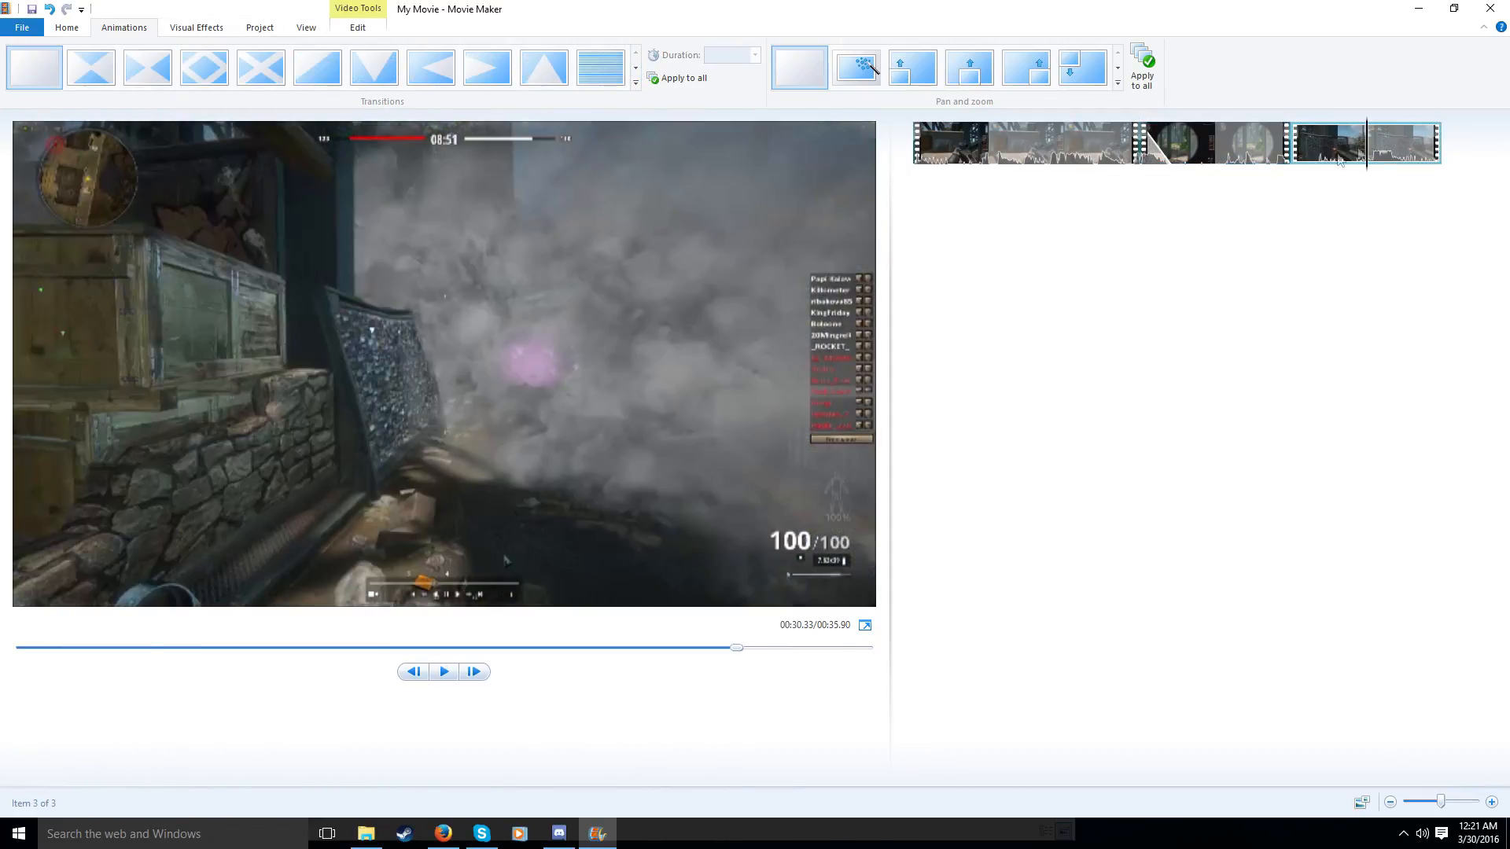
left_click(635, 70)
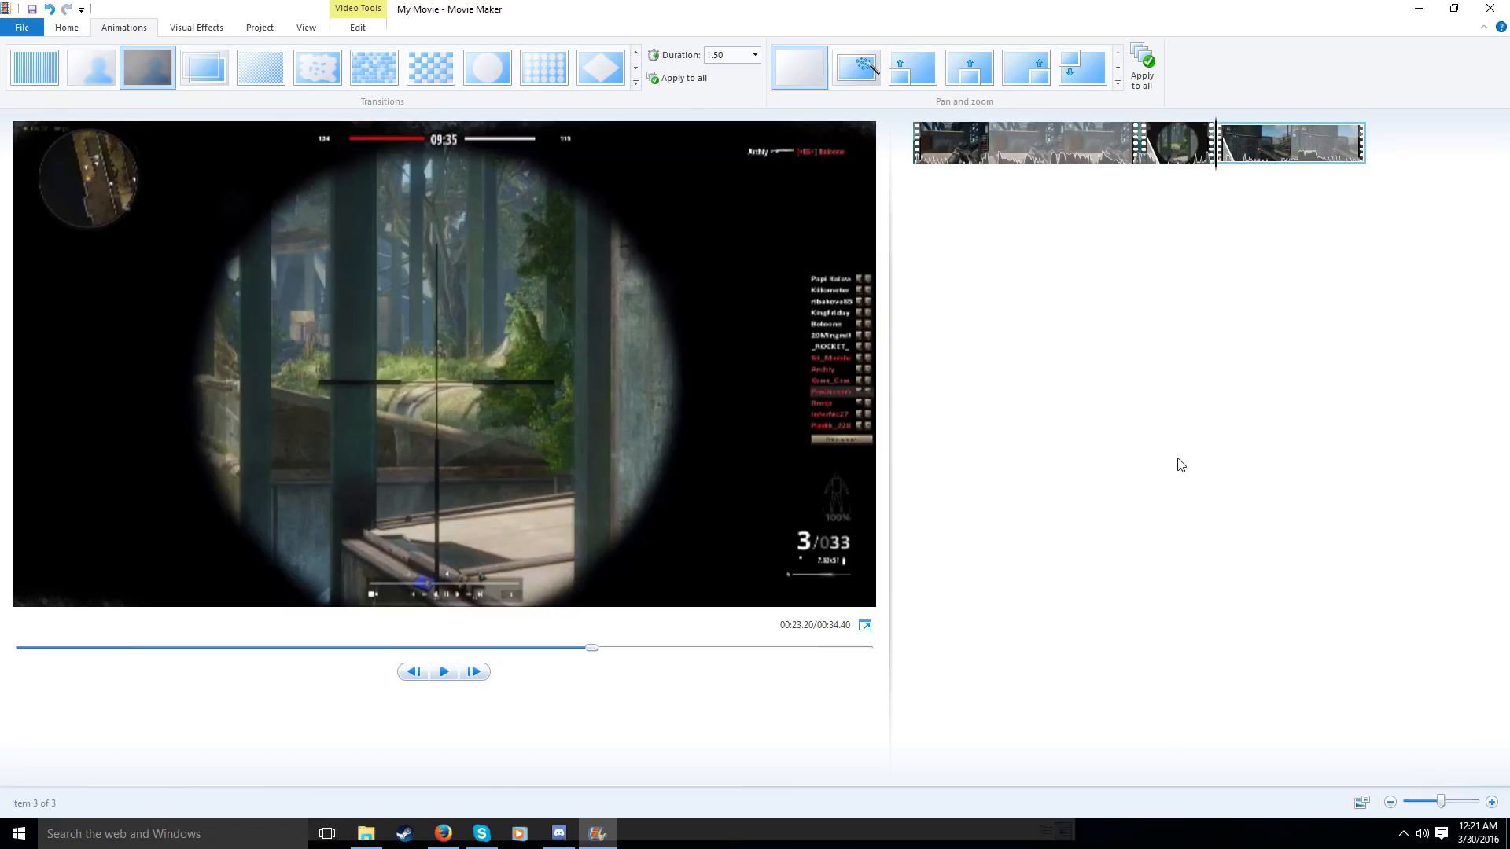
mouse_move(935, 397)
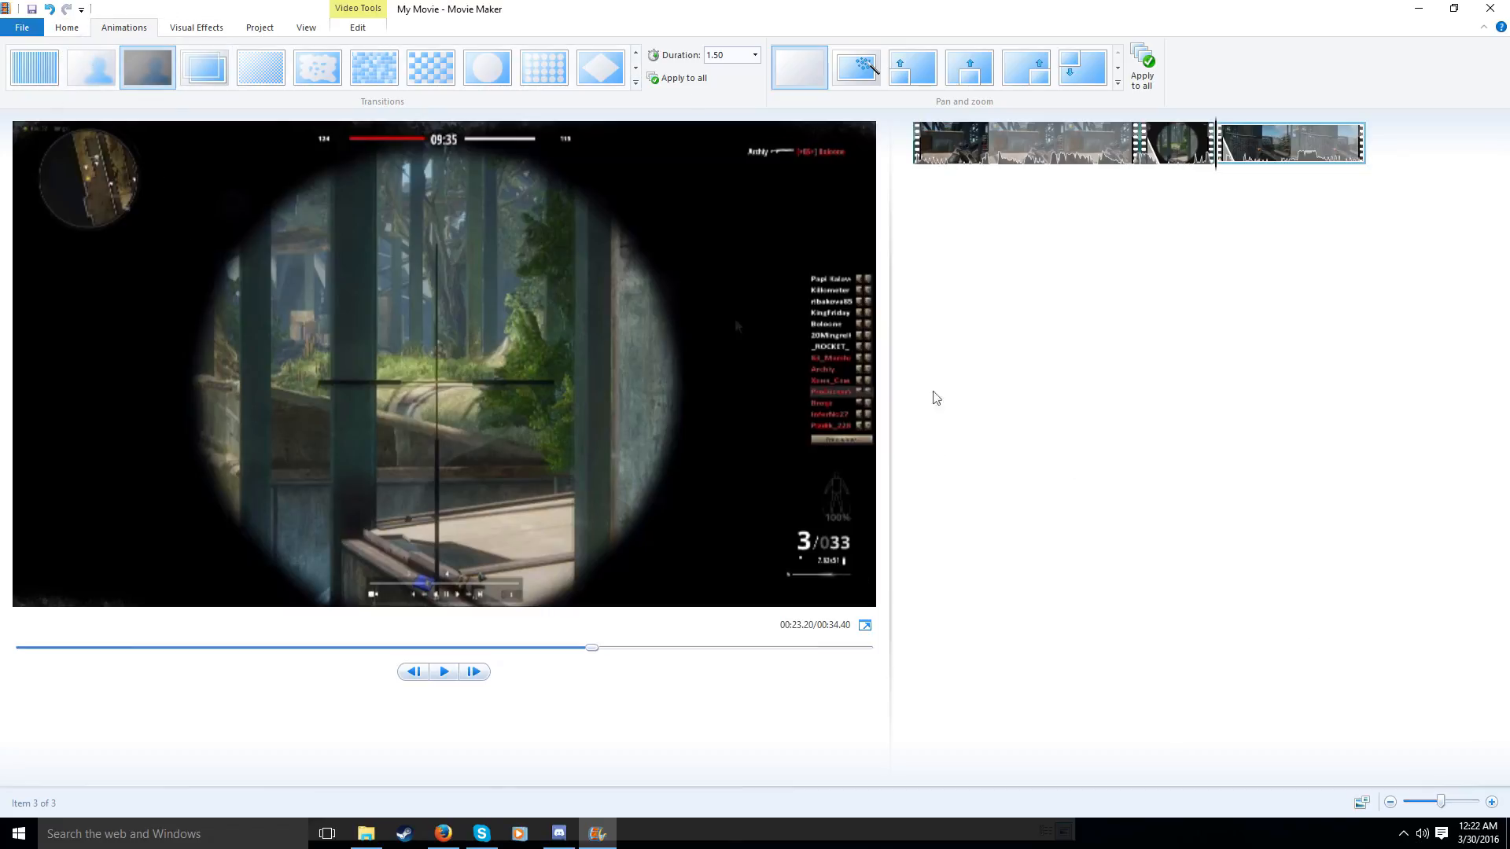
Choose Save movie for high-definition display from the File menu
left_click(7, 10)
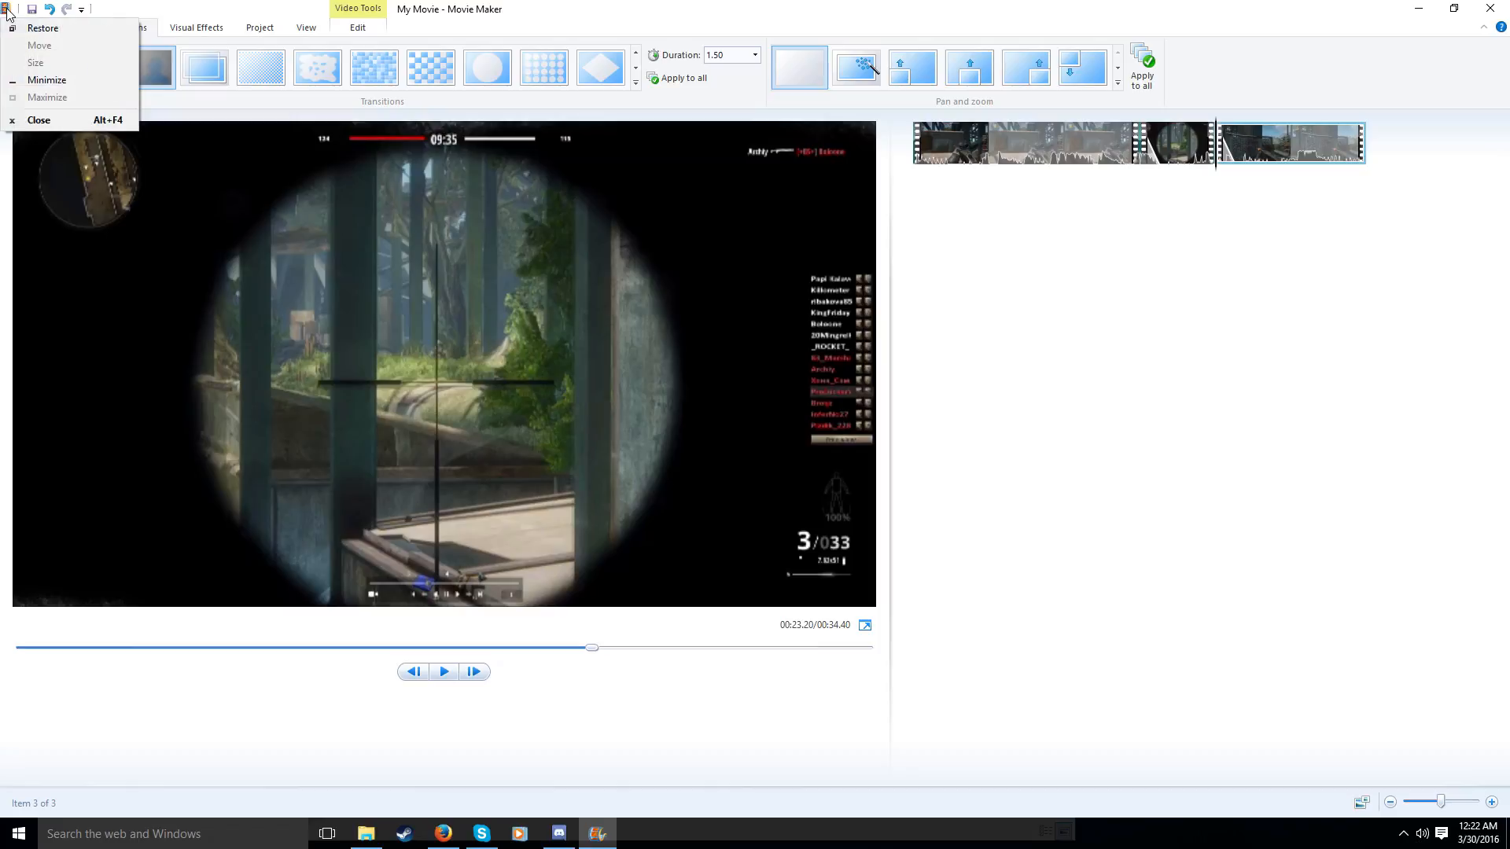
left_click(85, 21)
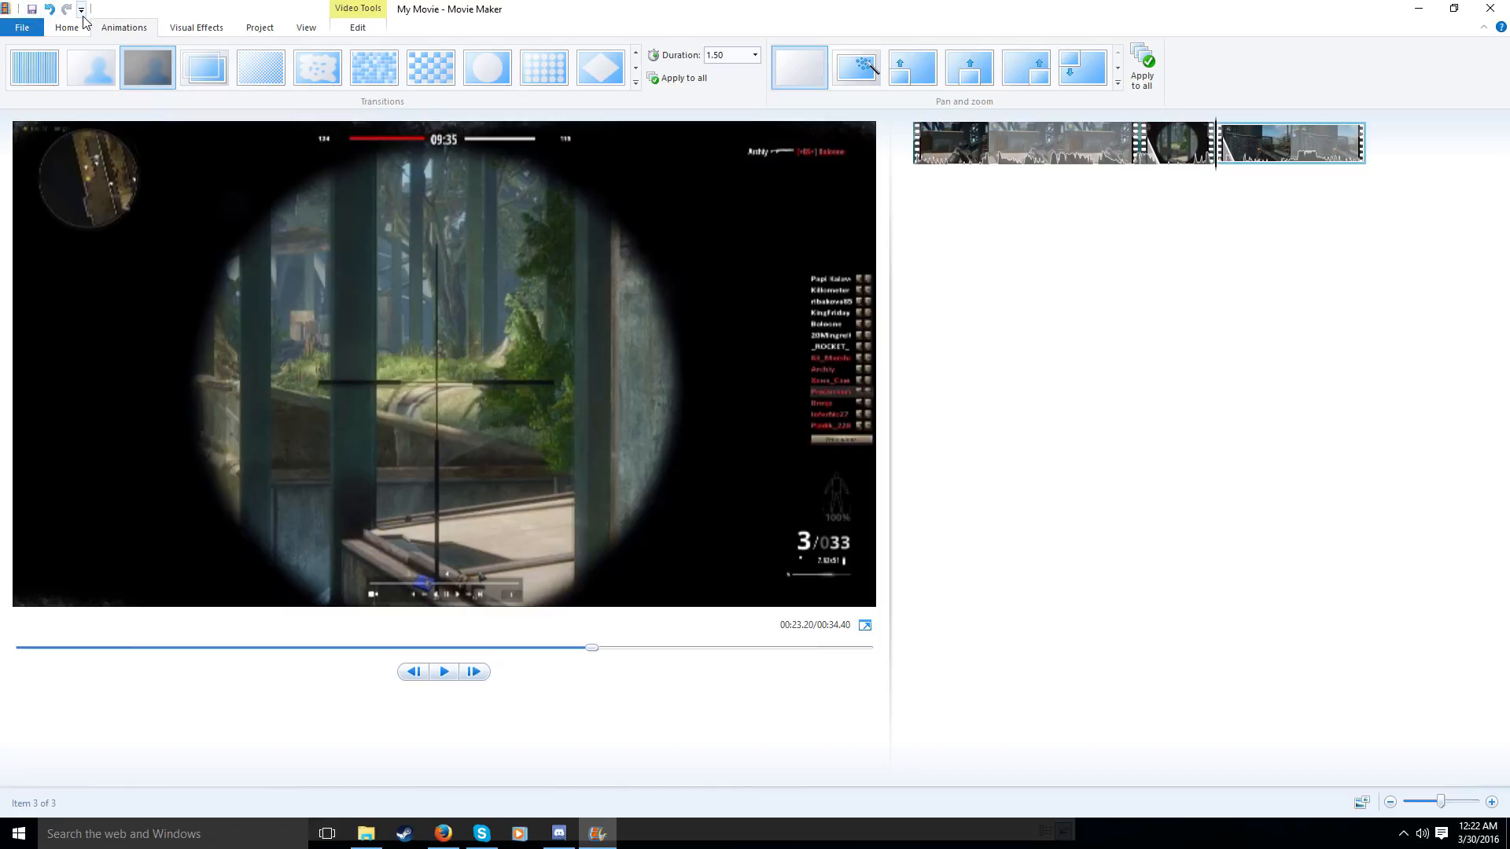
left_click(20, 27)
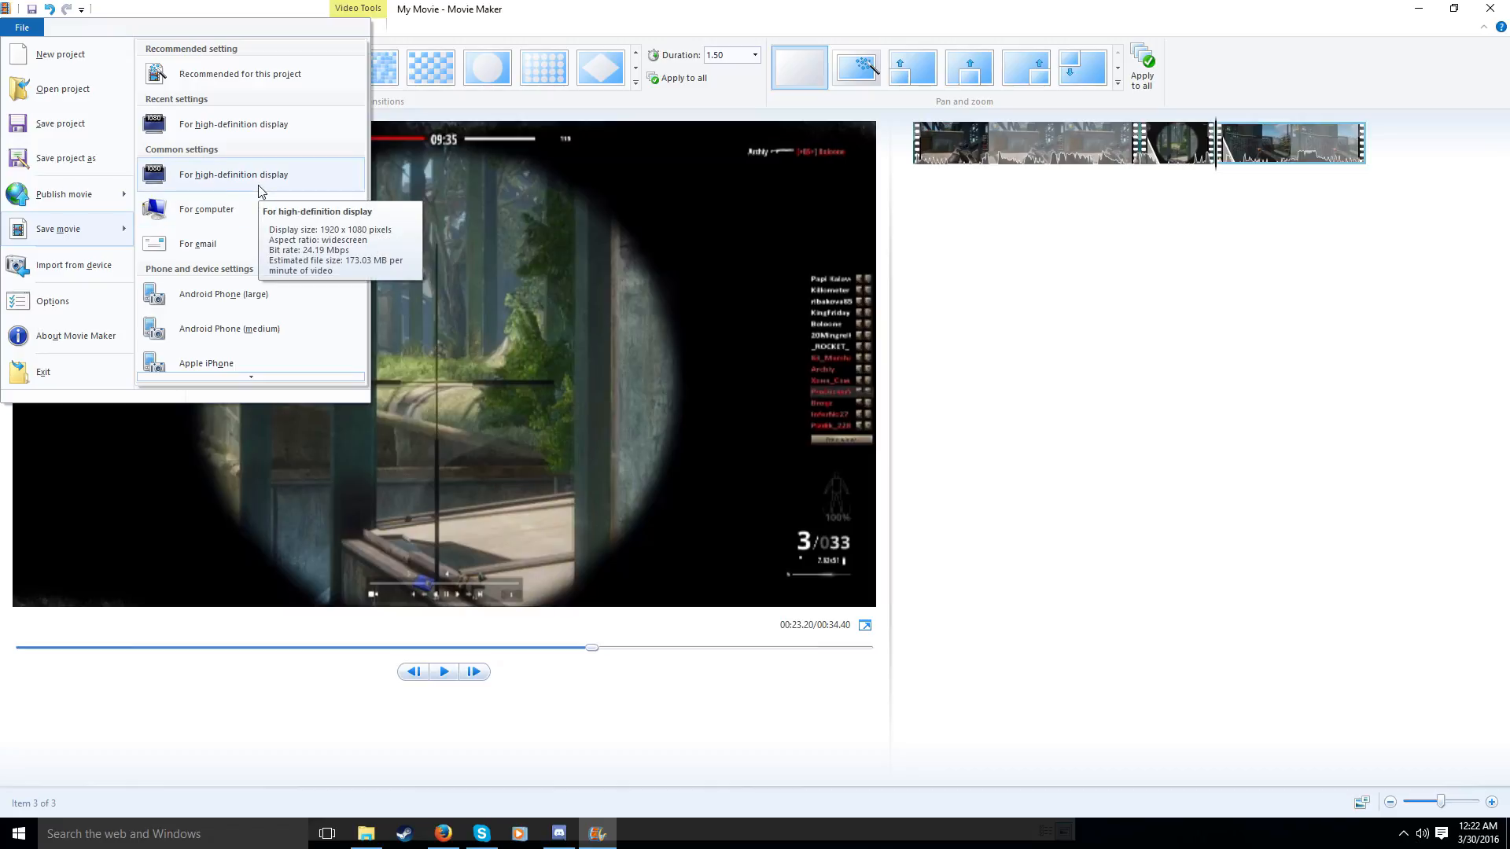
left_click(232, 175)
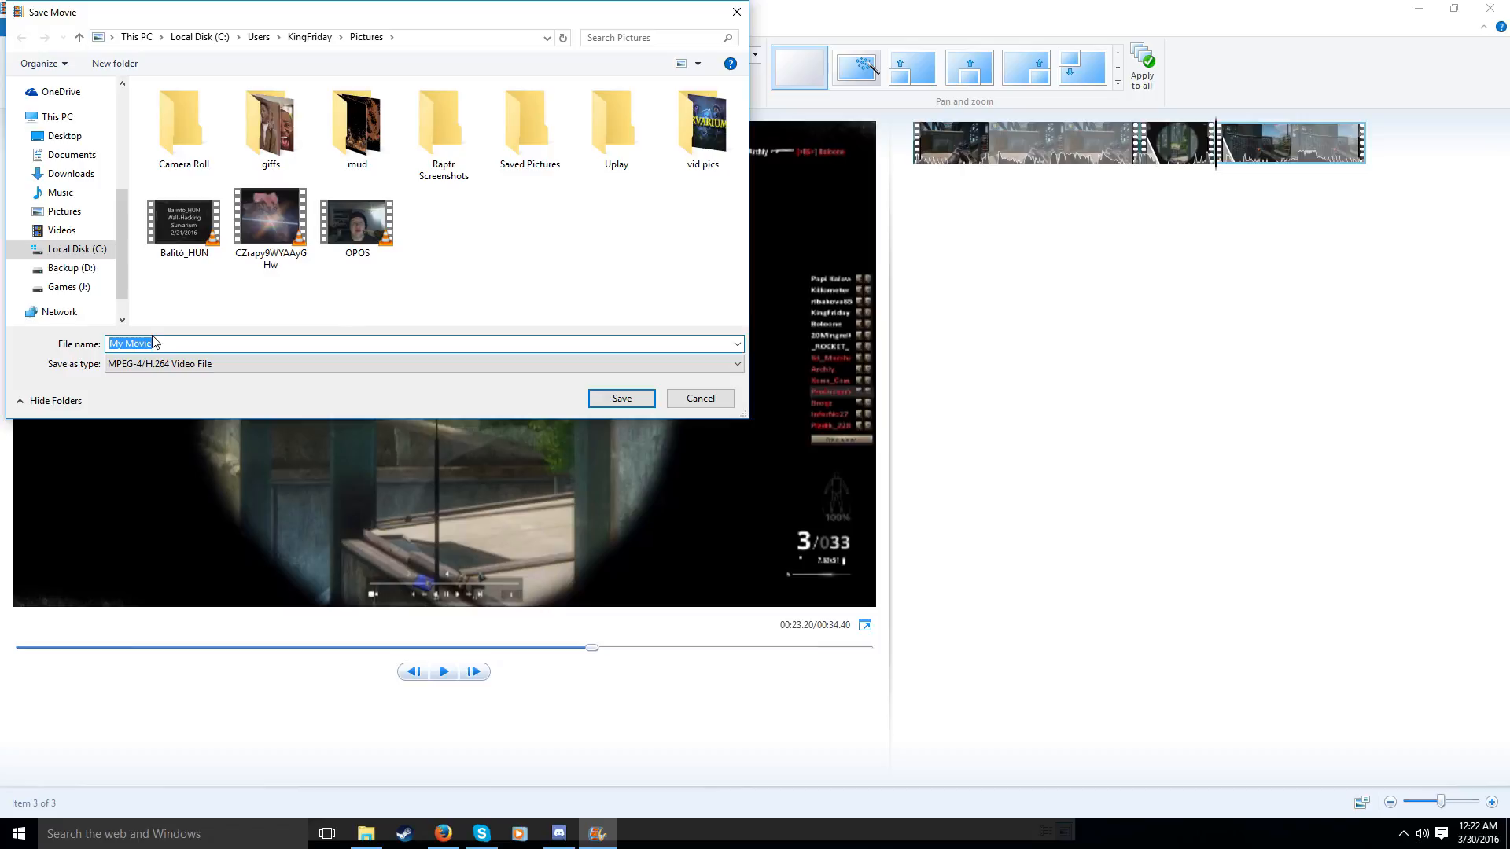
Save the movie as Hacker_test, open its folder, and begin saving the project
type("Hacker_test")
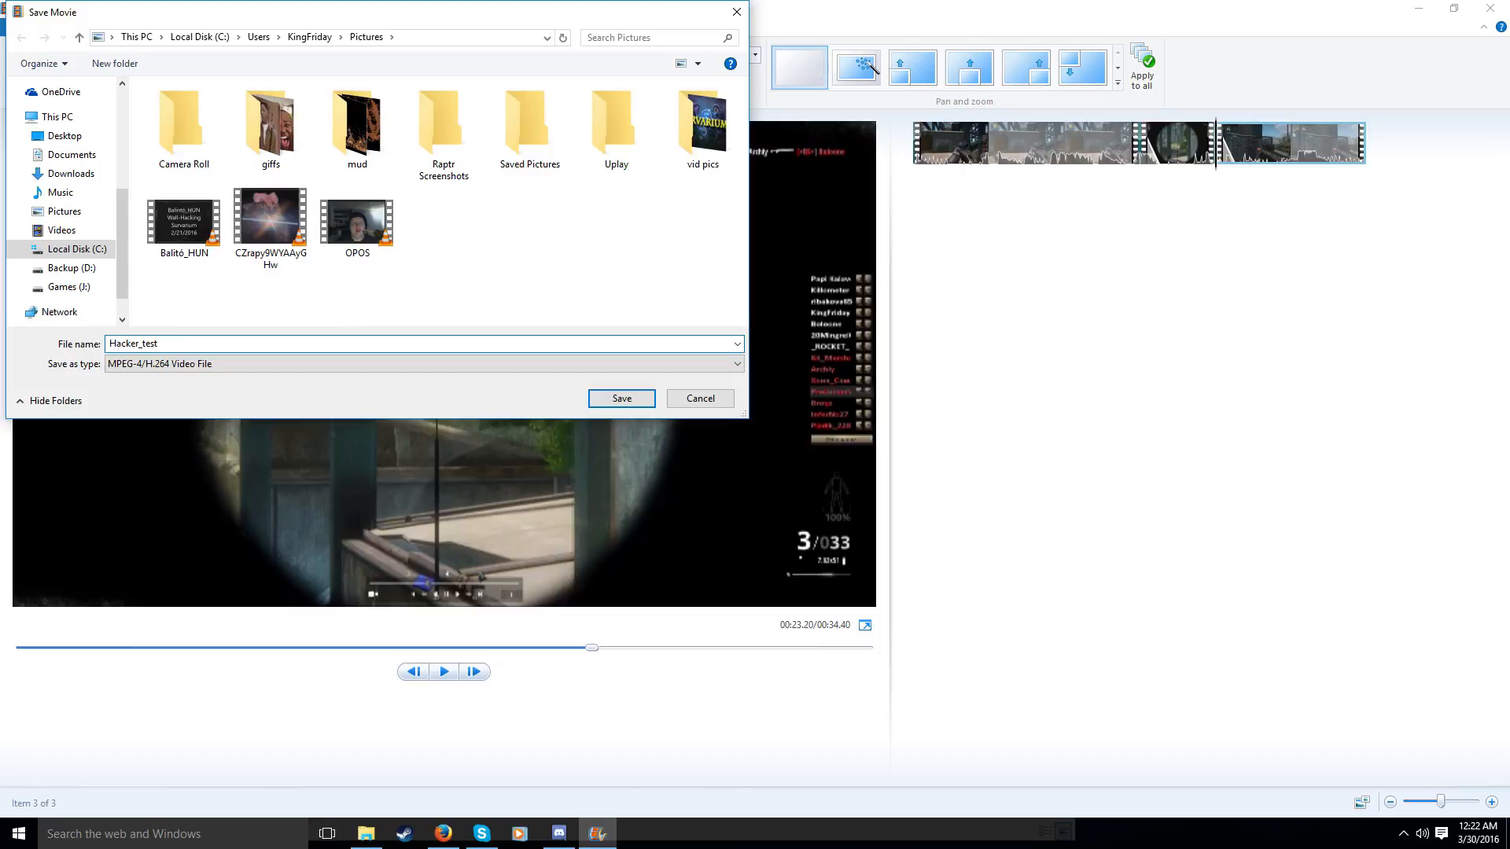
left_click(620, 398)
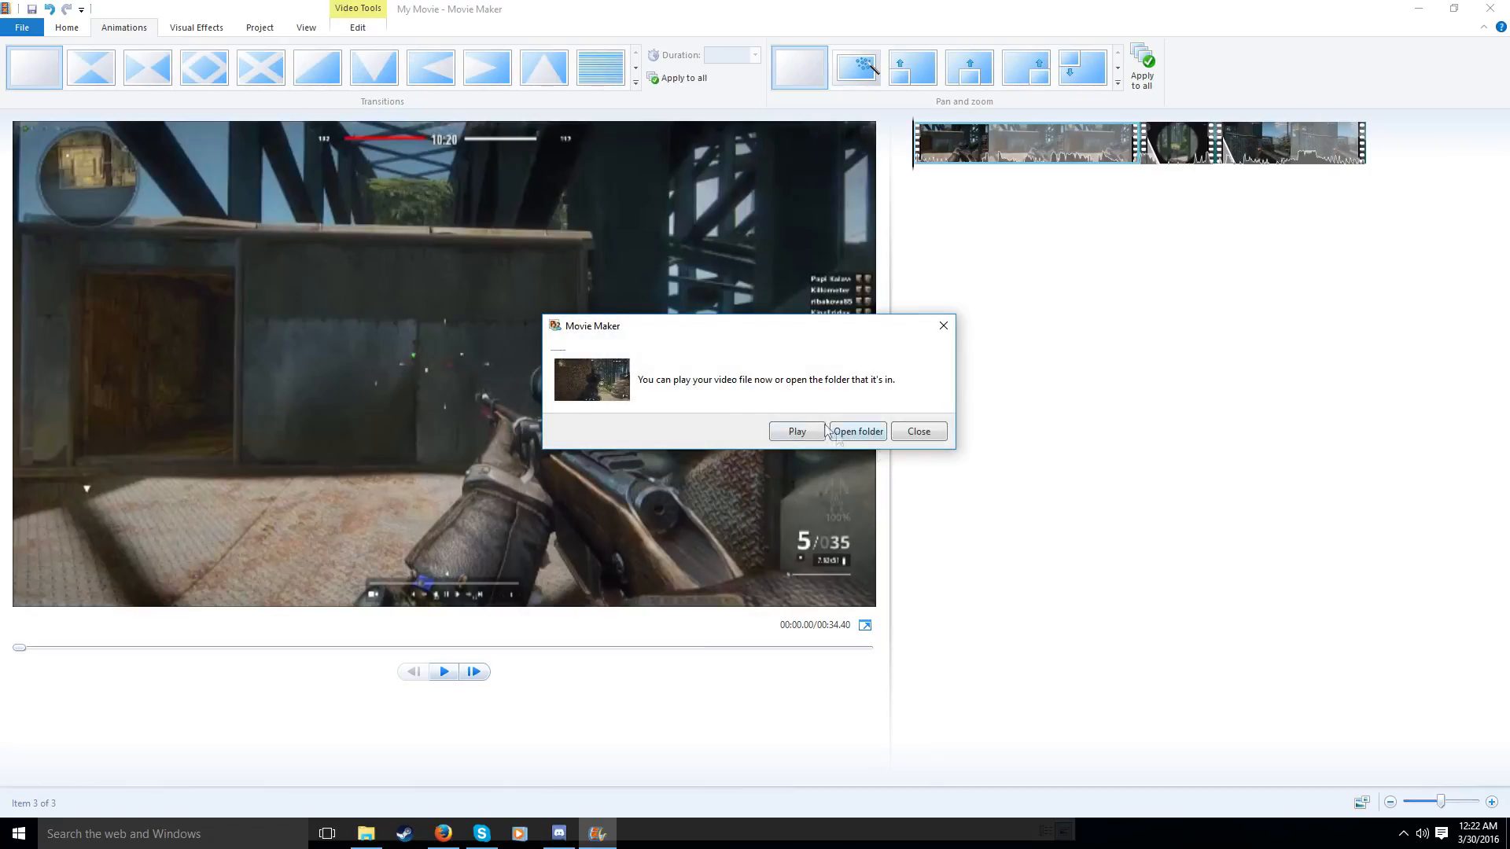
left_click(855, 431)
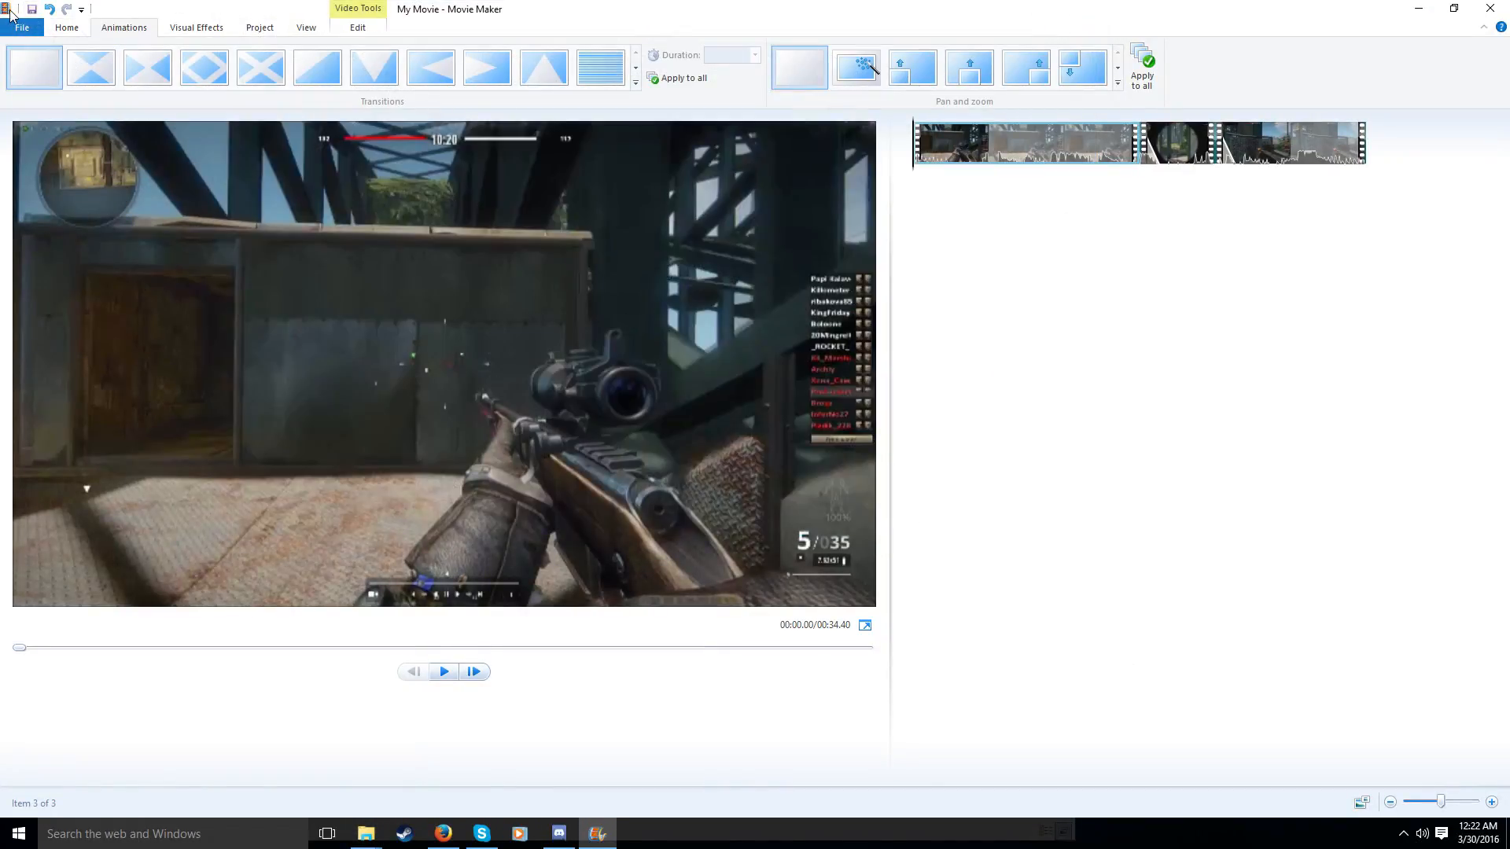
left_click(21, 27)
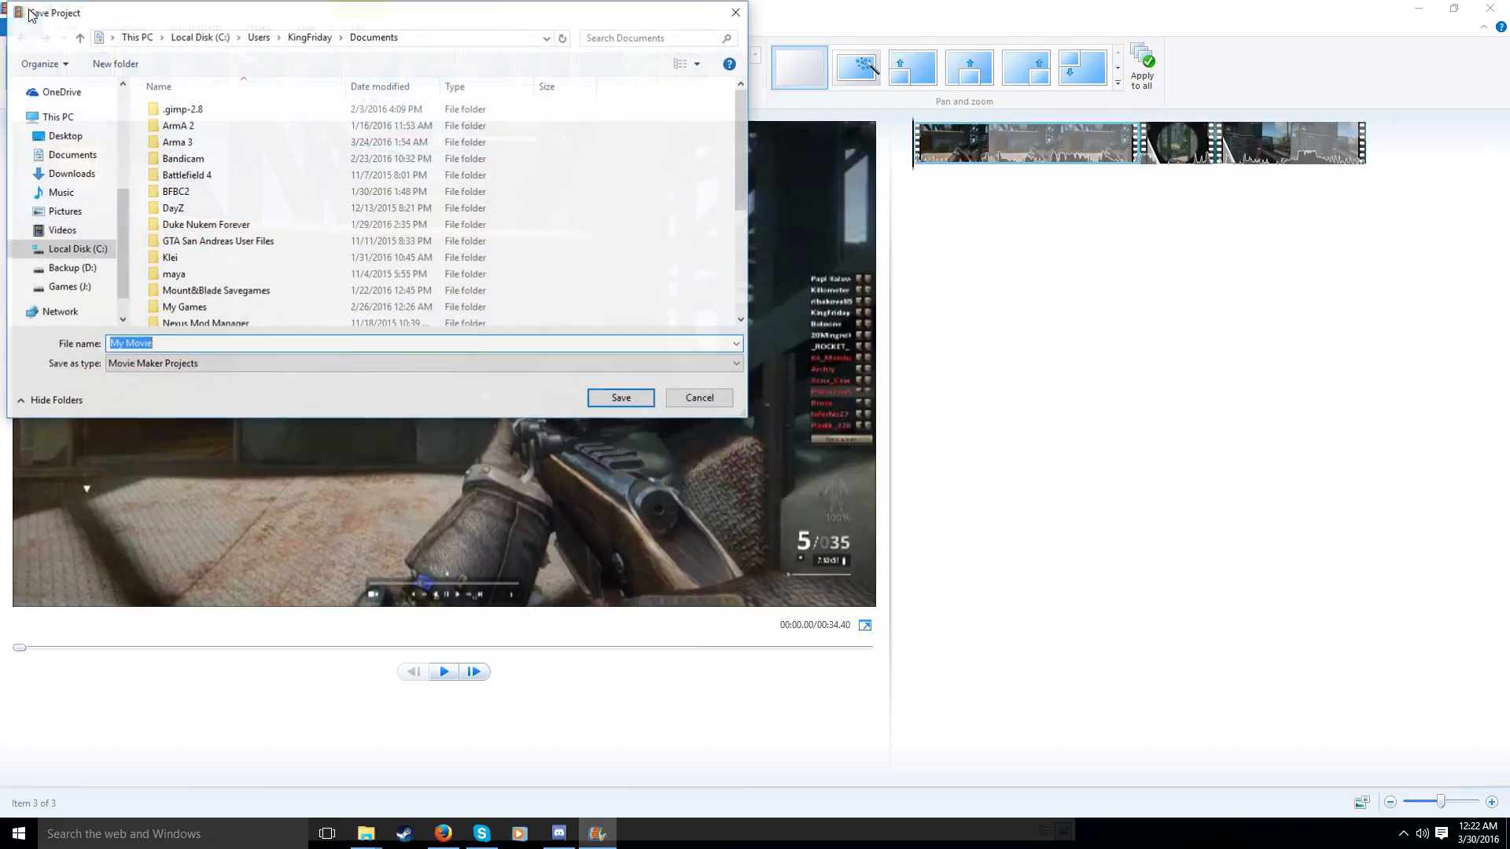
scroll("down", 3)
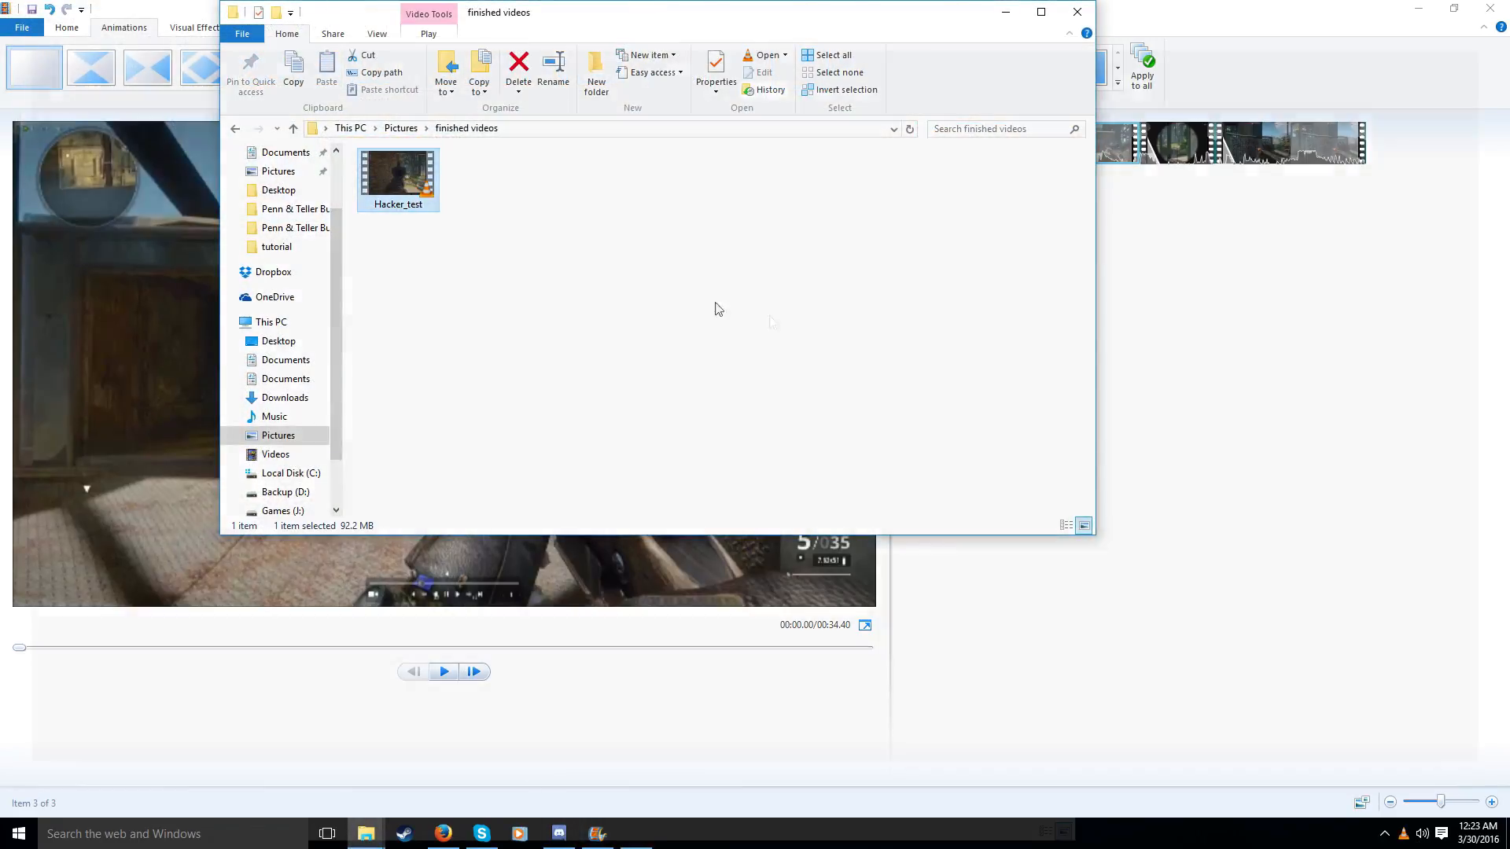
Play back the saved Hacker_test video from the finished videos folder
double_click(397, 173)
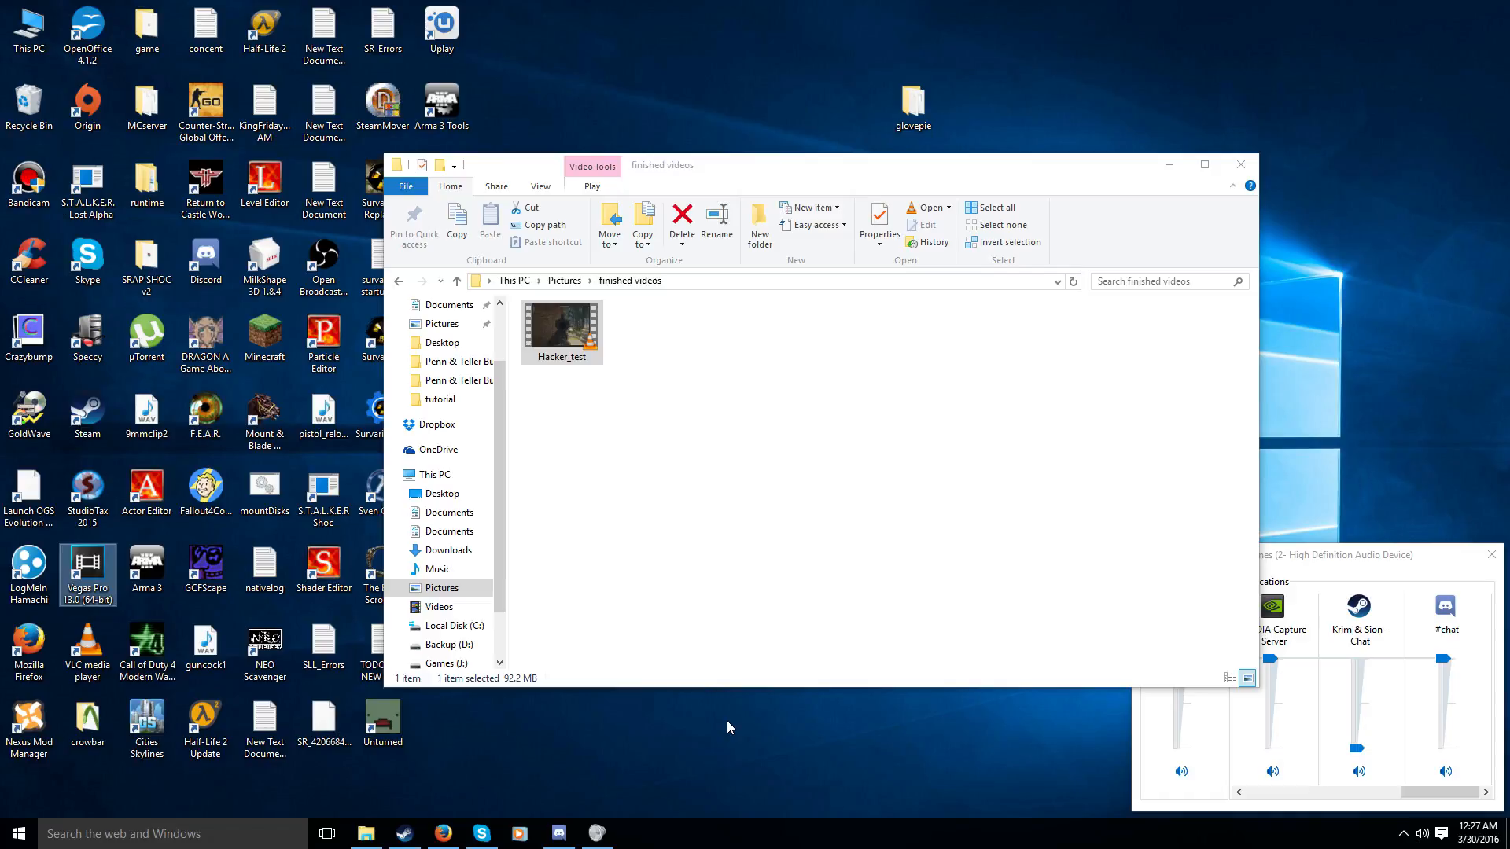
Switch to the Firefox window with the Photobucket upload page
left_click(442, 833)
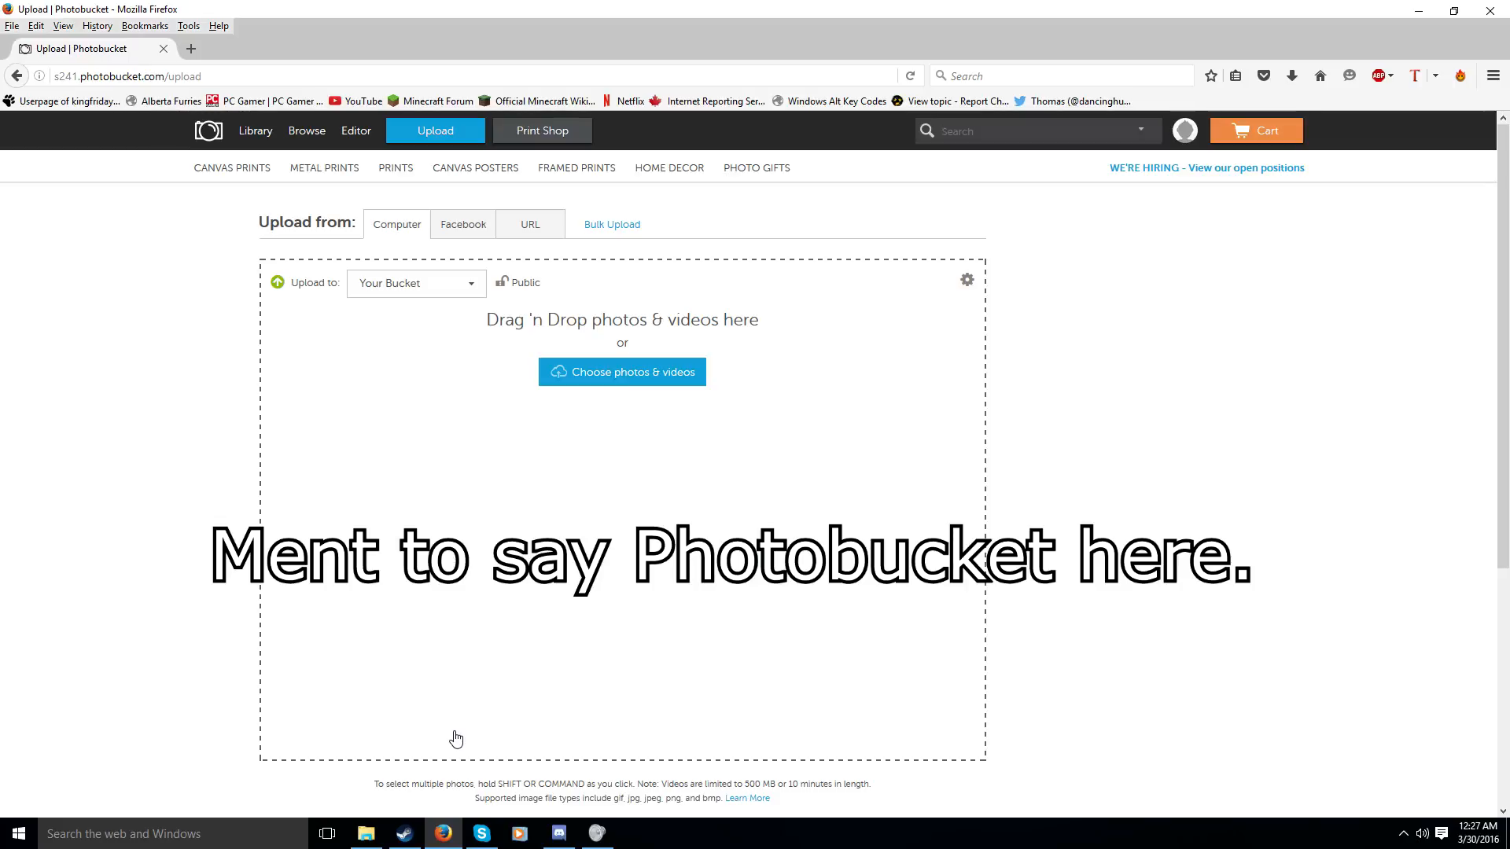
mouse_move(696, 534)
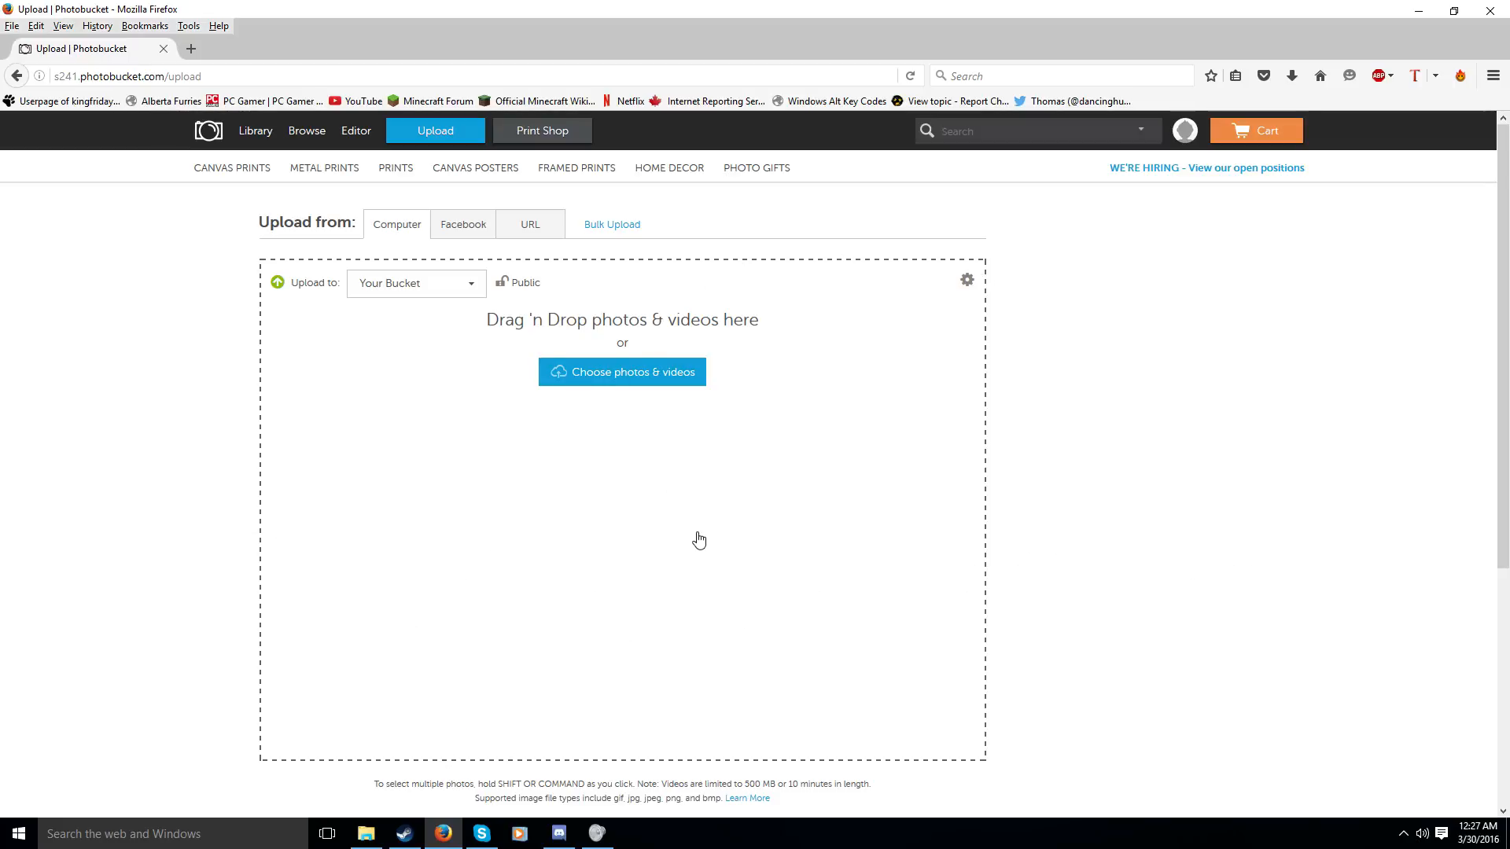
mouse_move(957, 186)
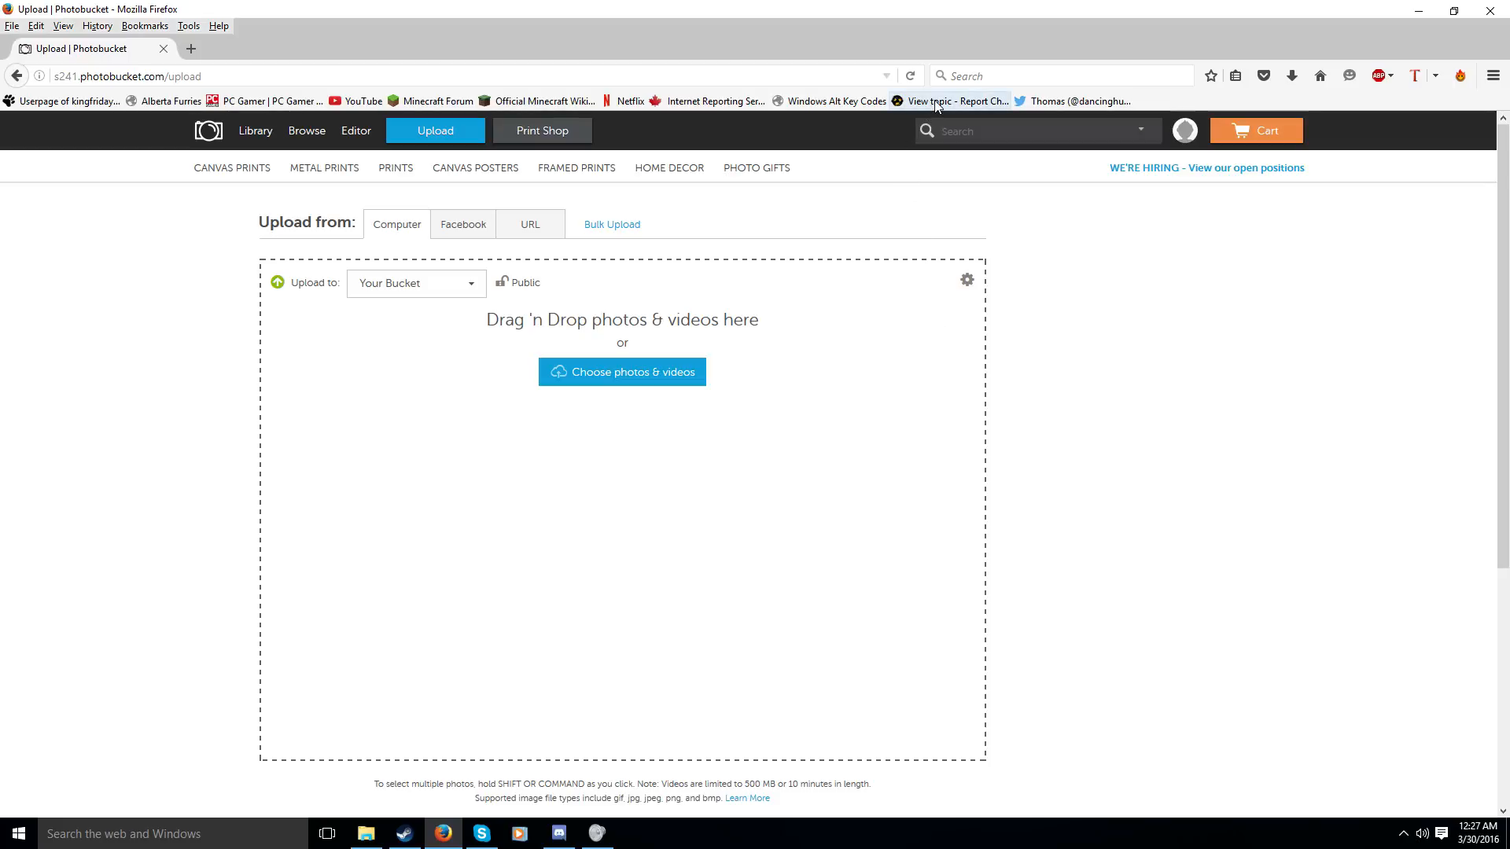
Navigate the Survarium forum index to Game Discussion's Report Cheaters topic
left_click(956, 101)
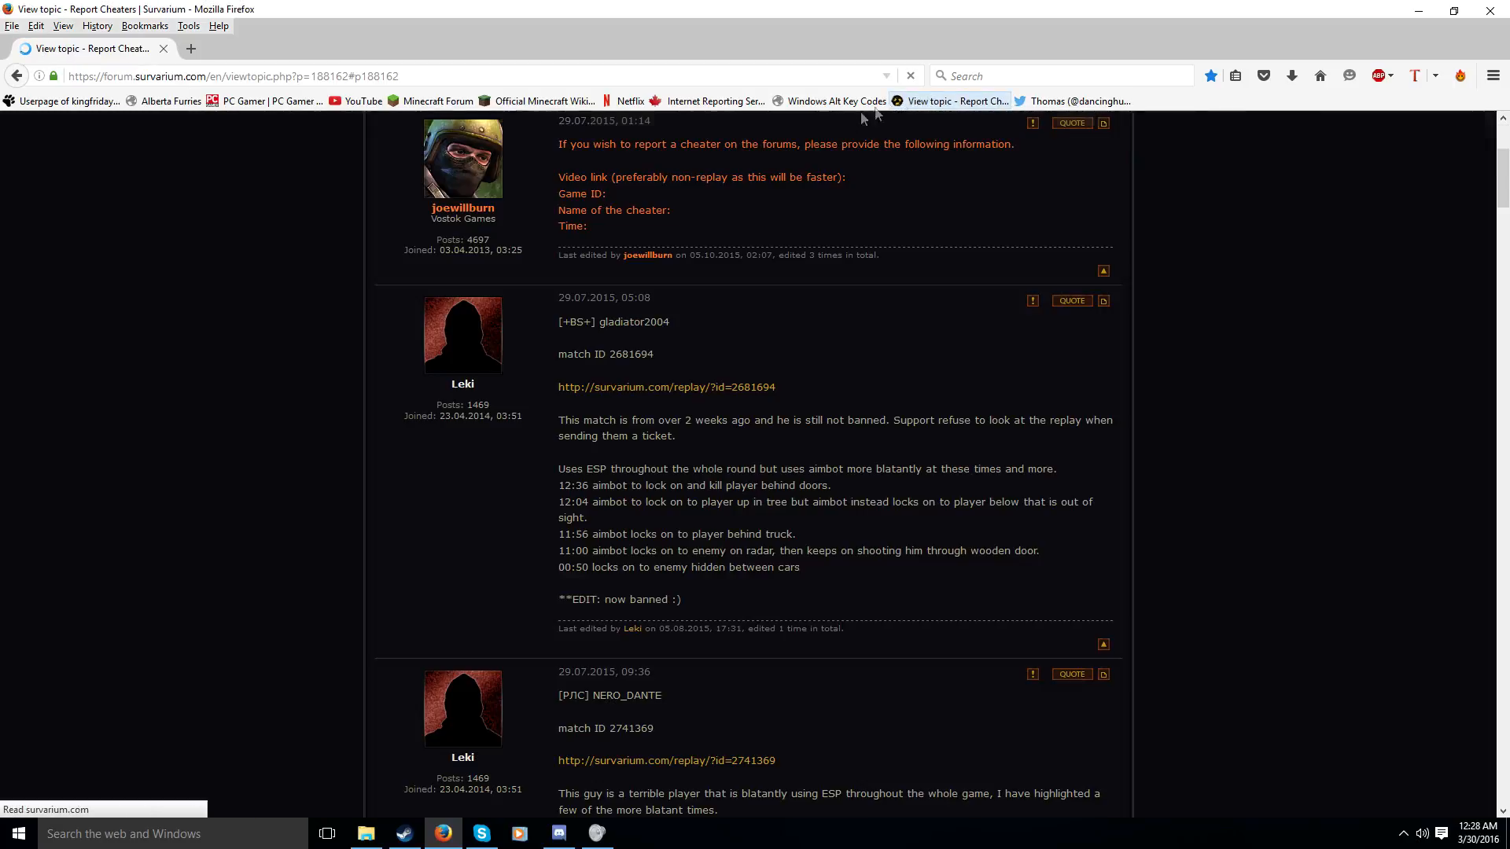
left_click(855, 238)
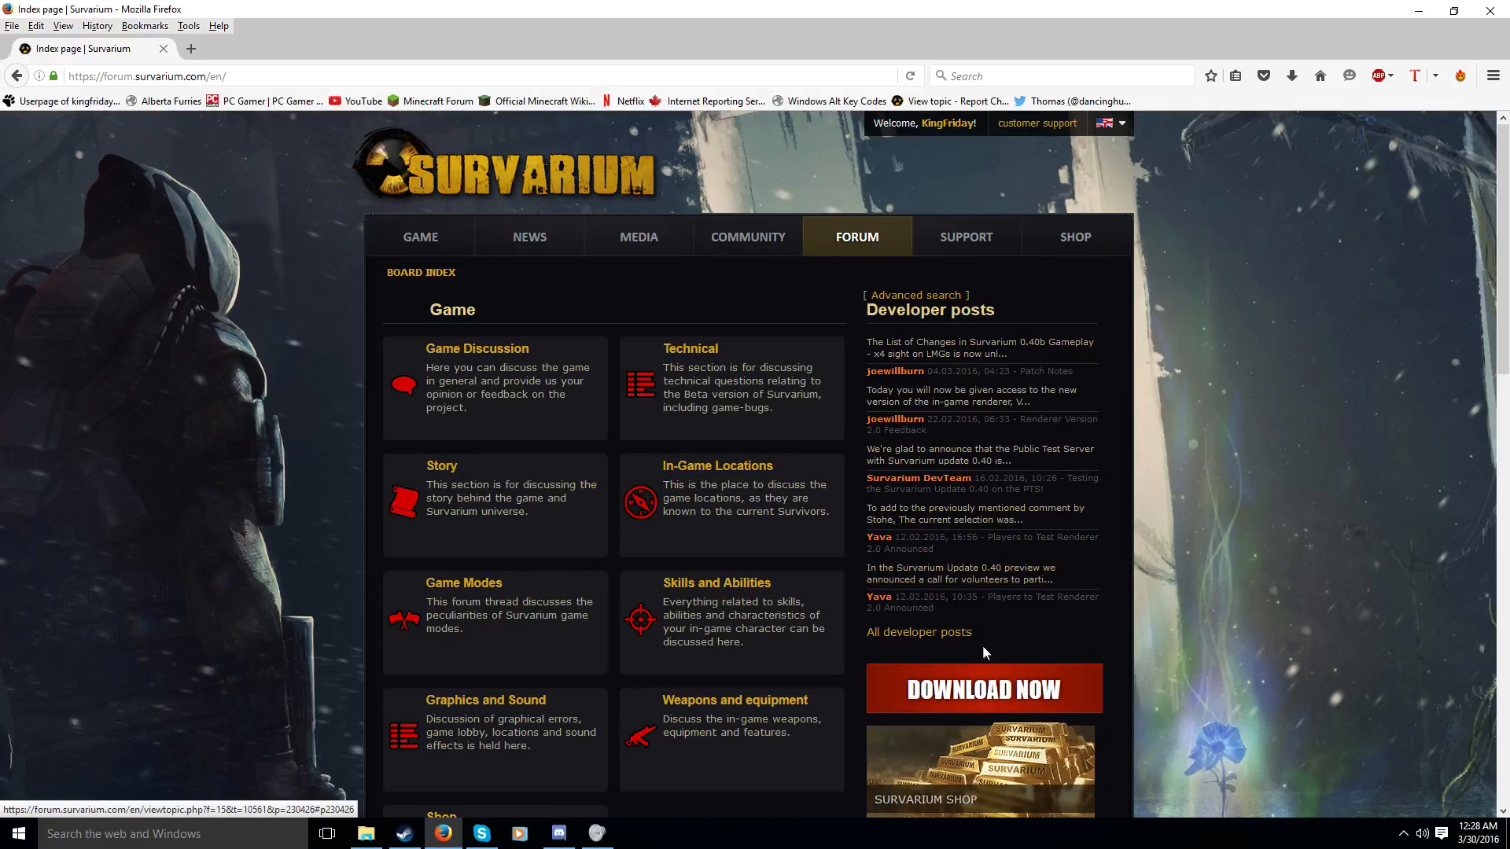
mouse_move(481, 363)
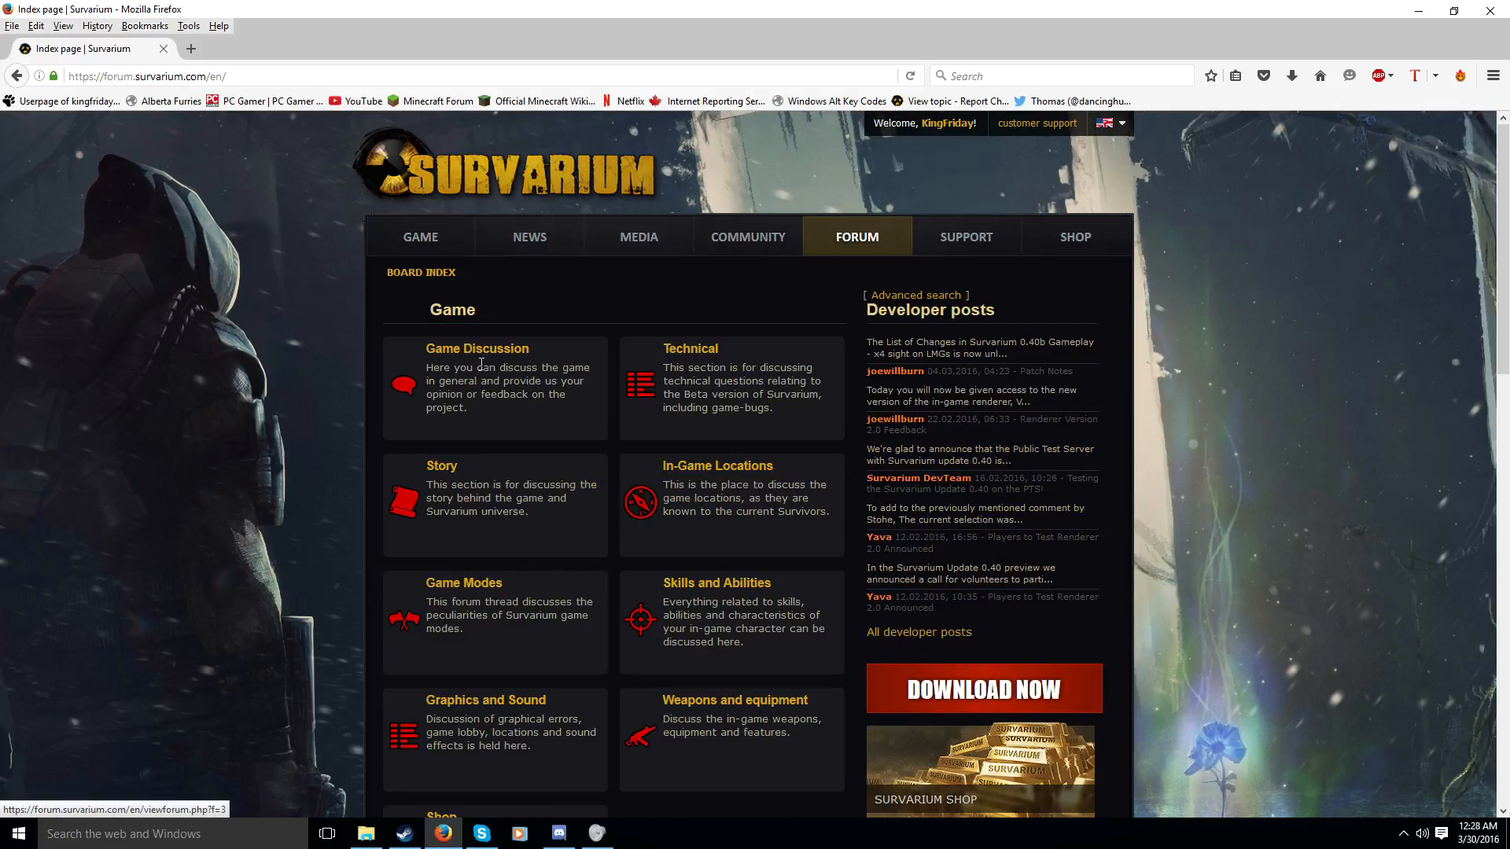
left_click(476, 348)
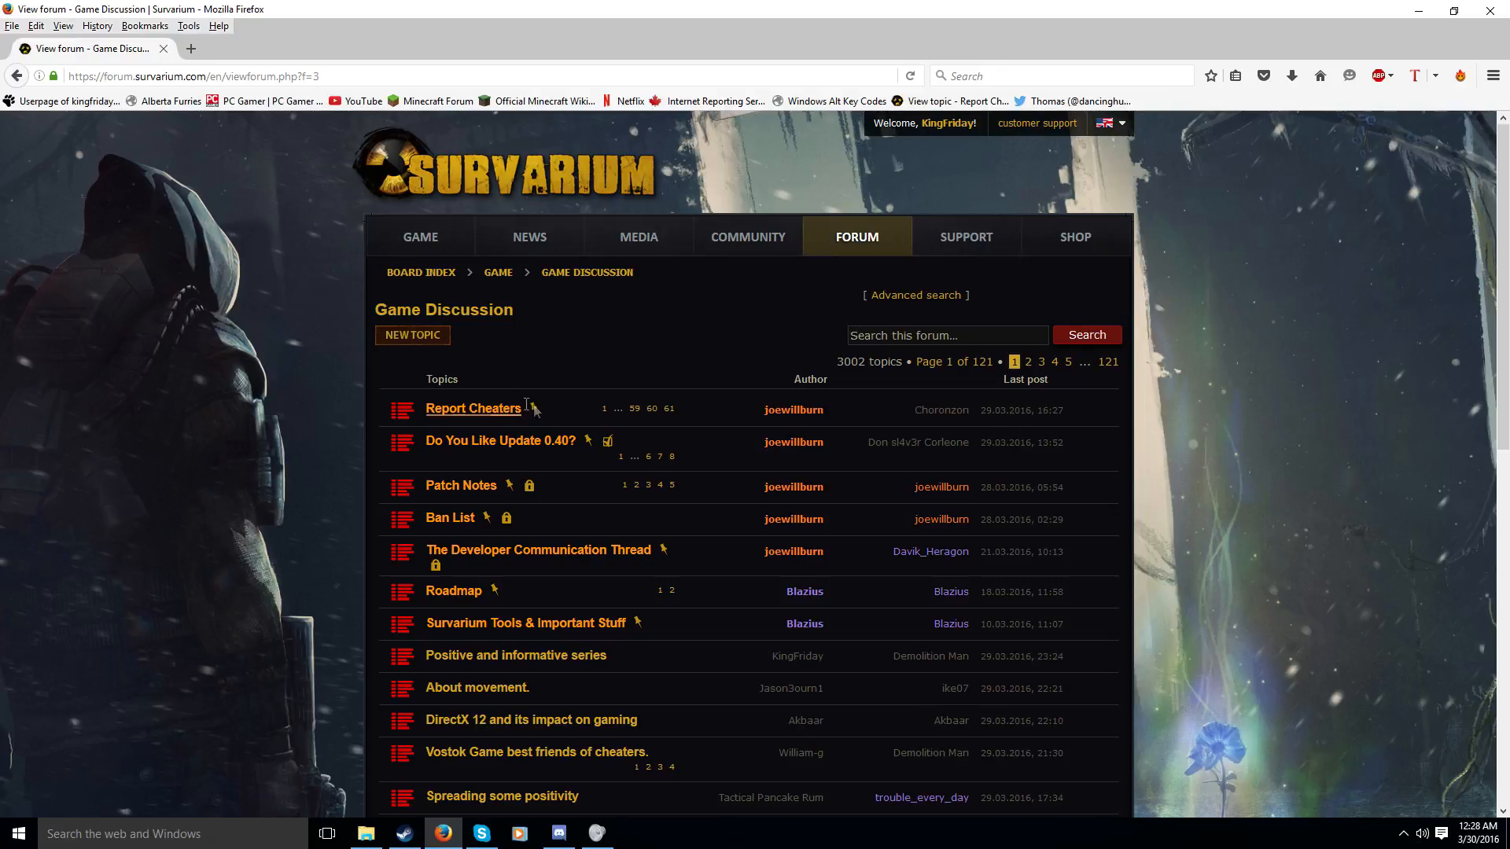
left_click(472, 409)
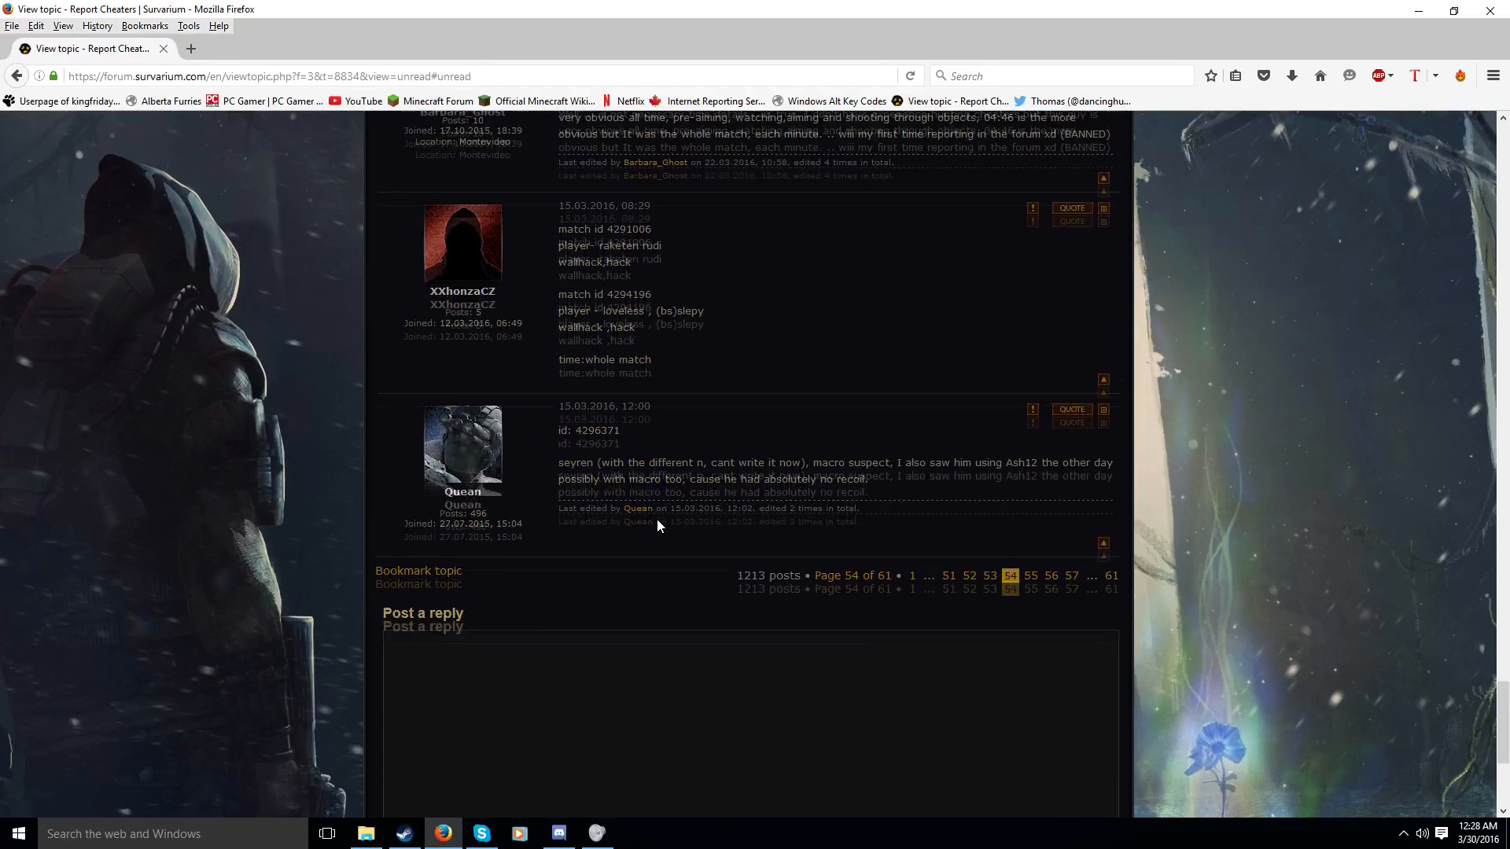
Jump to the topic's last page and bring up the Post Reply form
scroll("up", 3)
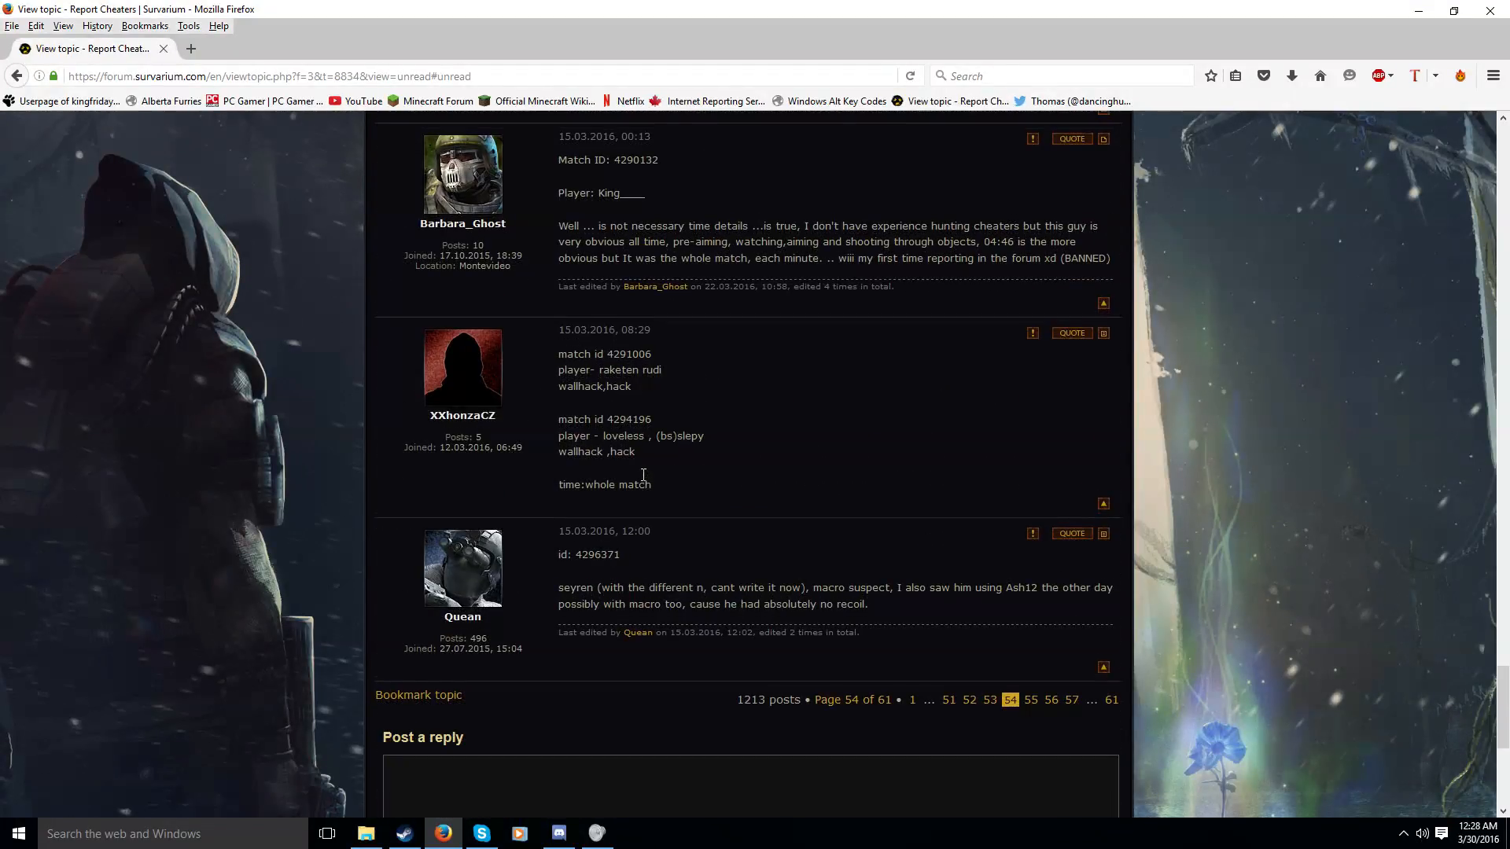
left_click(1110, 700)
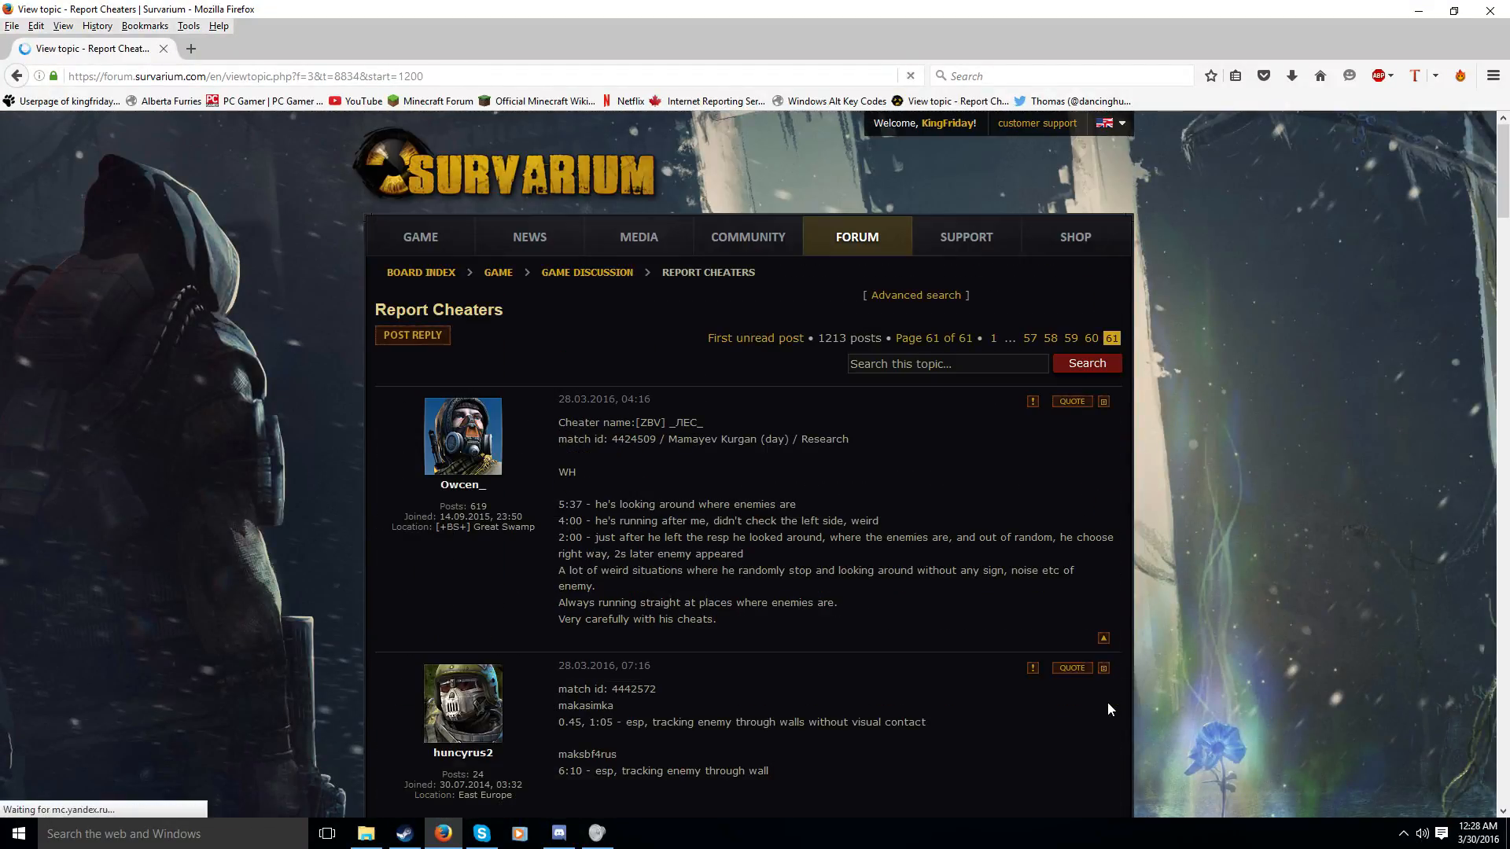
left_click(410, 335)
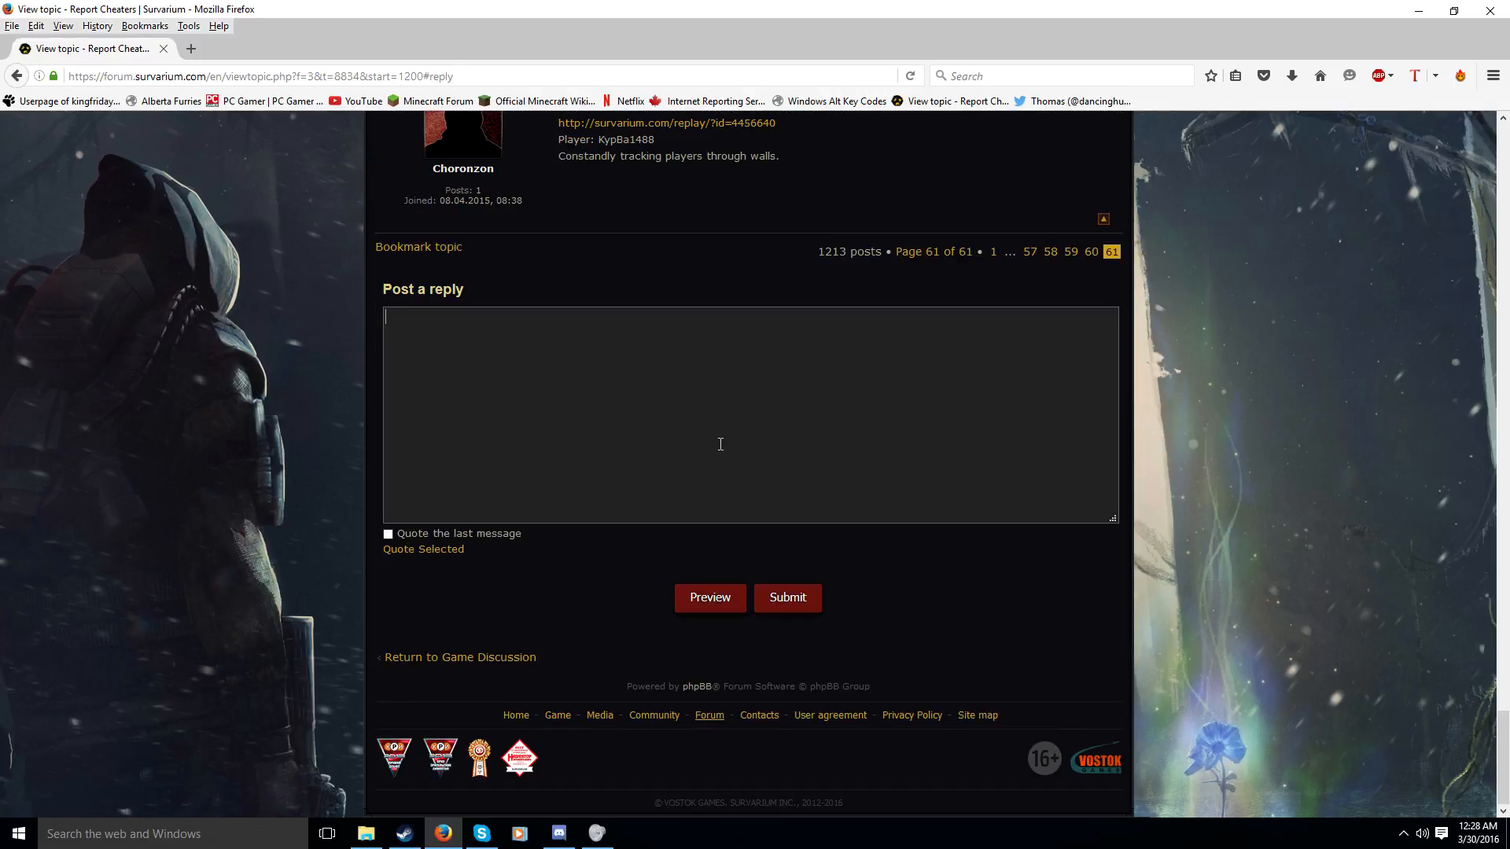
mouse_move(536, 425)
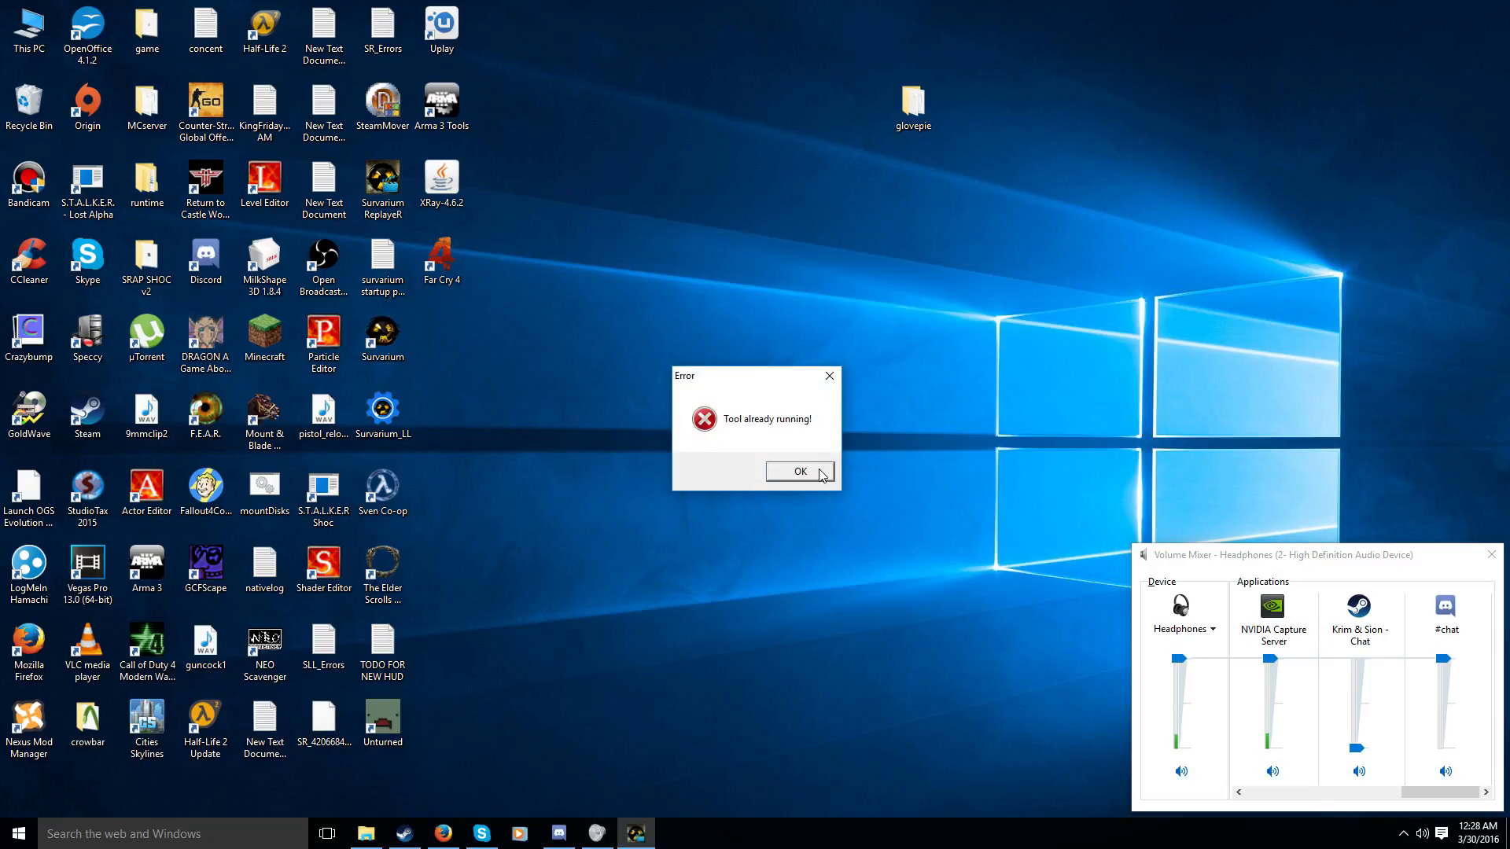
Dismiss the 'tool already running' error in Survarium ReplayeR
left_click(799, 472)
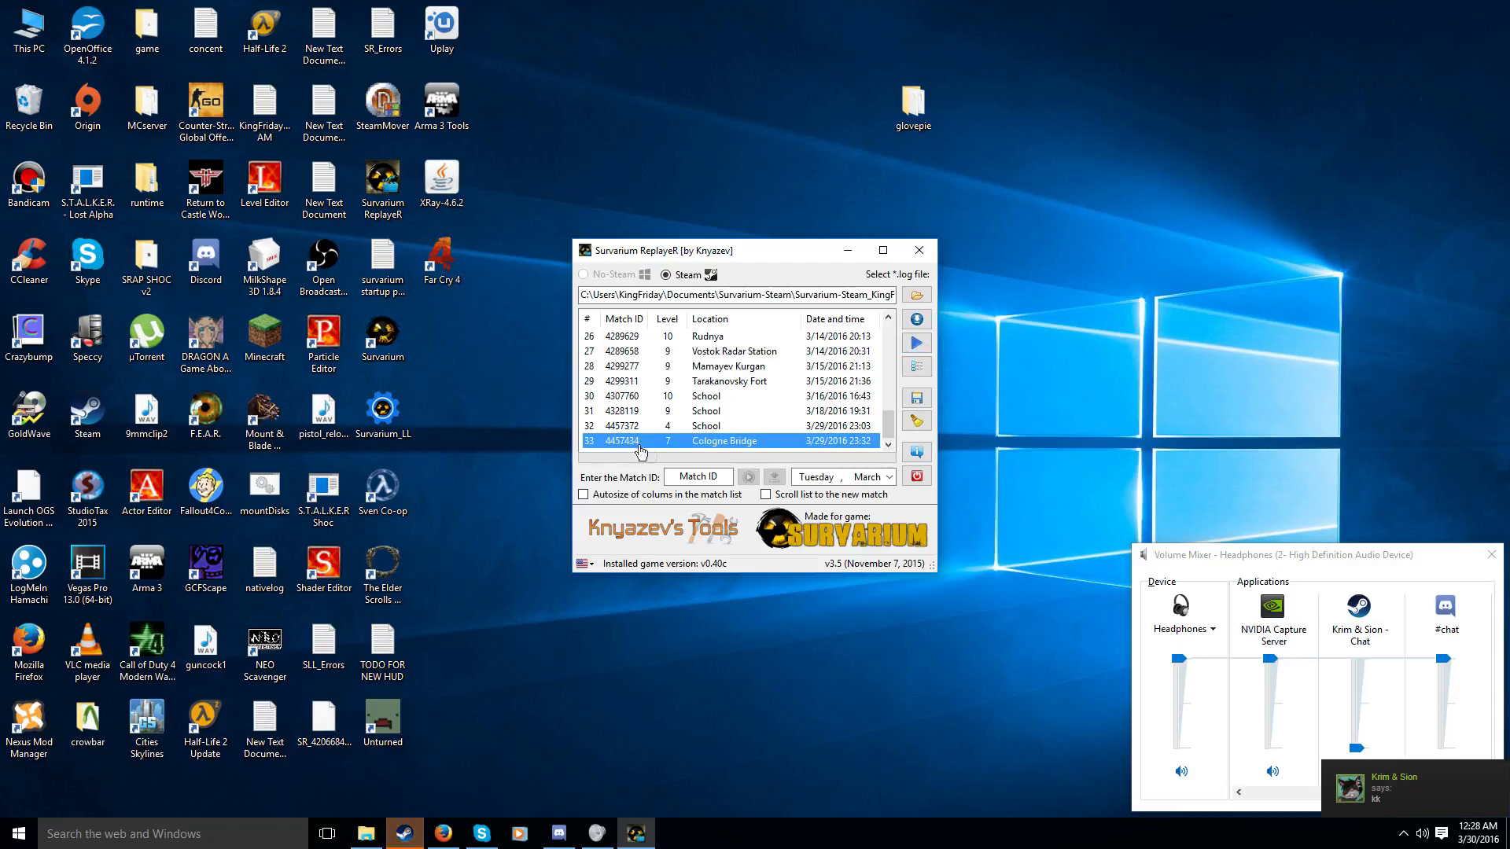
mouse_move(846, 718)
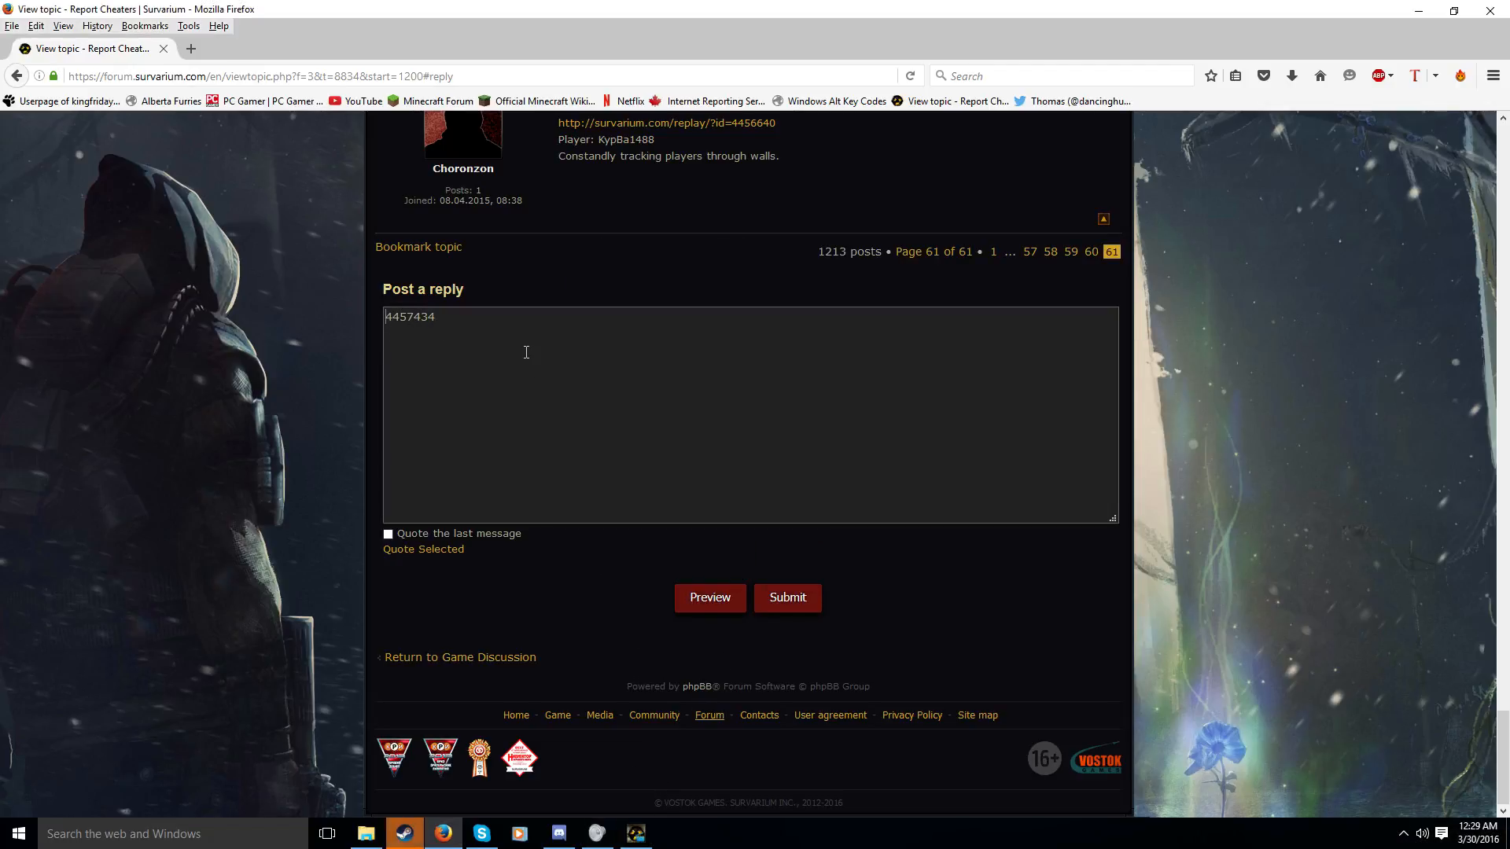
Label the match number with 'ID:' and begin the player line with 'ProLuck'
type("ID:")
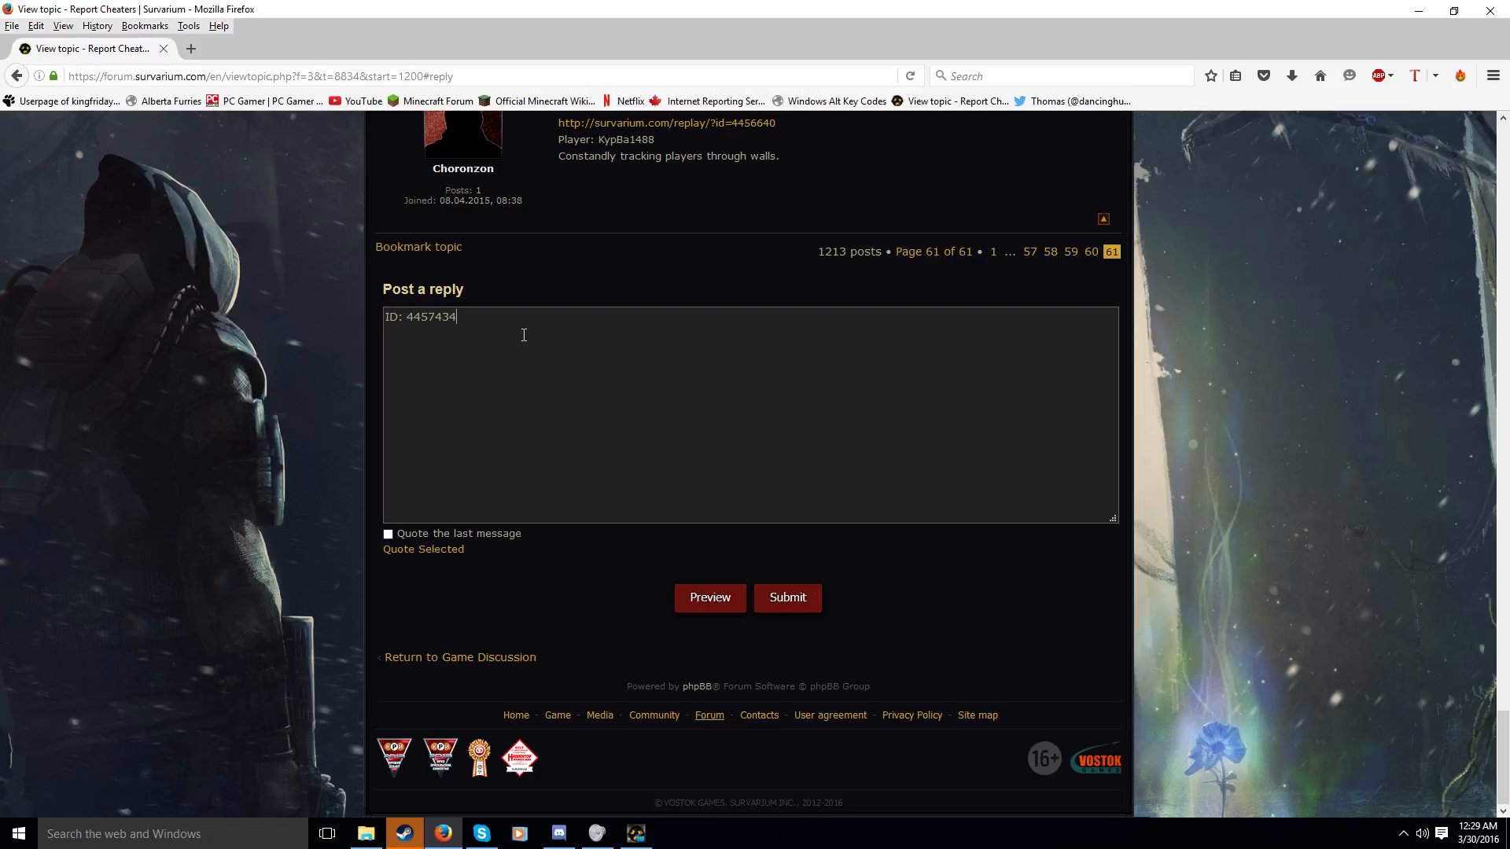
type("P")
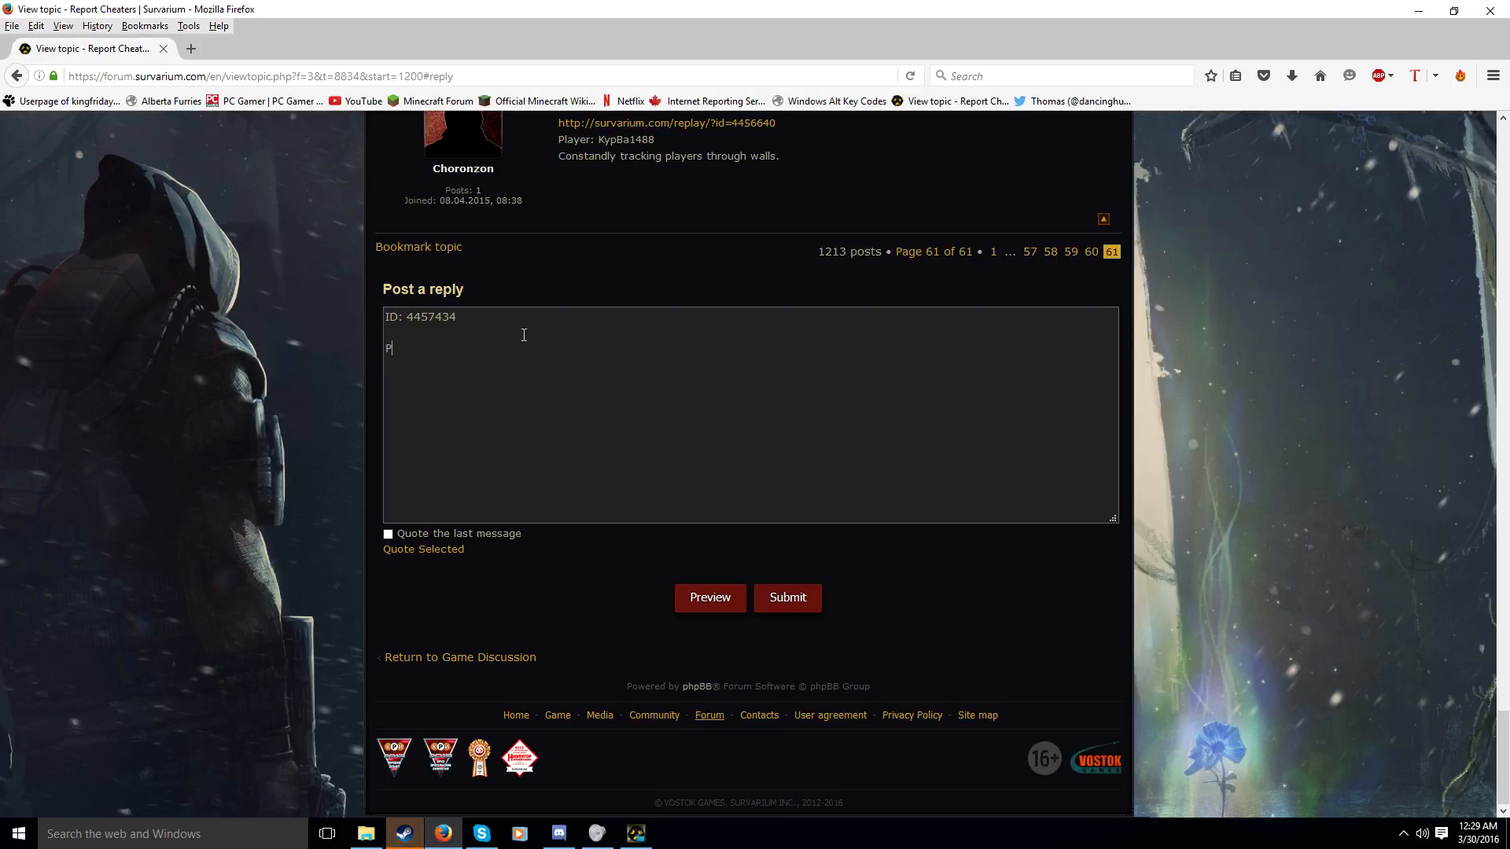
type("ro")
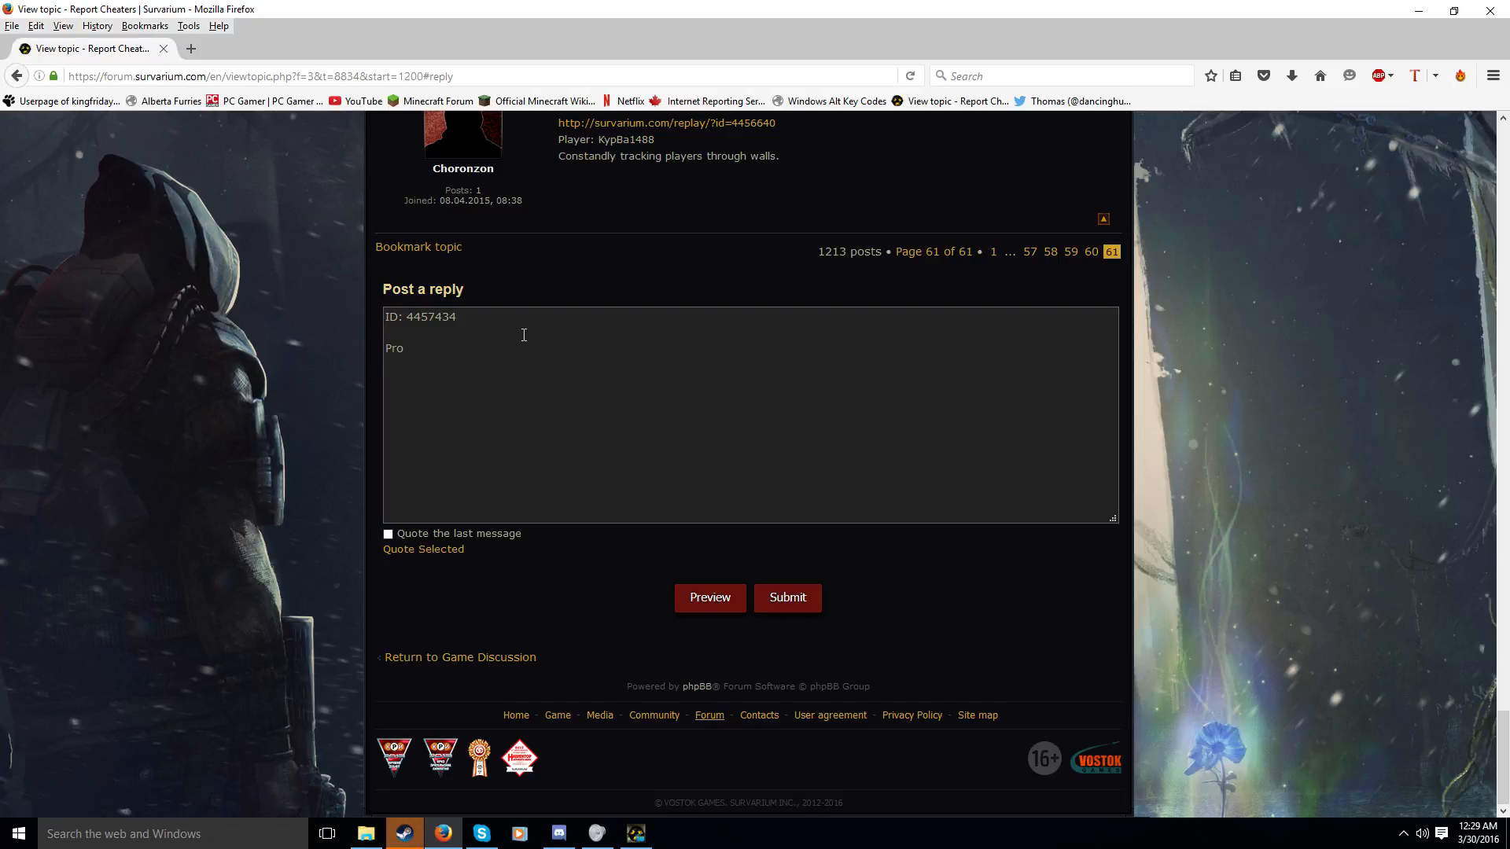
type("Luck")
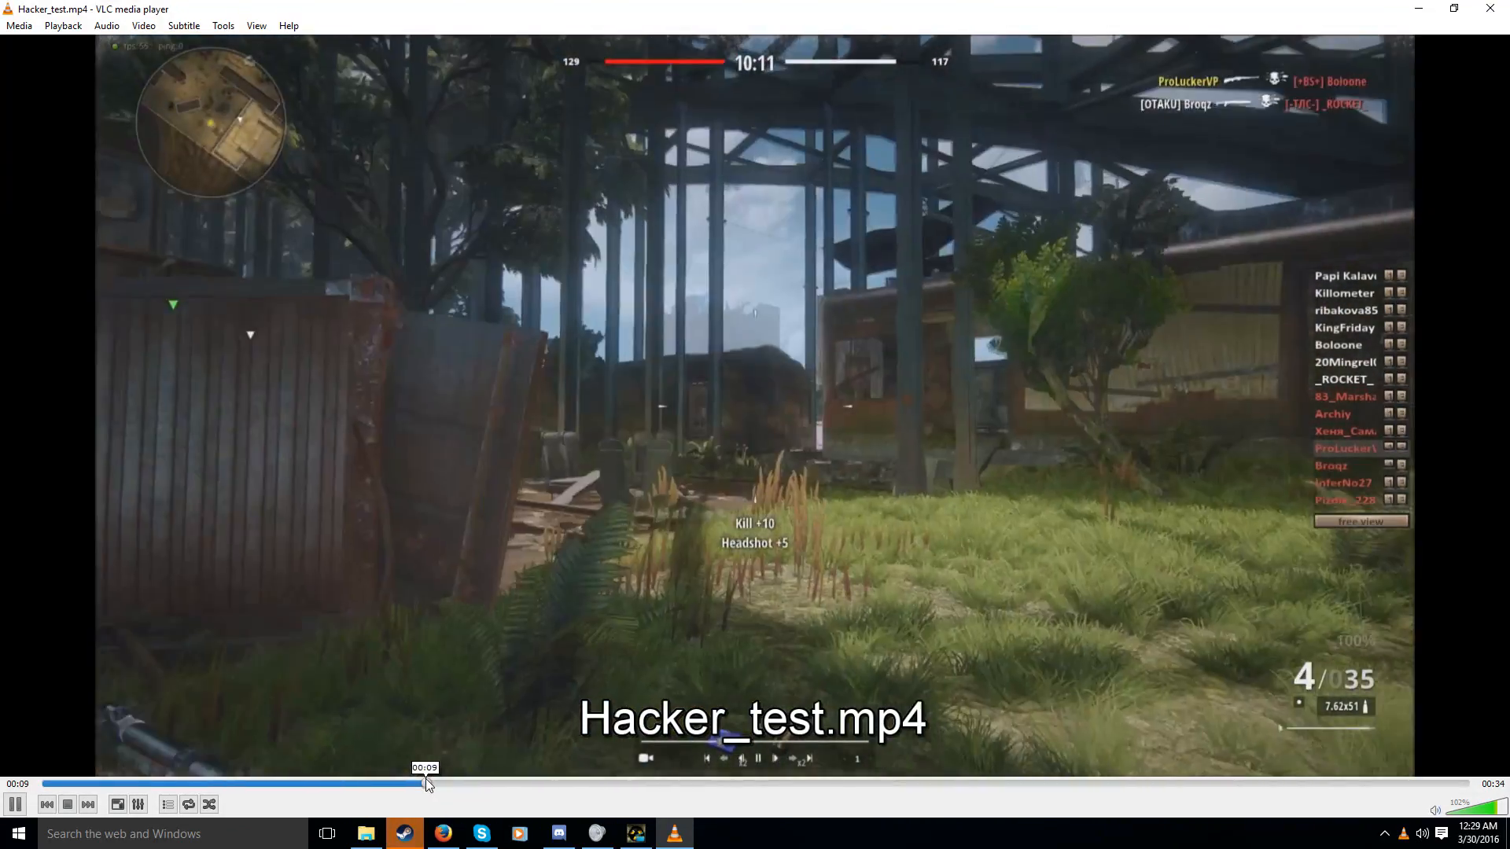
left_click_drag(426, 783, 499, 783)
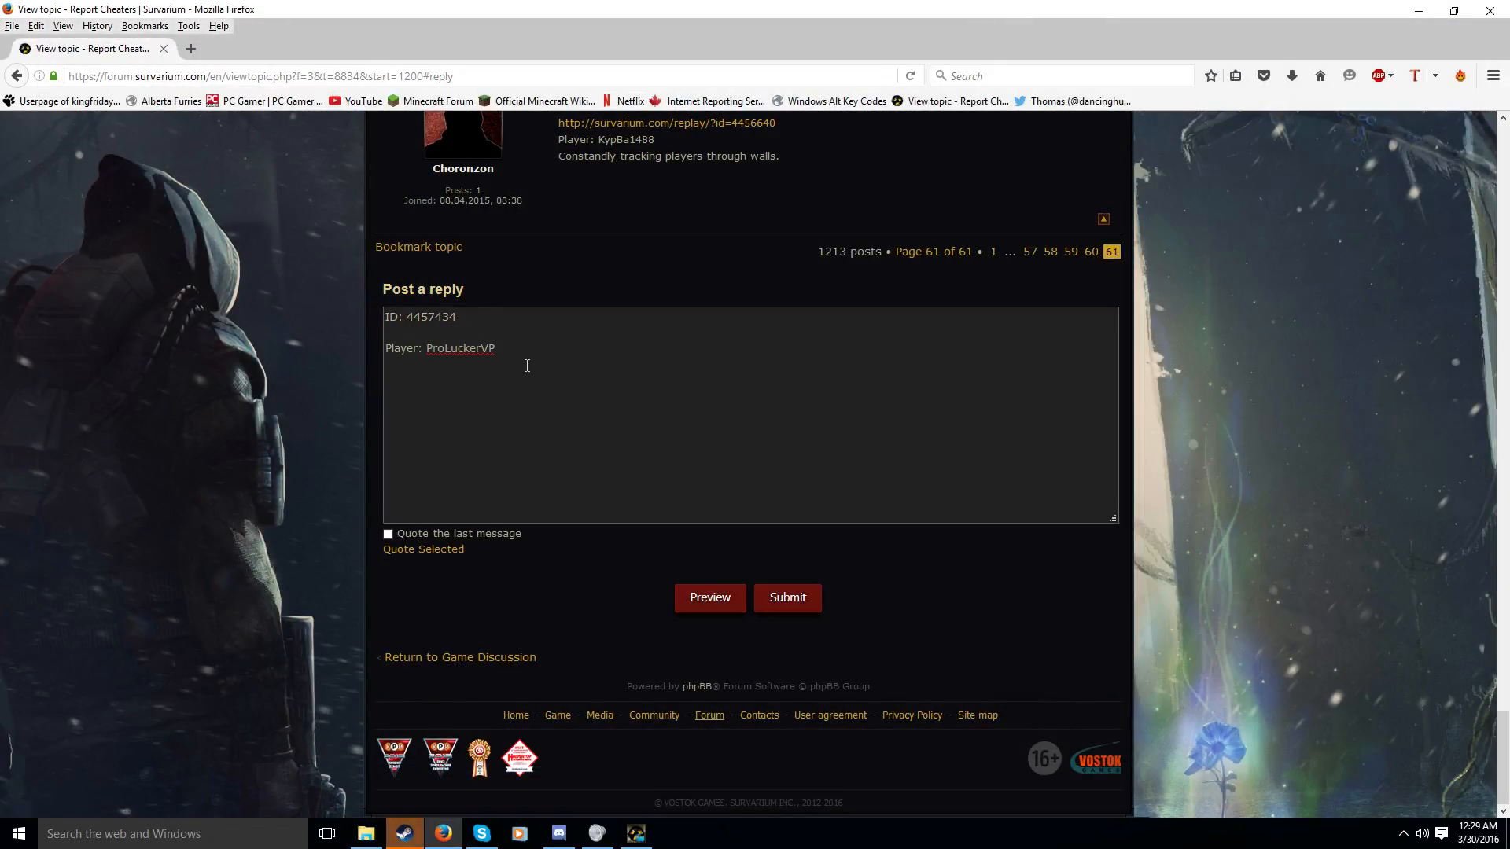
Add 'Wall hacking' as the cheat reason in the reply, then return to the desktop
type("Wall hacking")
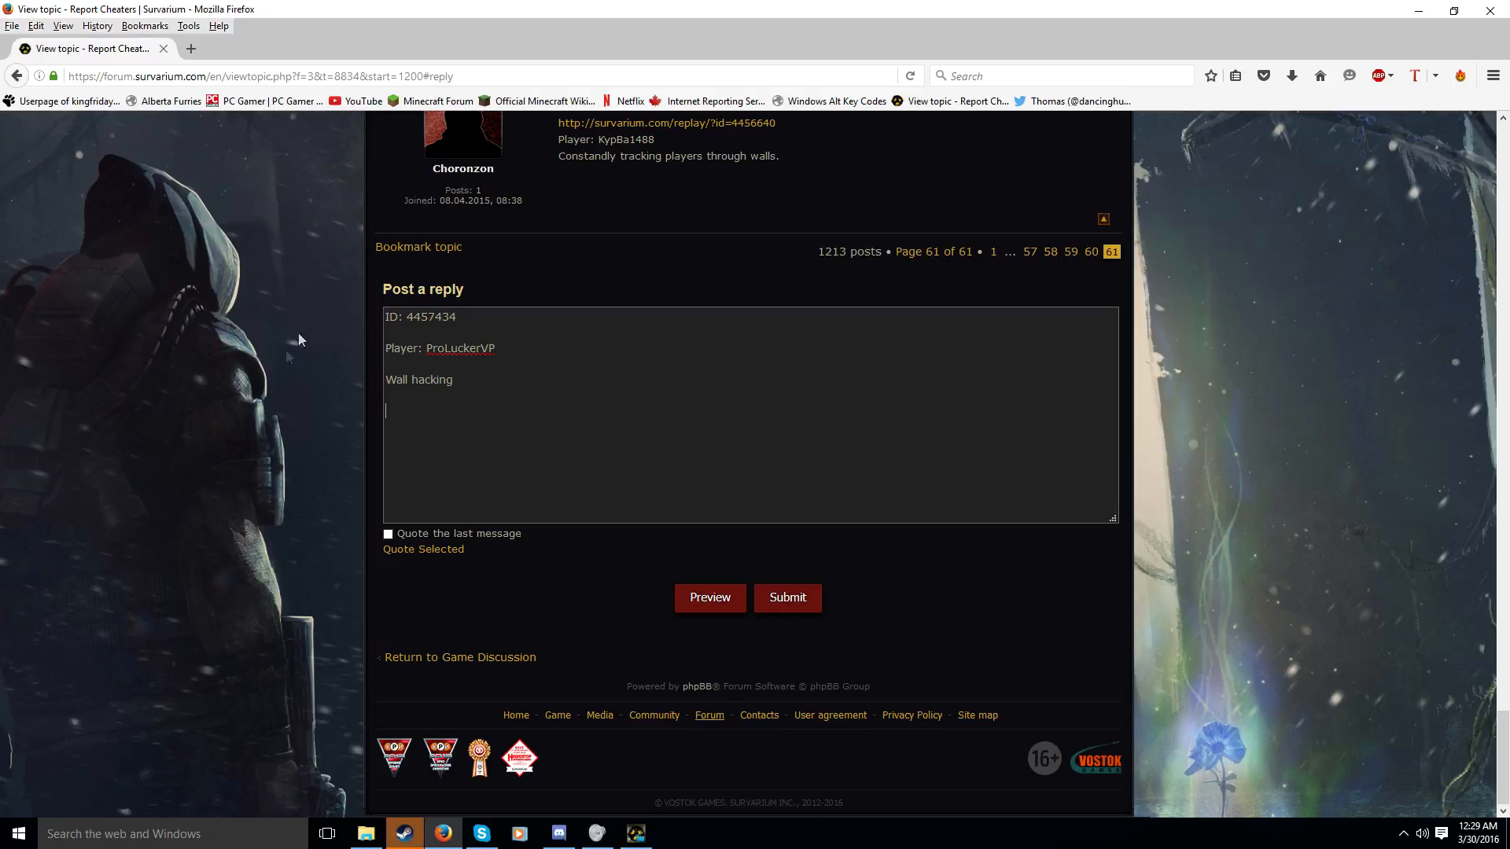
left_click(1422, 9)
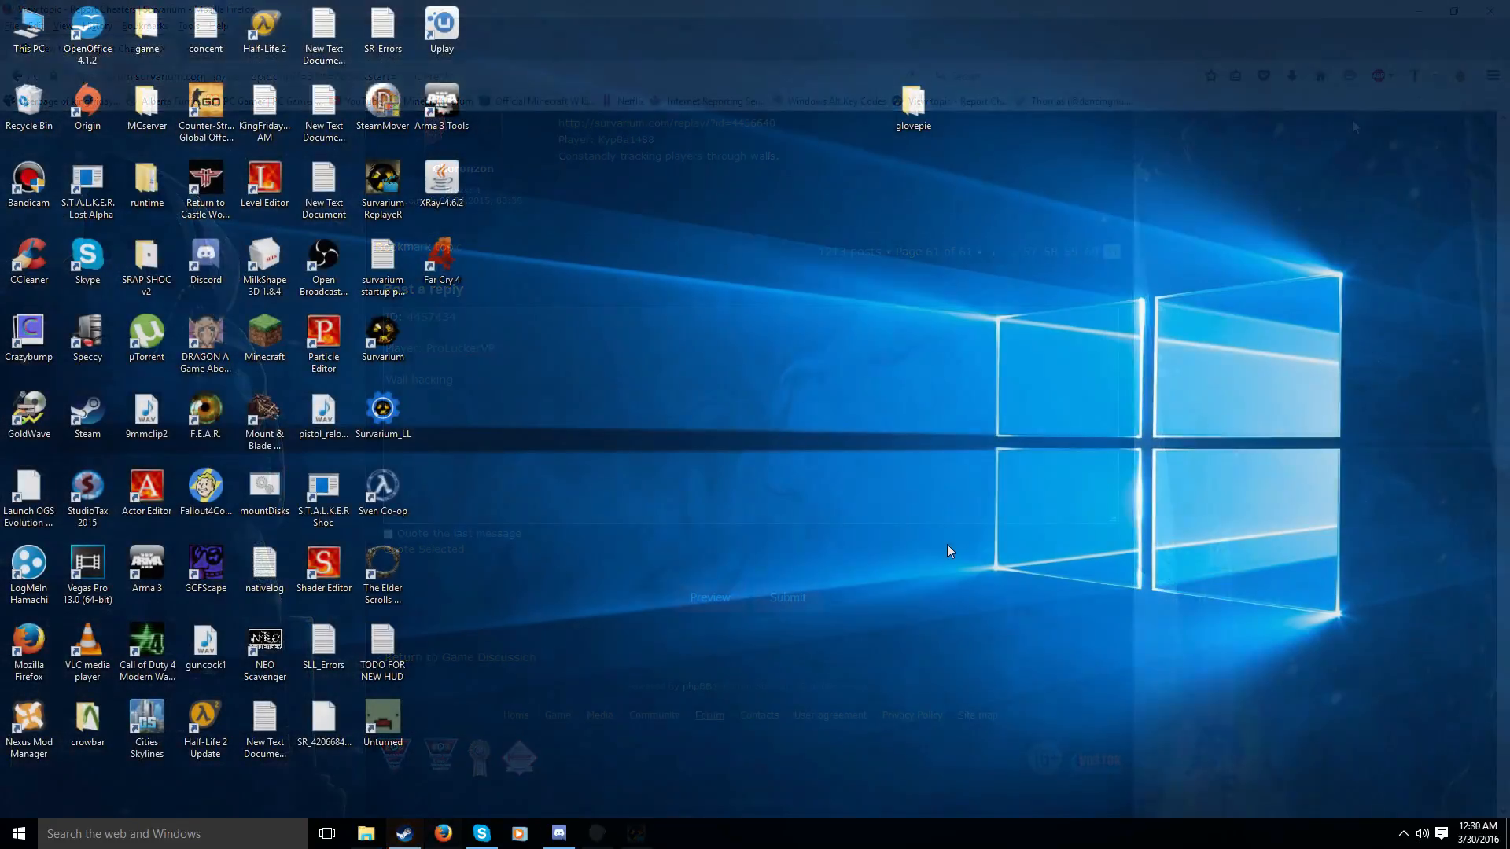